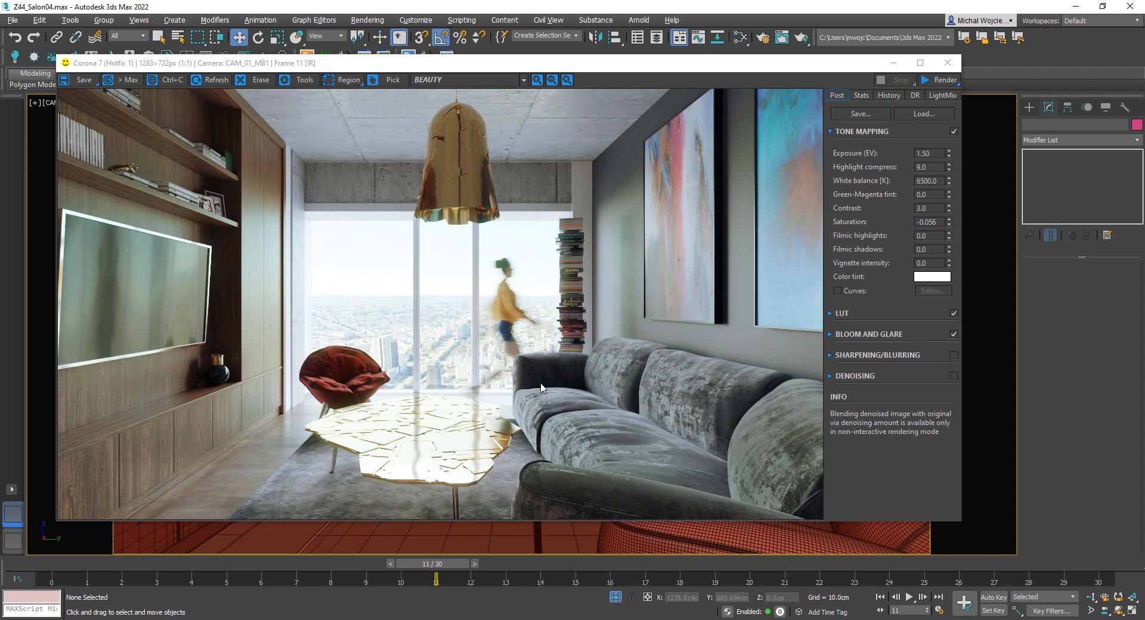
pyautogui.moveTo(247, 498)
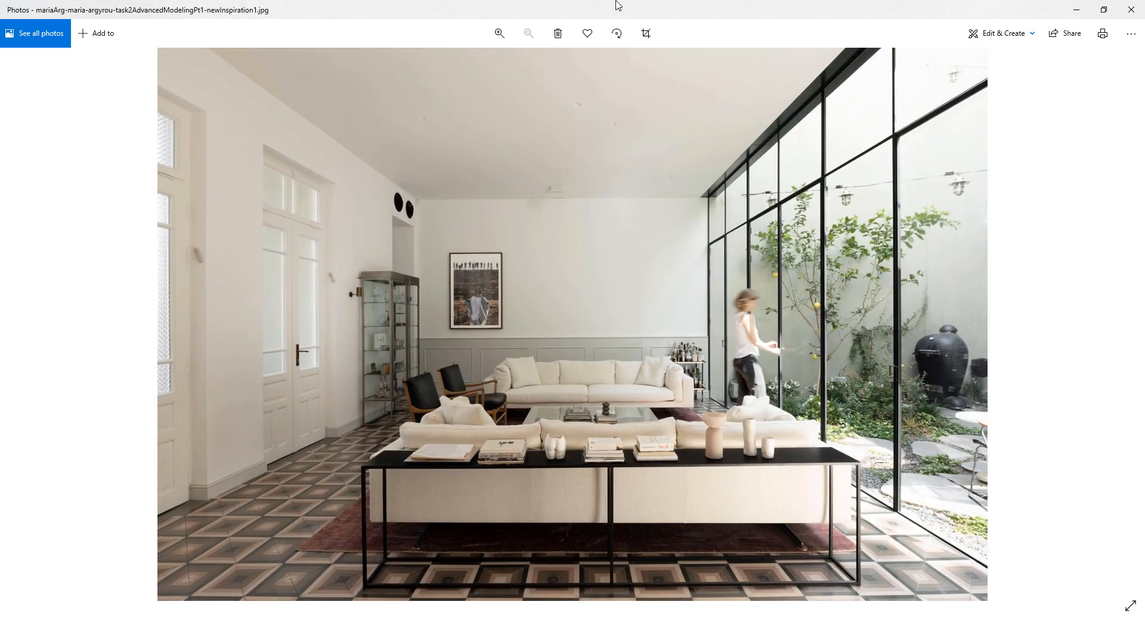
pyautogui.moveTo(788, 328)
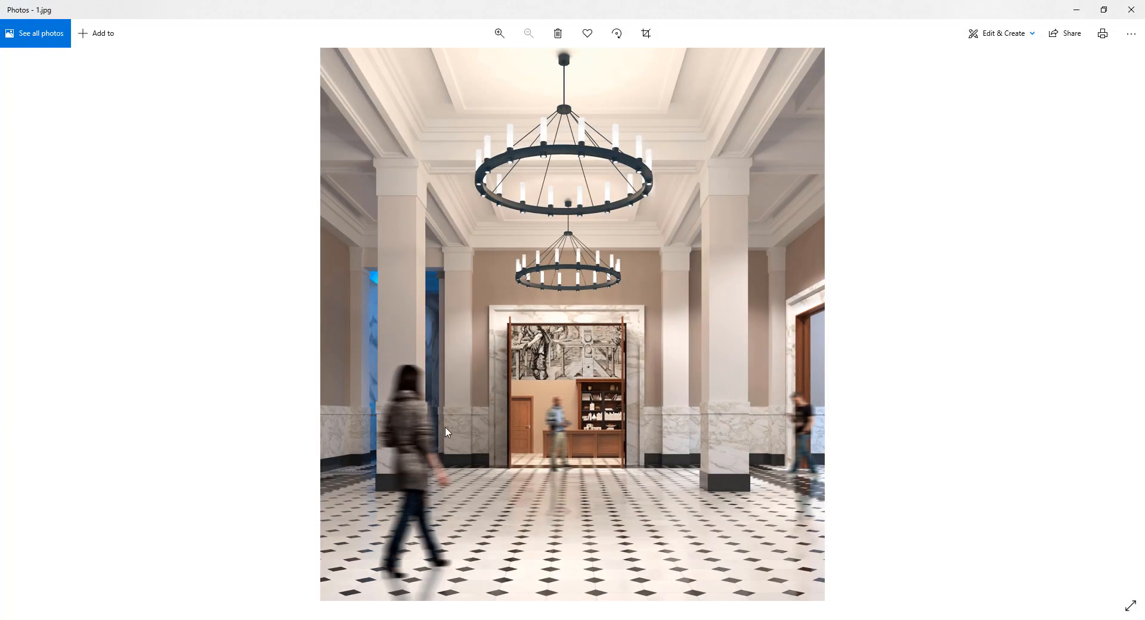
pyautogui.moveTo(275, 379)
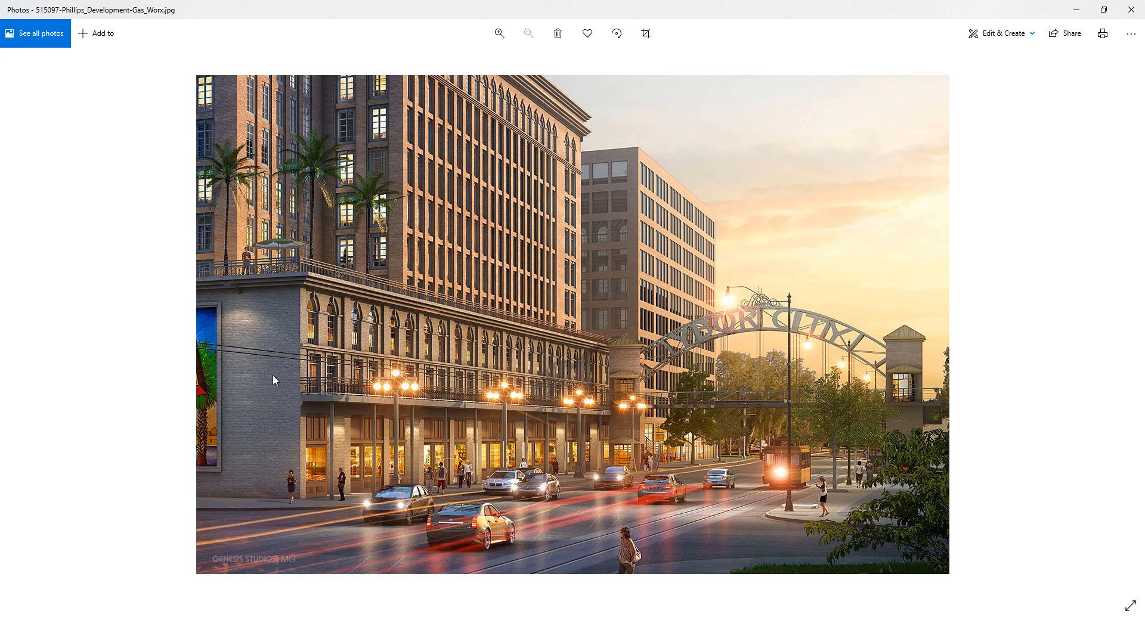
pyautogui.moveTo(699, 519)
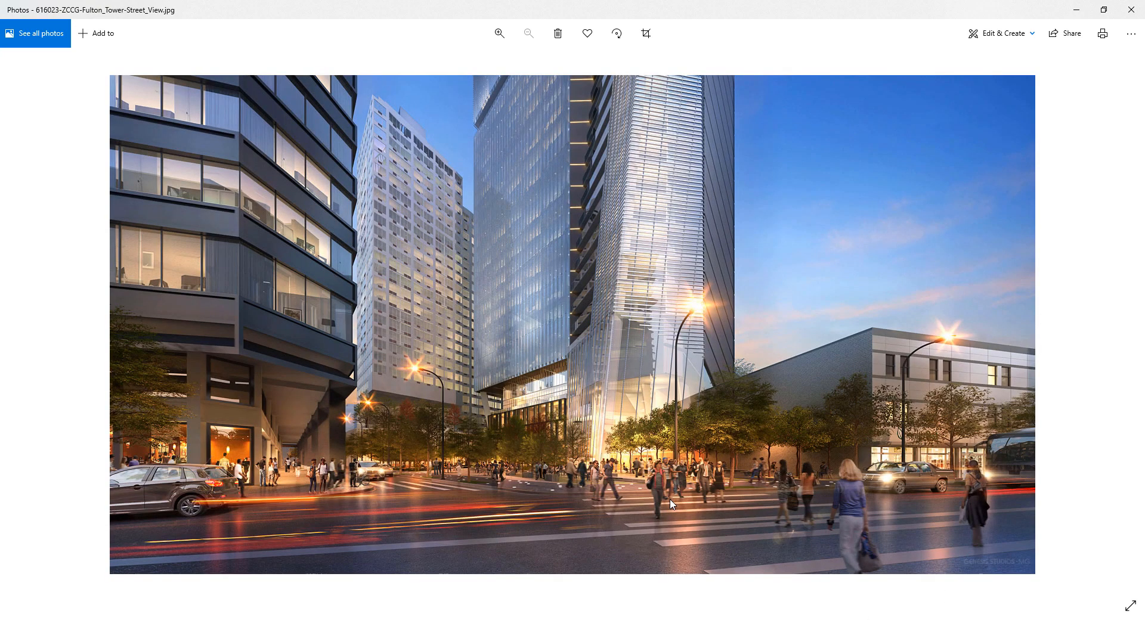
pyautogui.moveTo(717, 493)
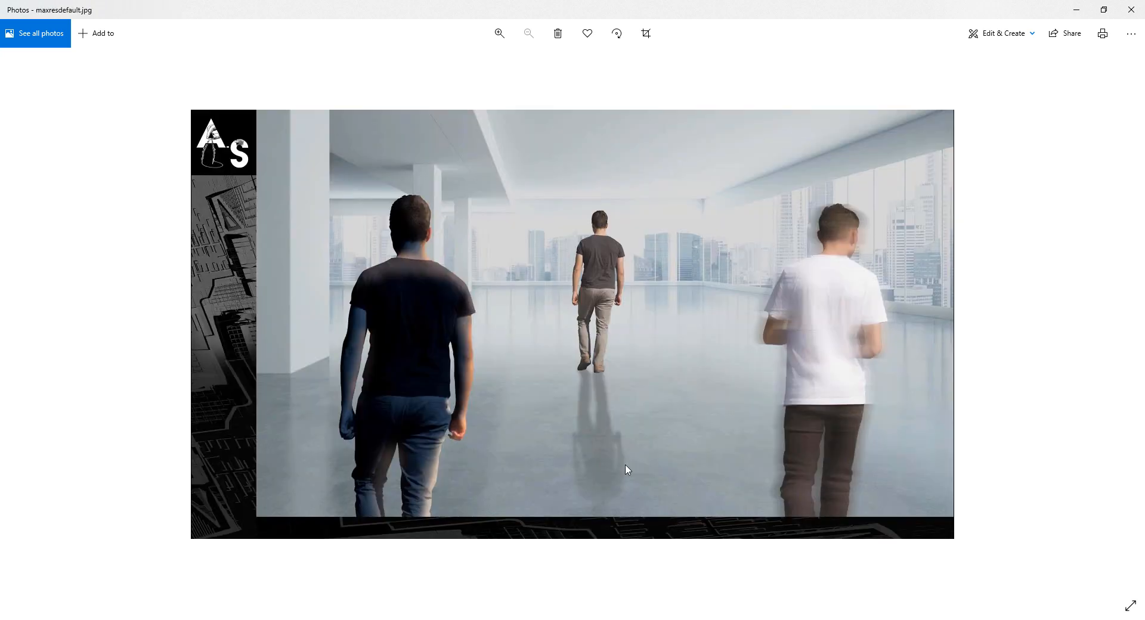
pyautogui.moveTo(789, 412)
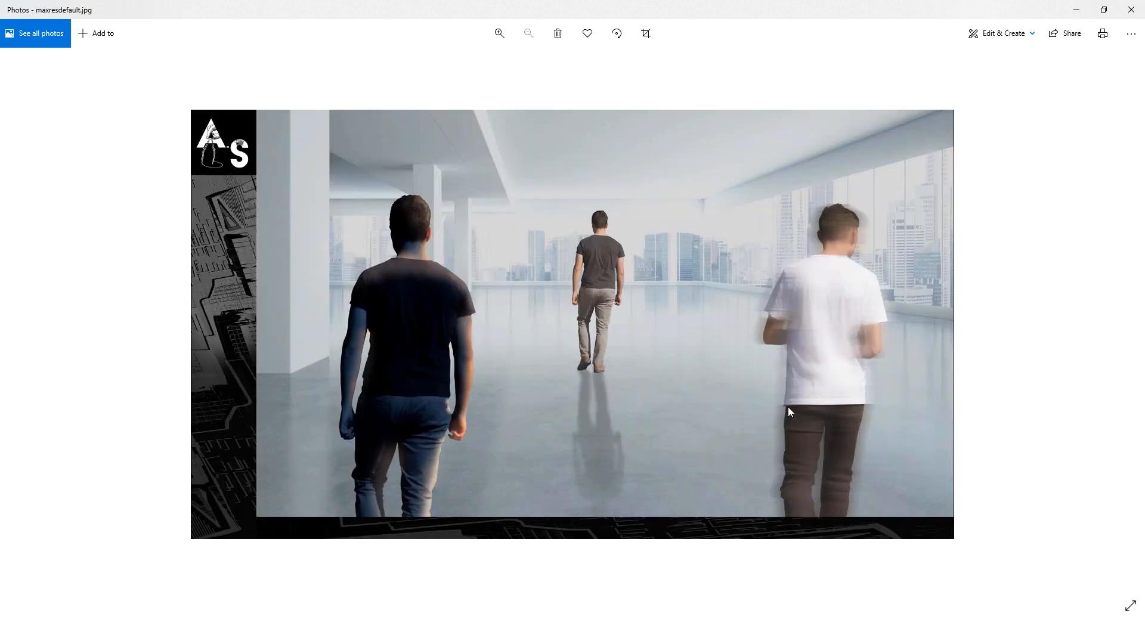
pyautogui.moveTo(588, 357)
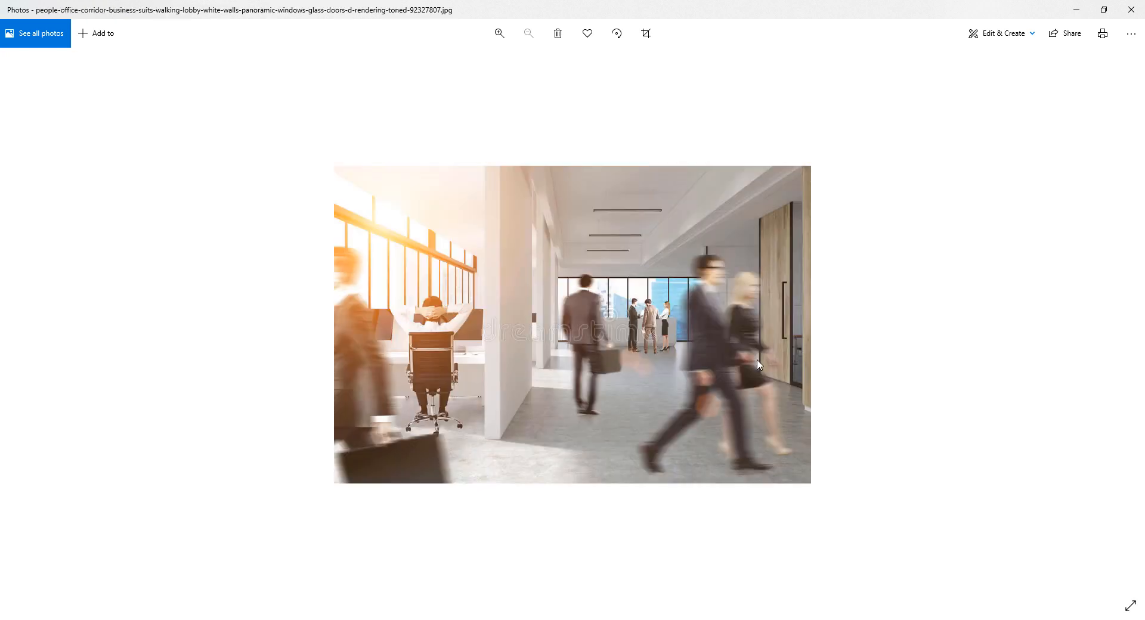
pyautogui.moveTo(677, 584)
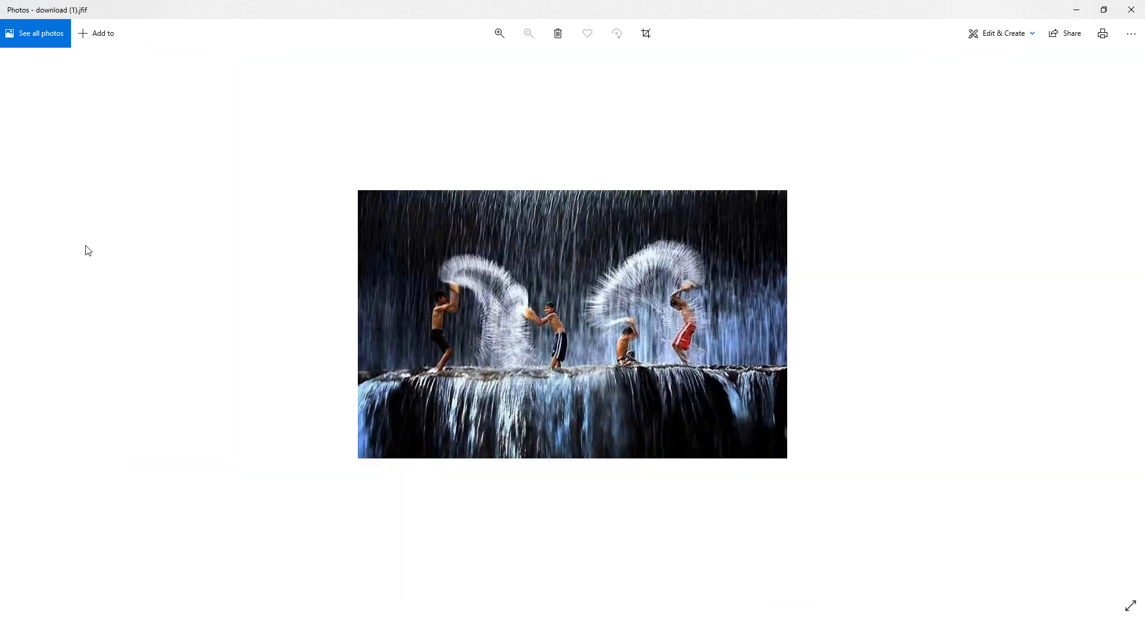
# Zoom the waterfall splash photo to 200%, return to fit view, and move to the next image.
pyautogui.click(499, 34)
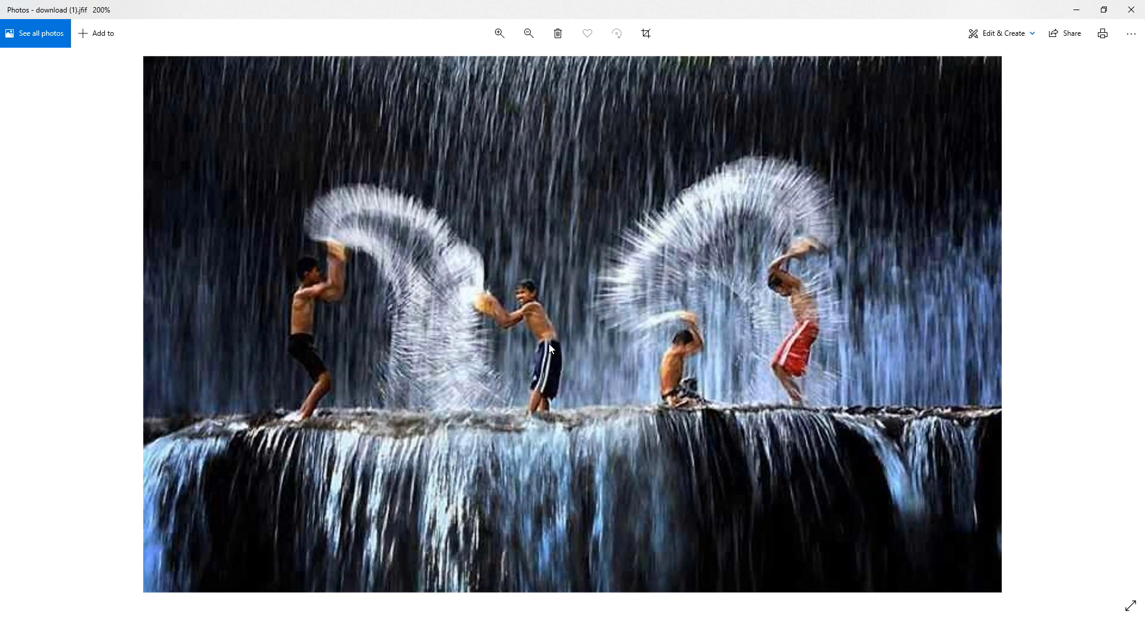
pyautogui.moveTo(336, 241)
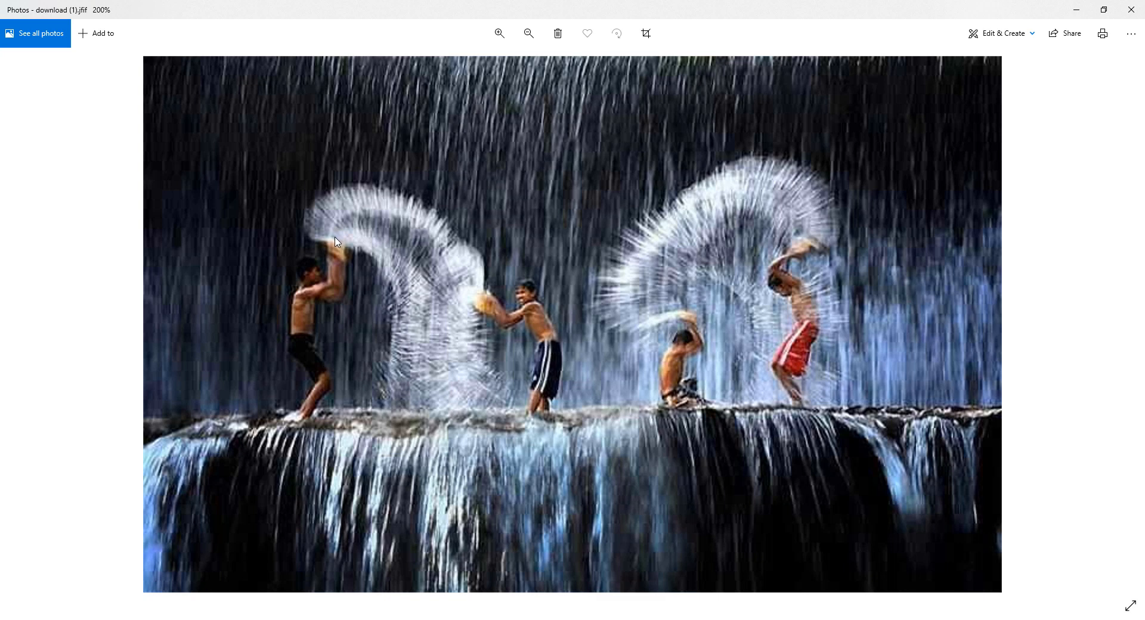
pyautogui.moveTo(355, 255)
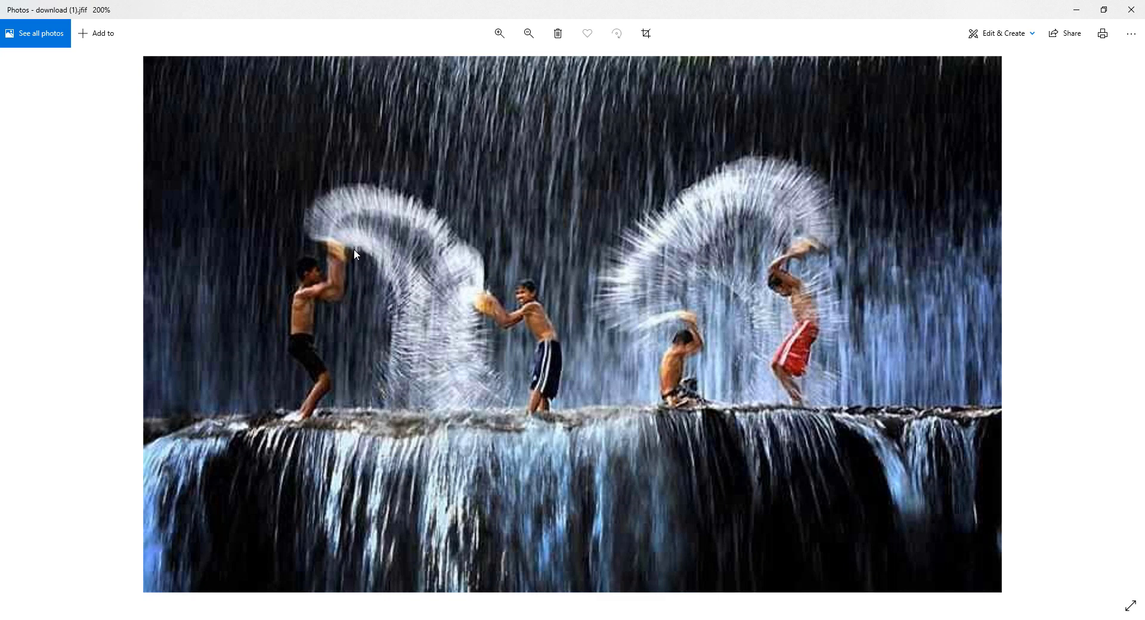
pyautogui.click(528, 33)
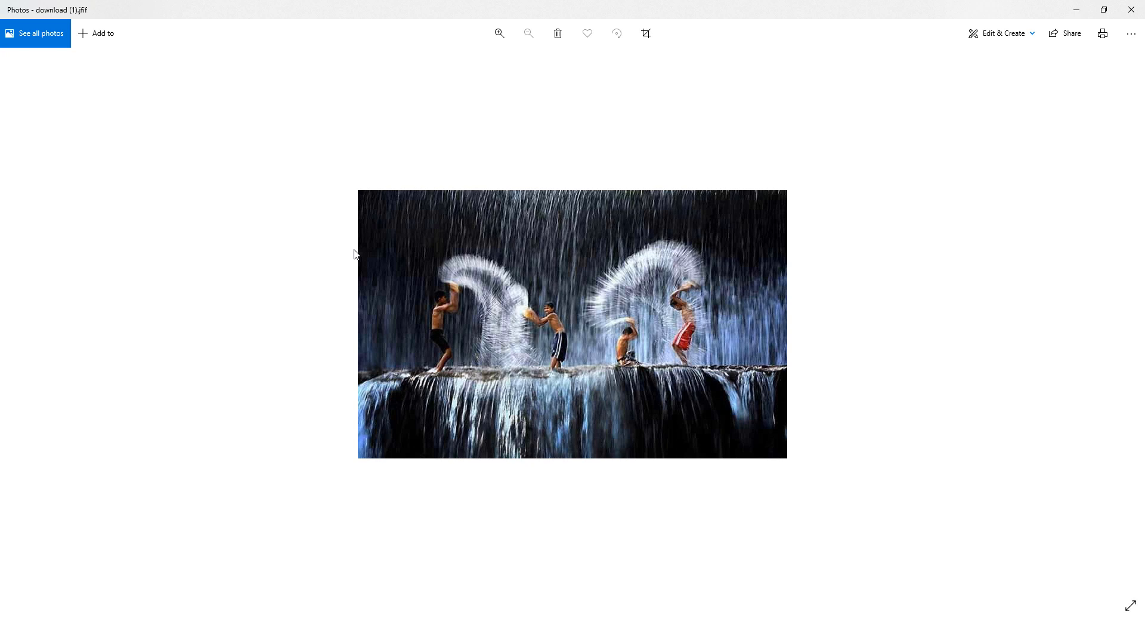
pyautogui.press('right')
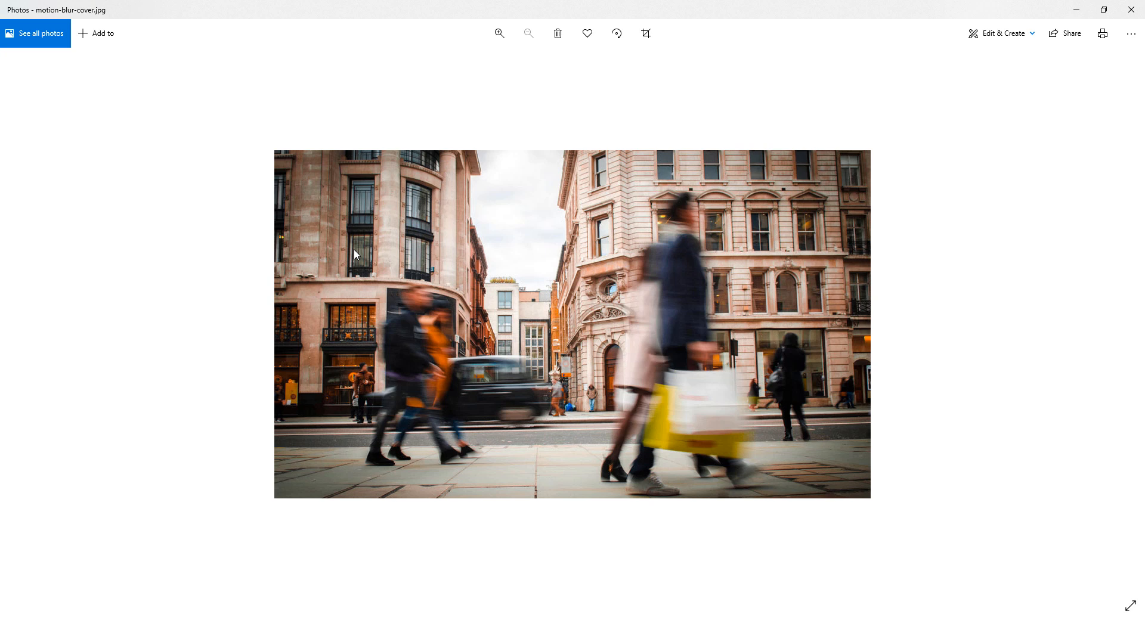
pyautogui.moveTo(270, 354)
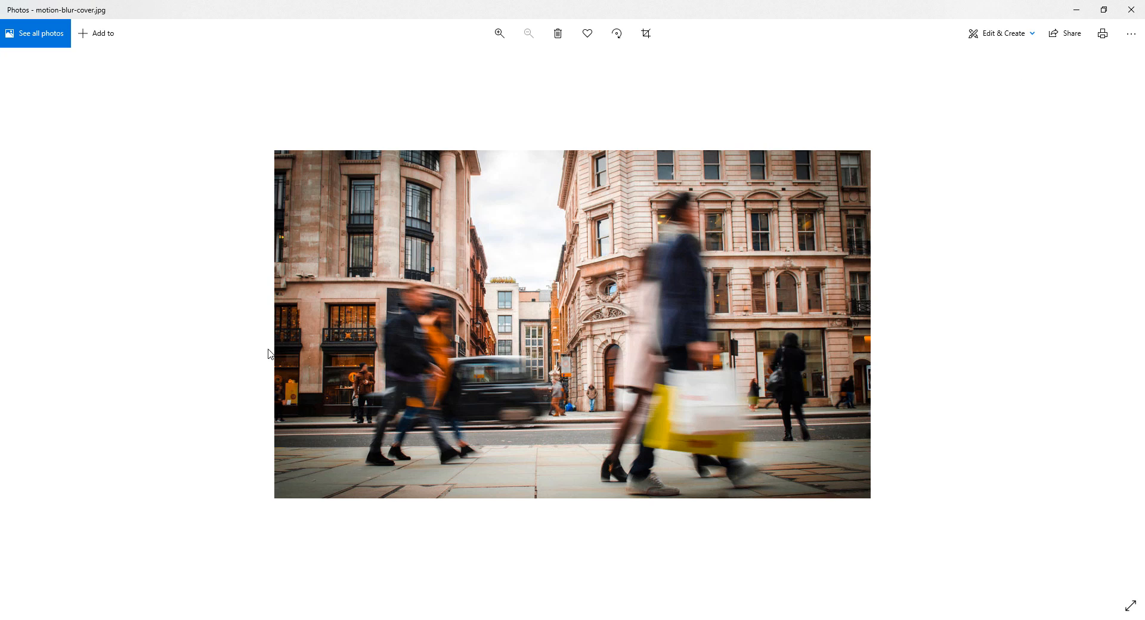
pyautogui.moveTo(404, 464)
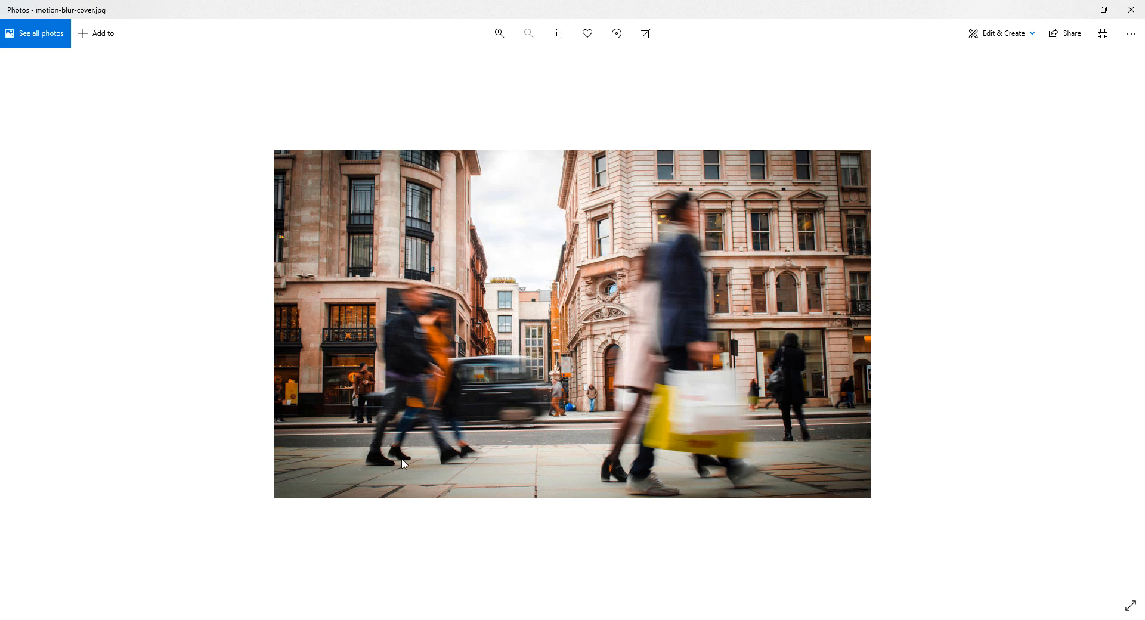
pyautogui.moveTo(411, 458)
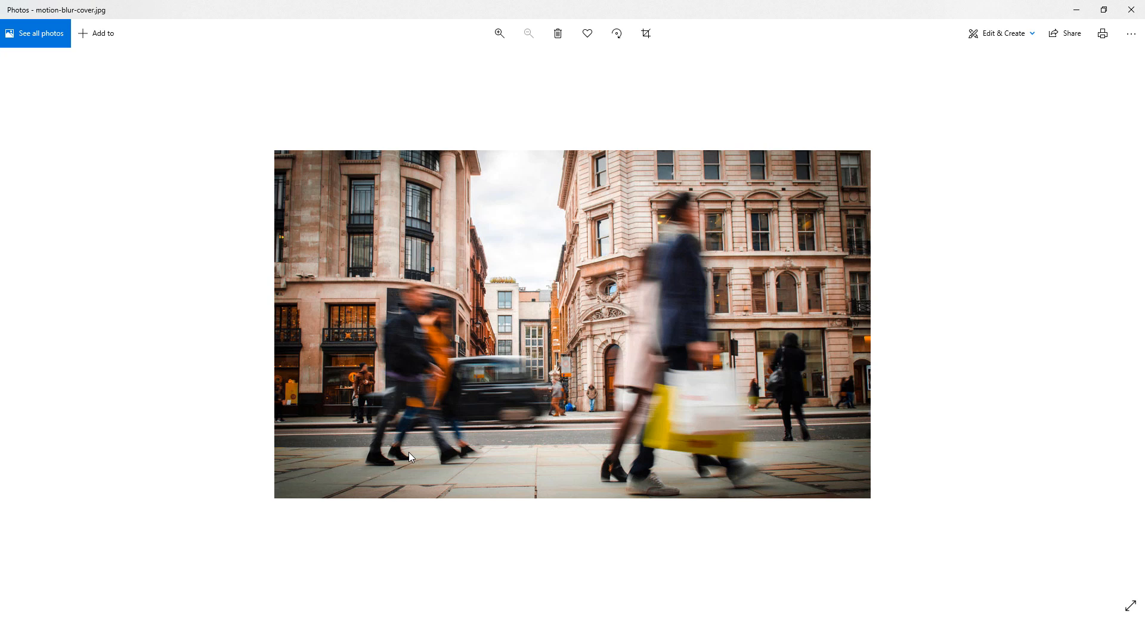
pyautogui.moveTo(403, 480)
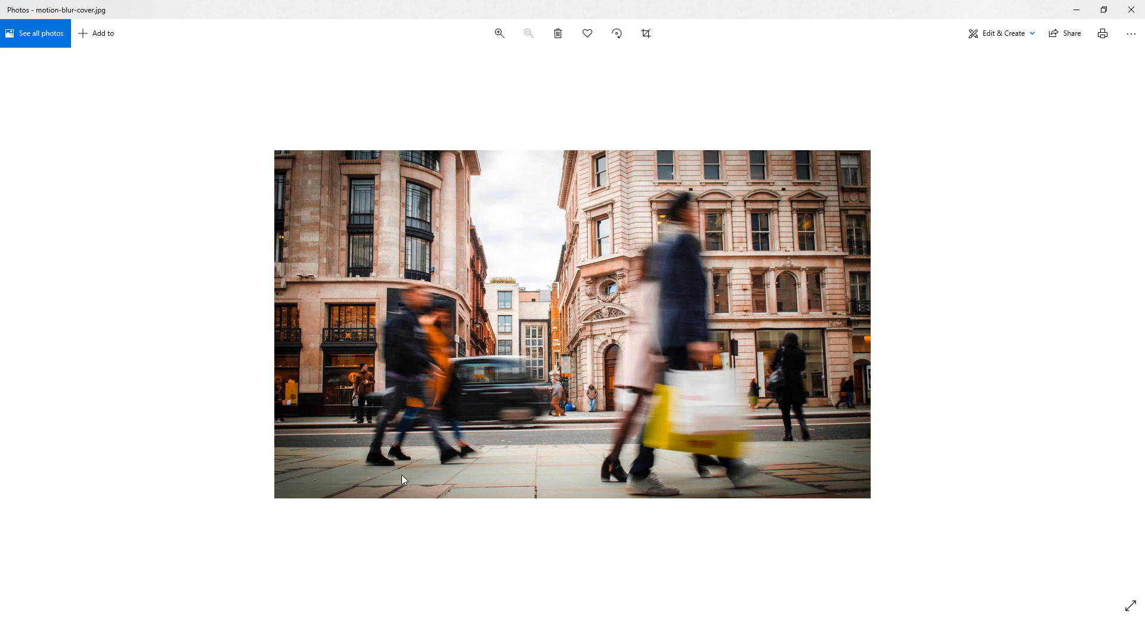
pyautogui.moveTo(427, 474)
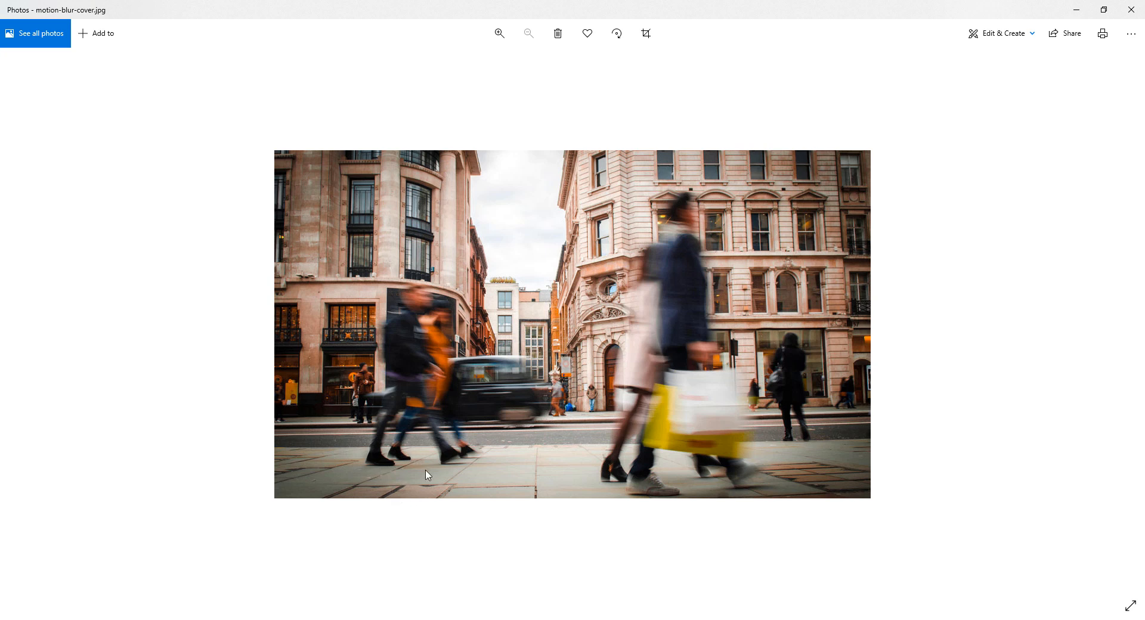
pyautogui.moveTo(468, 495)
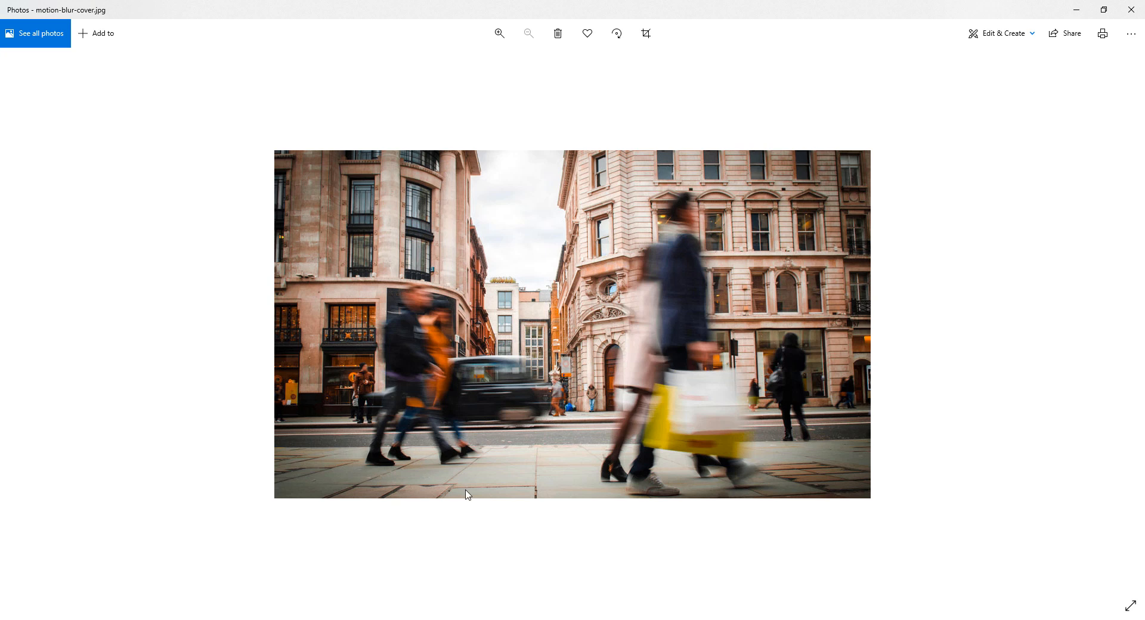
pyautogui.moveTo(599, 415)
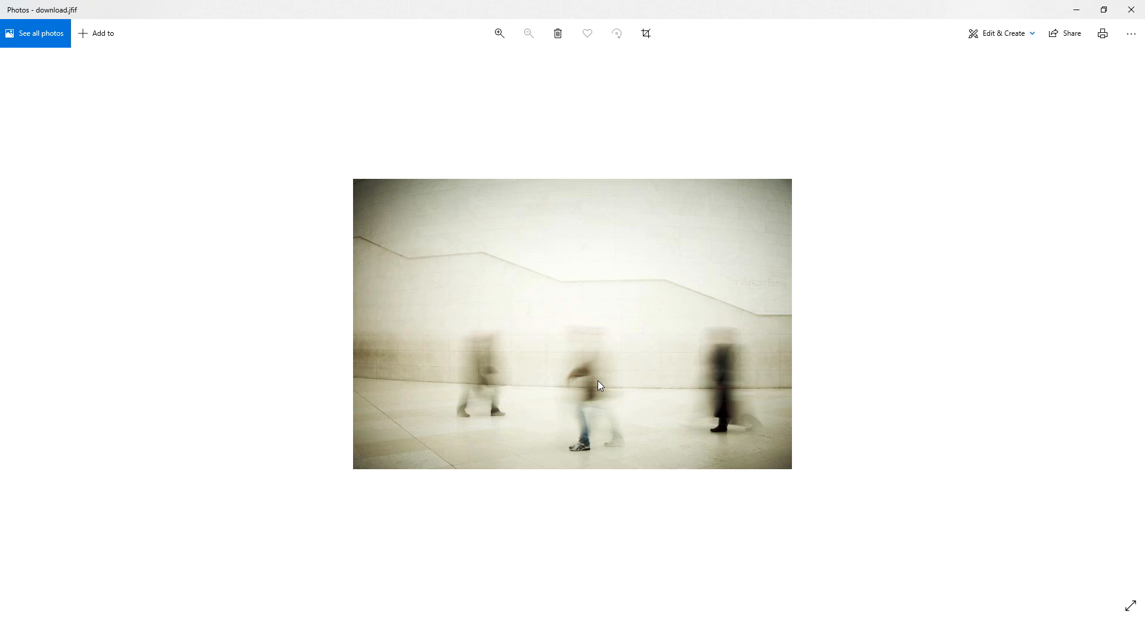
pyautogui.moveTo(595, 413)
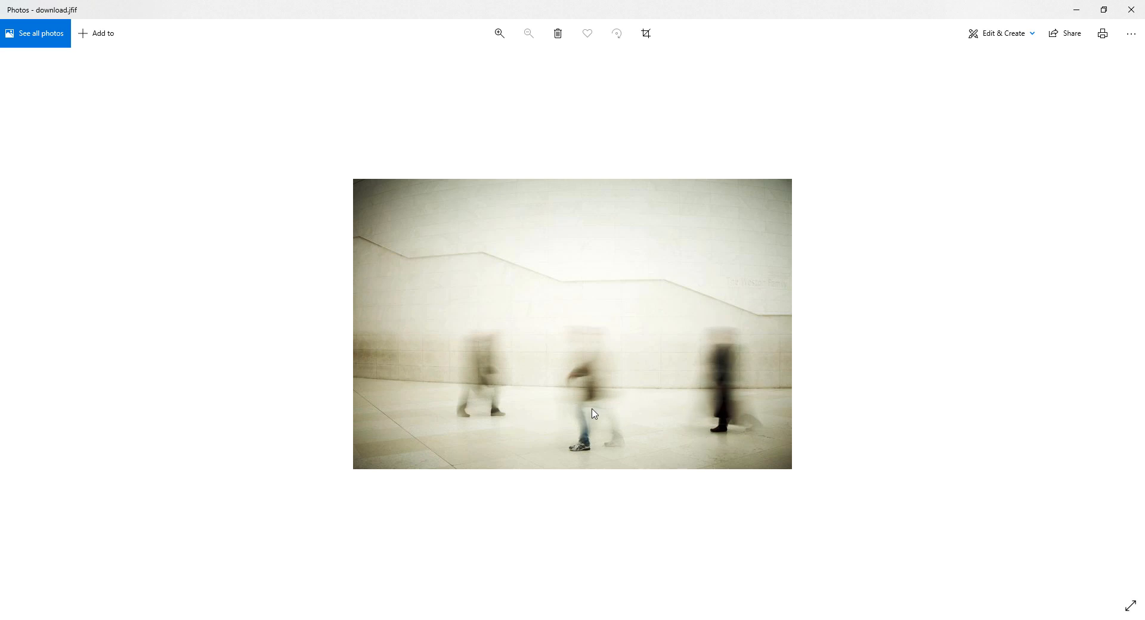
pyautogui.moveTo(589, 410)
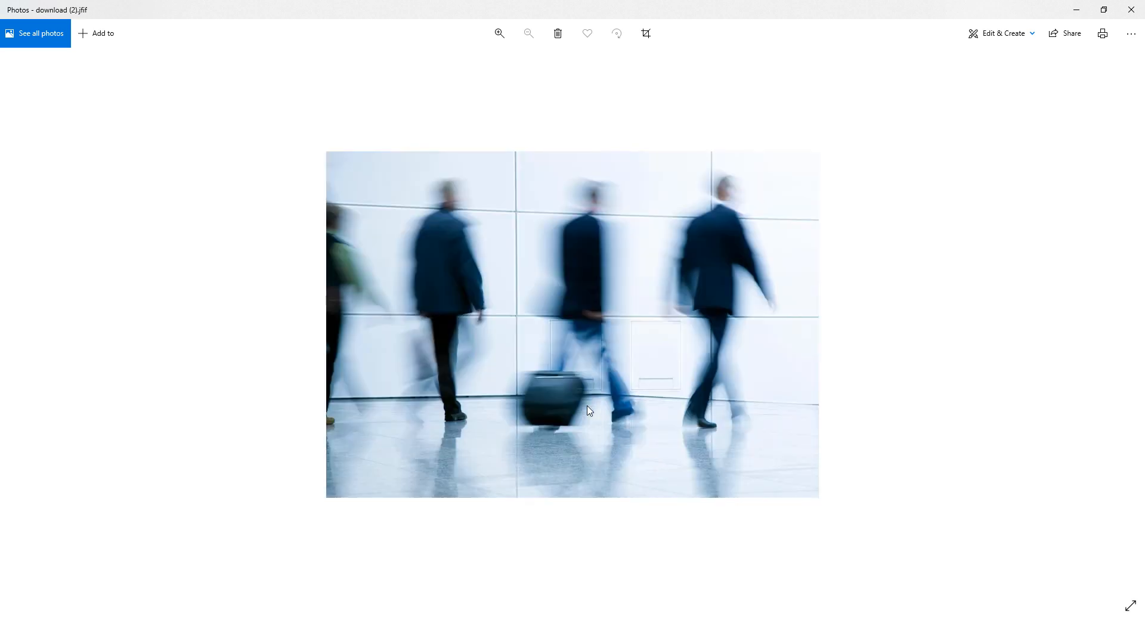
pyautogui.moveTo(1014, 37)
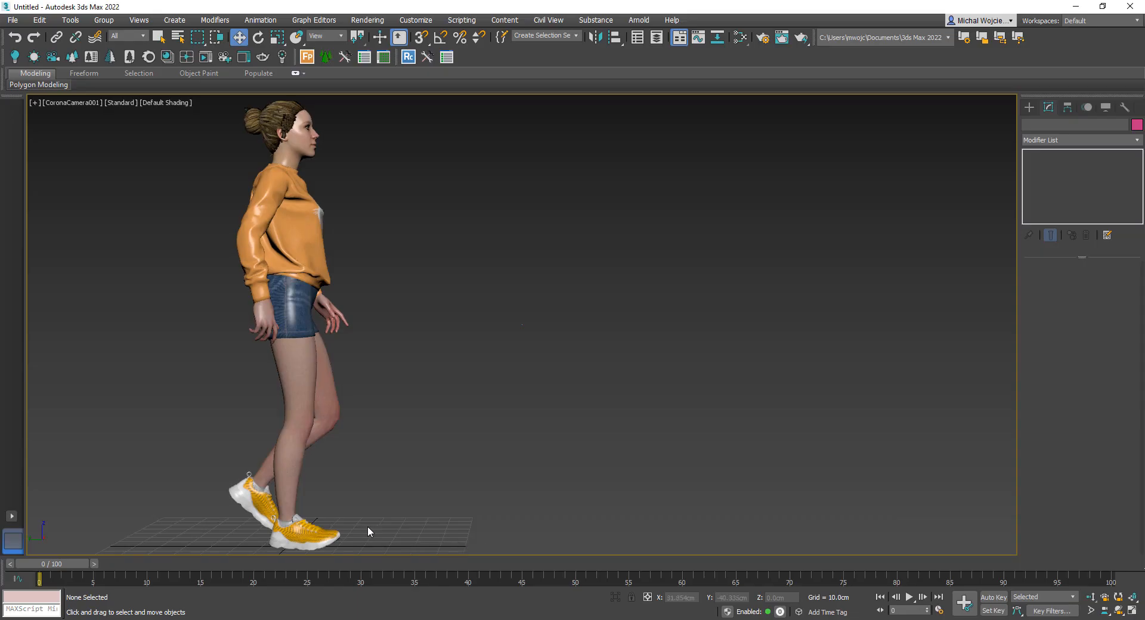
pyautogui.moveTo(214, 518)
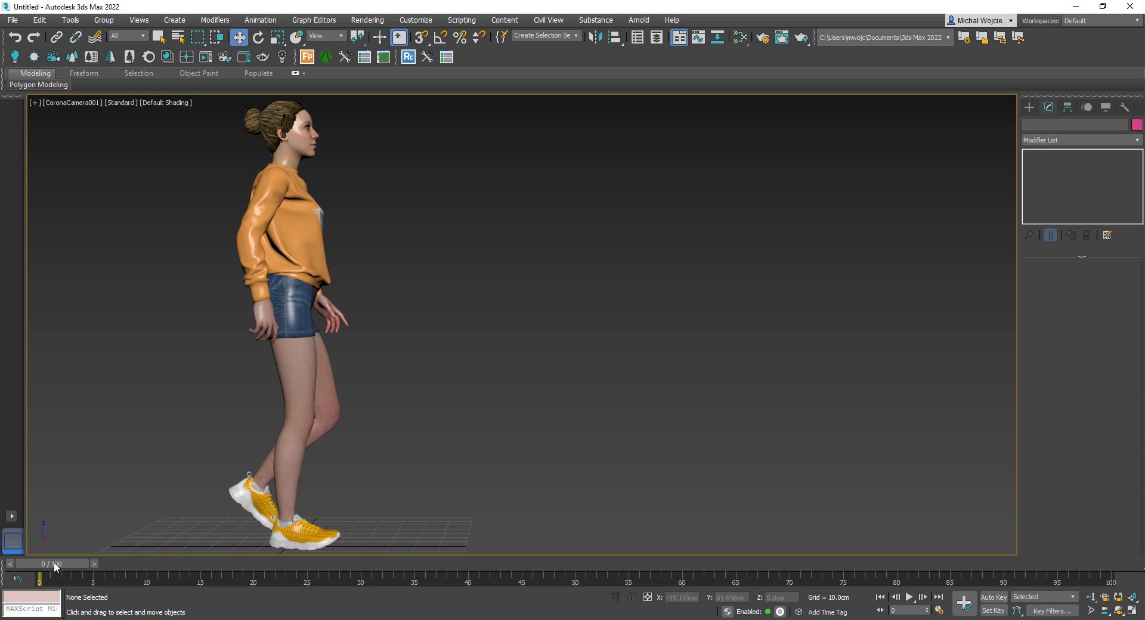
# Scrub the time slider between frames 0 and about 22 to preview the woman's stride.
pyautogui.moveTo(42, 577); pyautogui.dragTo(146, 577)
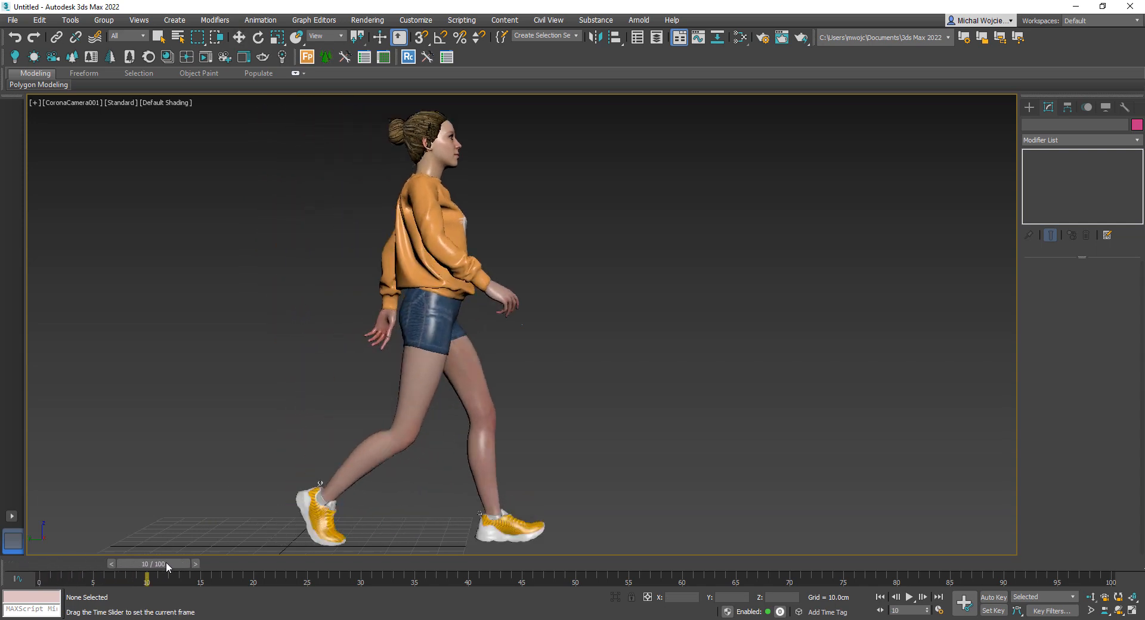
pyautogui.moveTo(146, 577); pyautogui.dragTo(222, 577)
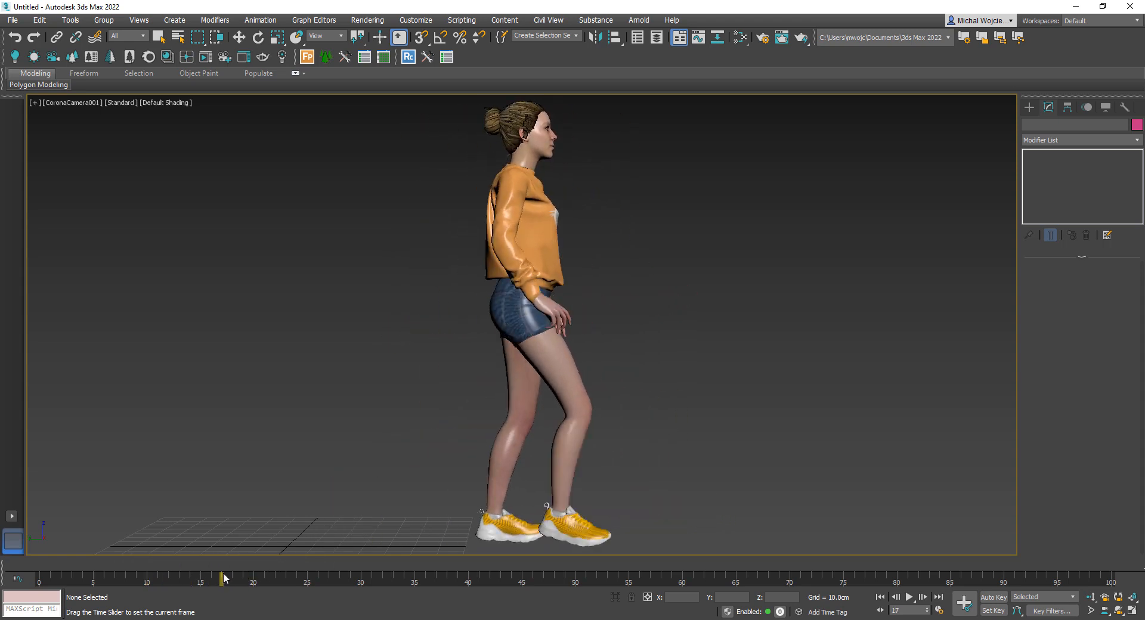
pyautogui.moveTo(222, 577); pyautogui.dragTo(281, 577)
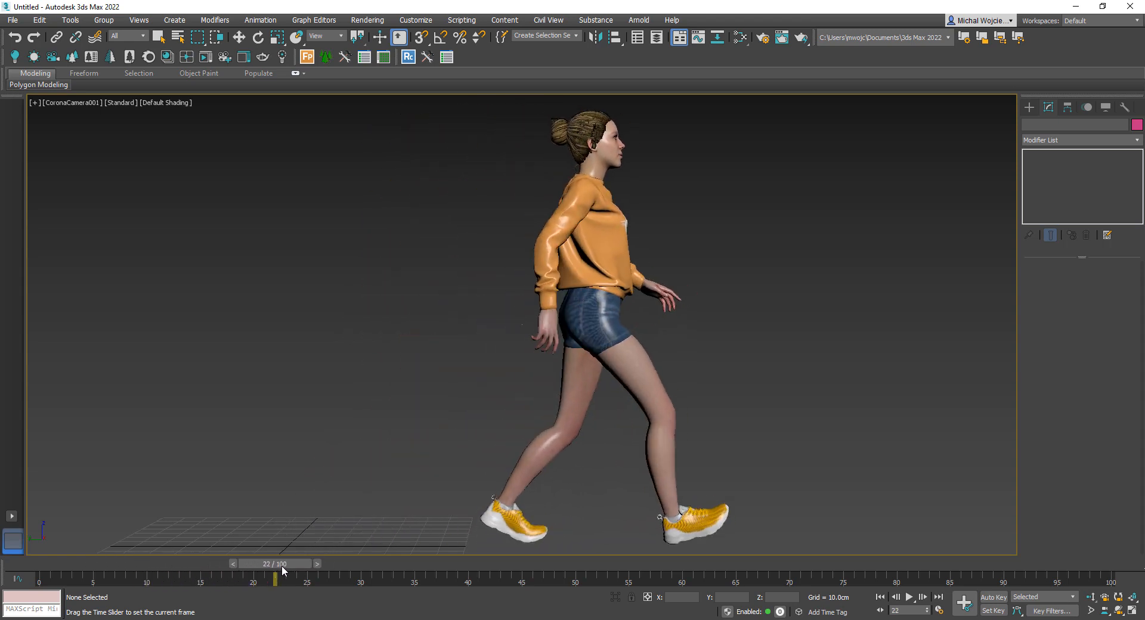
pyautogui.moveTo(283, 571); pyautogui.dragTo(202, 571)
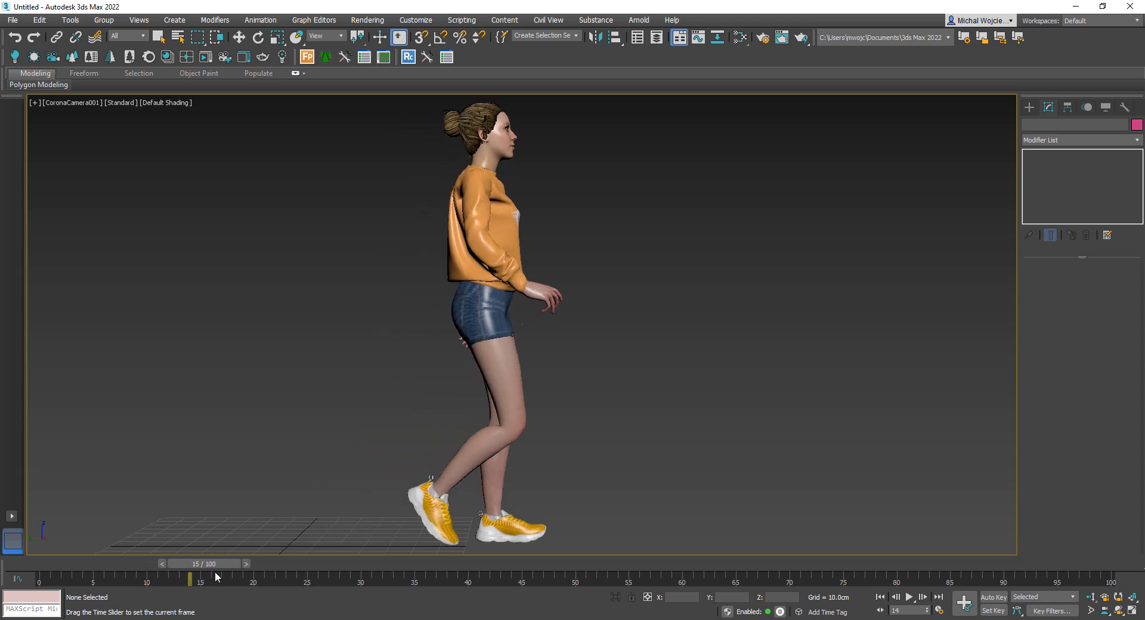
pyautogui.moveTo(199, 577); pyautogui.dragTo(232, 577)
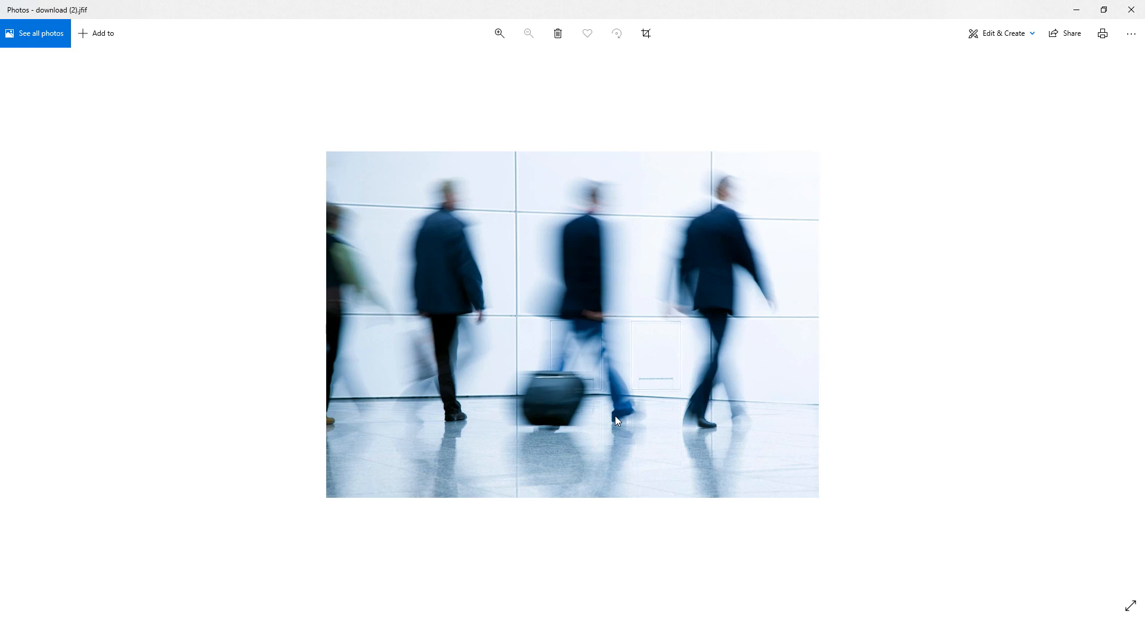
pyautogui.moveTo(442, 364)
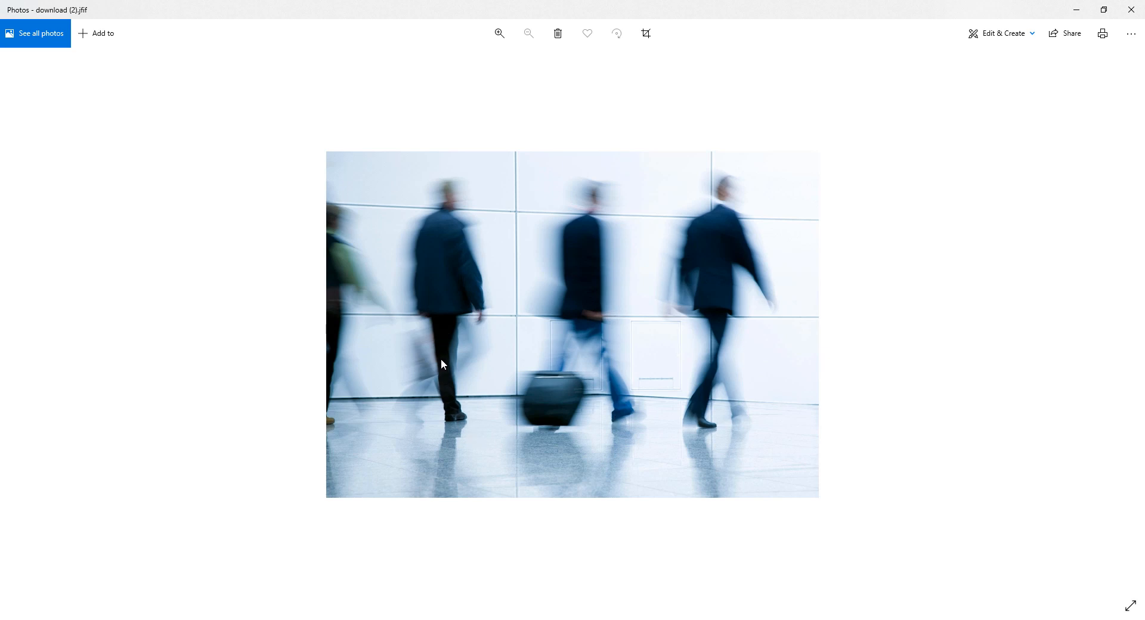
pyautogui.moveTo(454, 421)
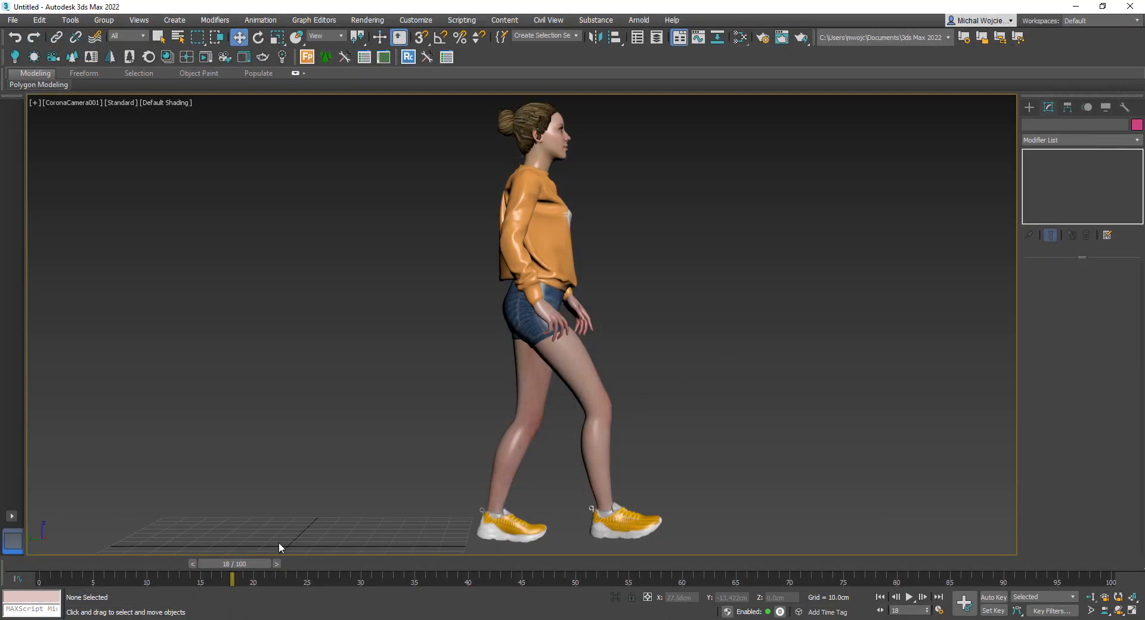
pyautogui.moveTo(231, 581); pyautogui.dragTo(157, 581)
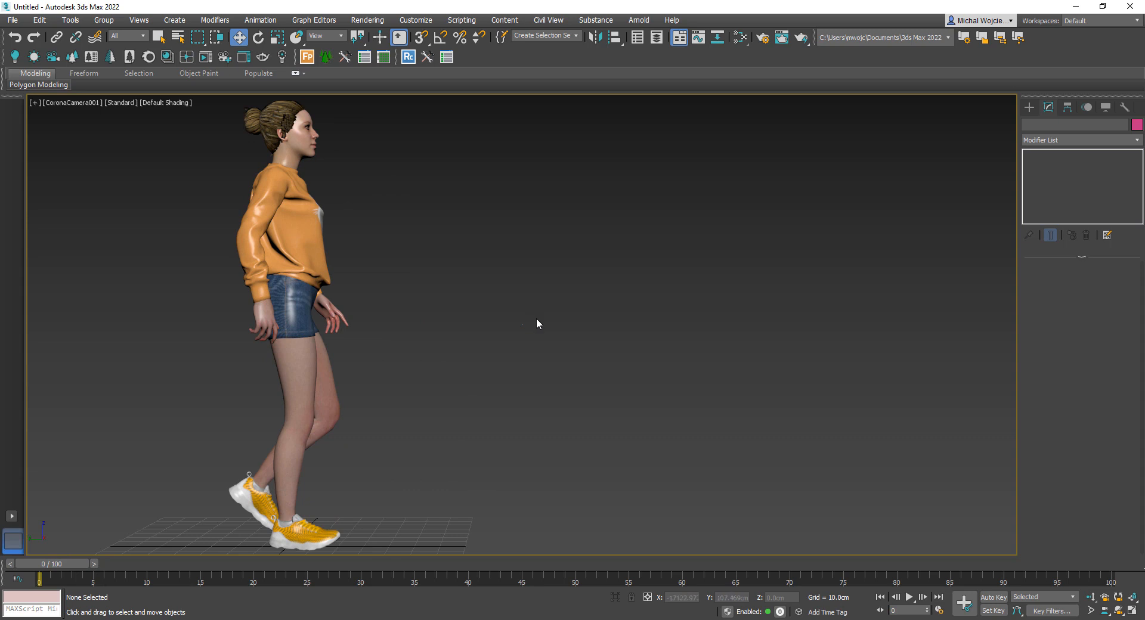
pyautogui.moveTo(562, 376)
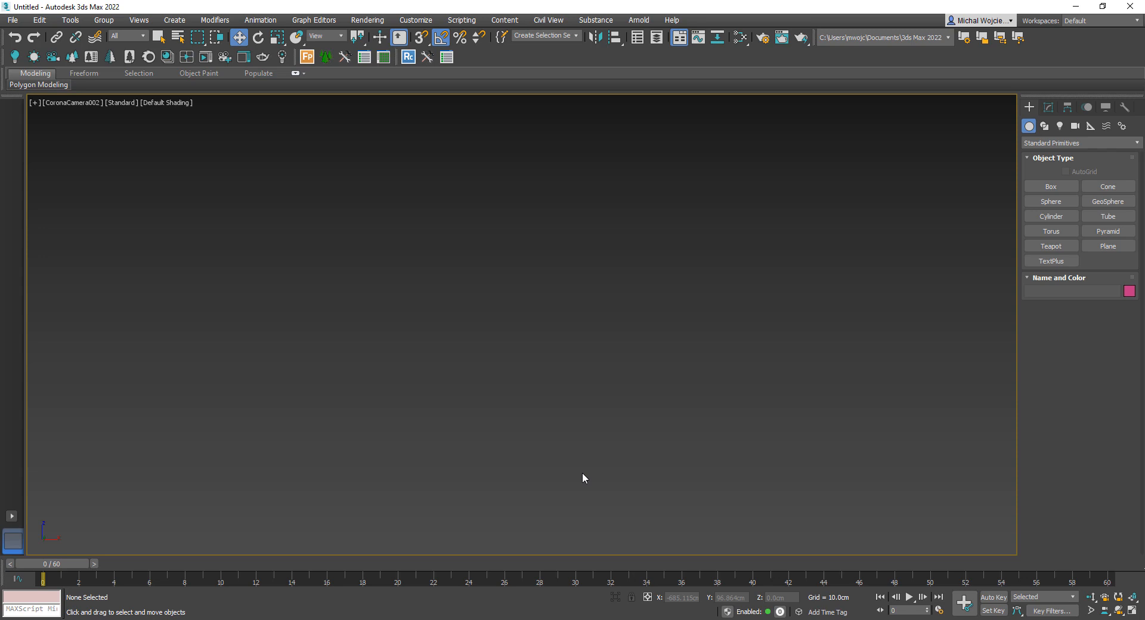
pyautogui.moveTo(1050, 182)
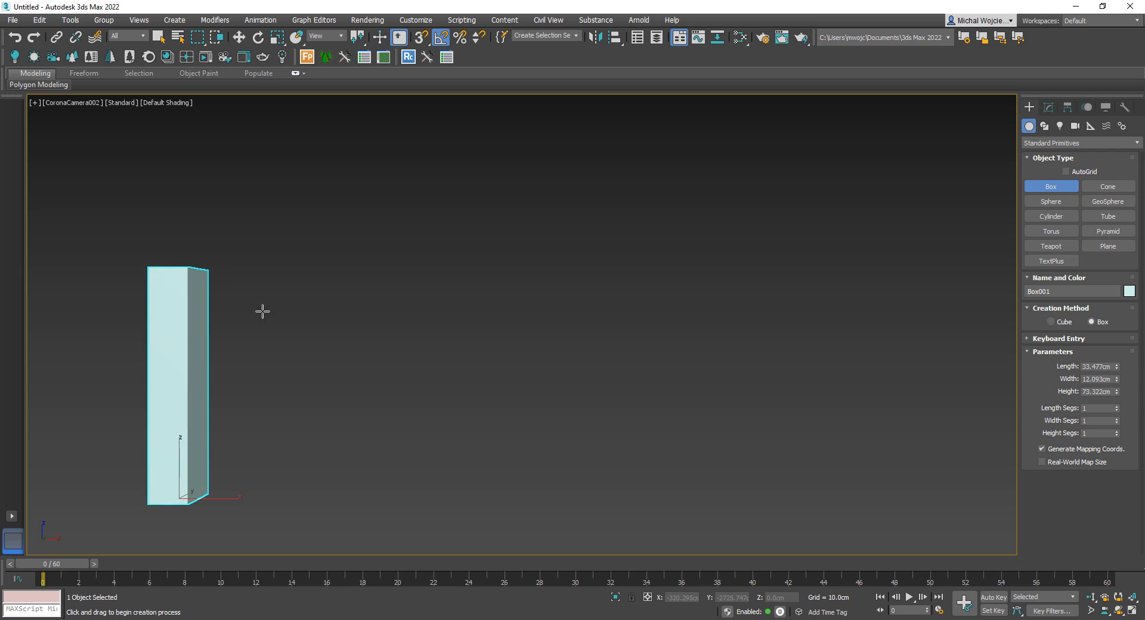
# Move the new box right and back, enable Auto Key, and play its 60-frame slide.
pyautogui.click(239, 36)
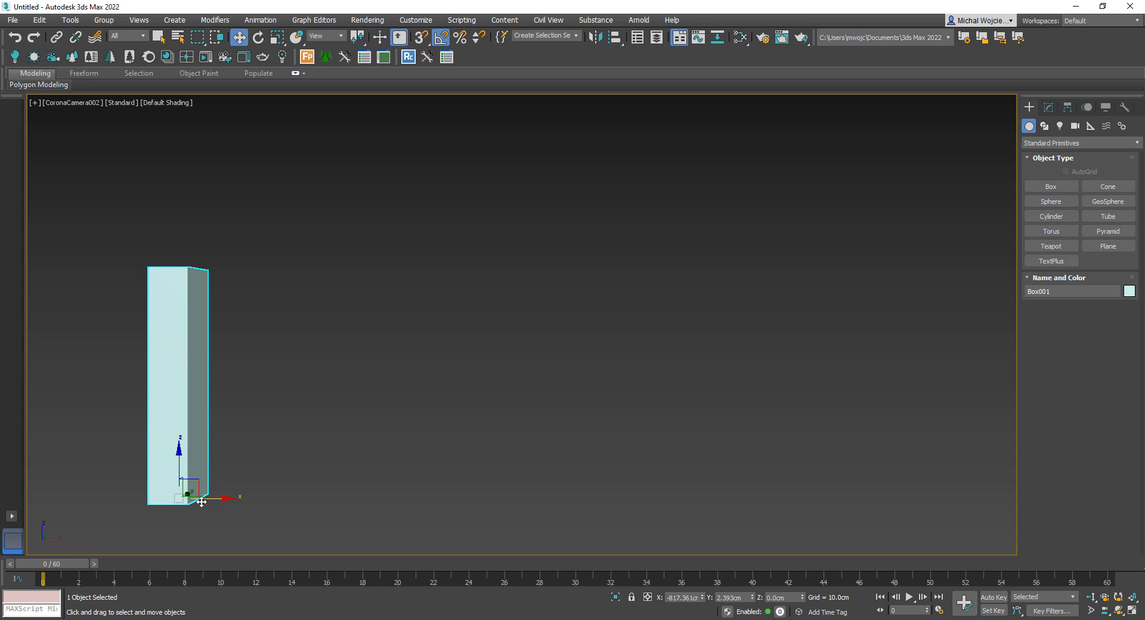
pyautogui.moveTo(188, 494); pyautogui.dragTo(799, 494)
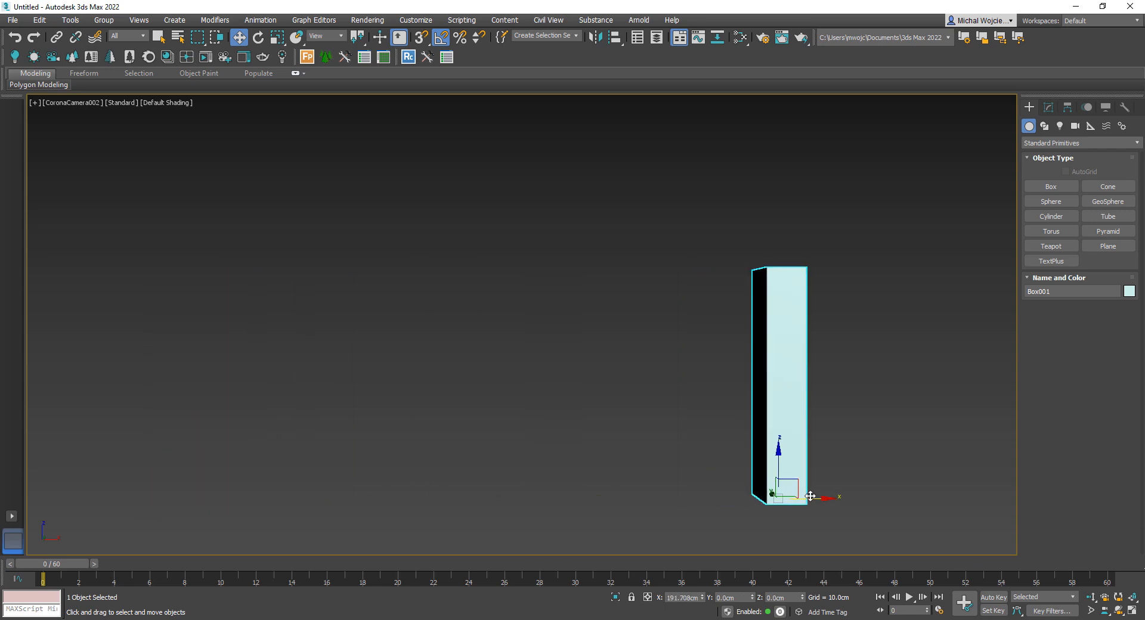
pyautogui.moveTo(779, 496); pyautogui.dragTo(186, 496)
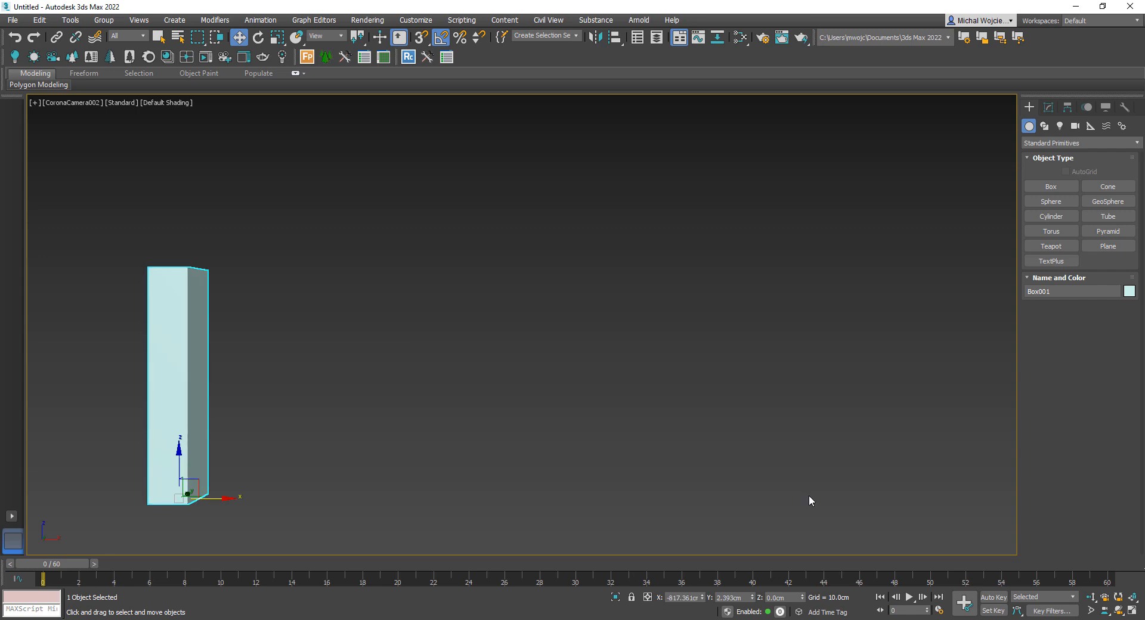
pyautogui.moveTo(807, 503)
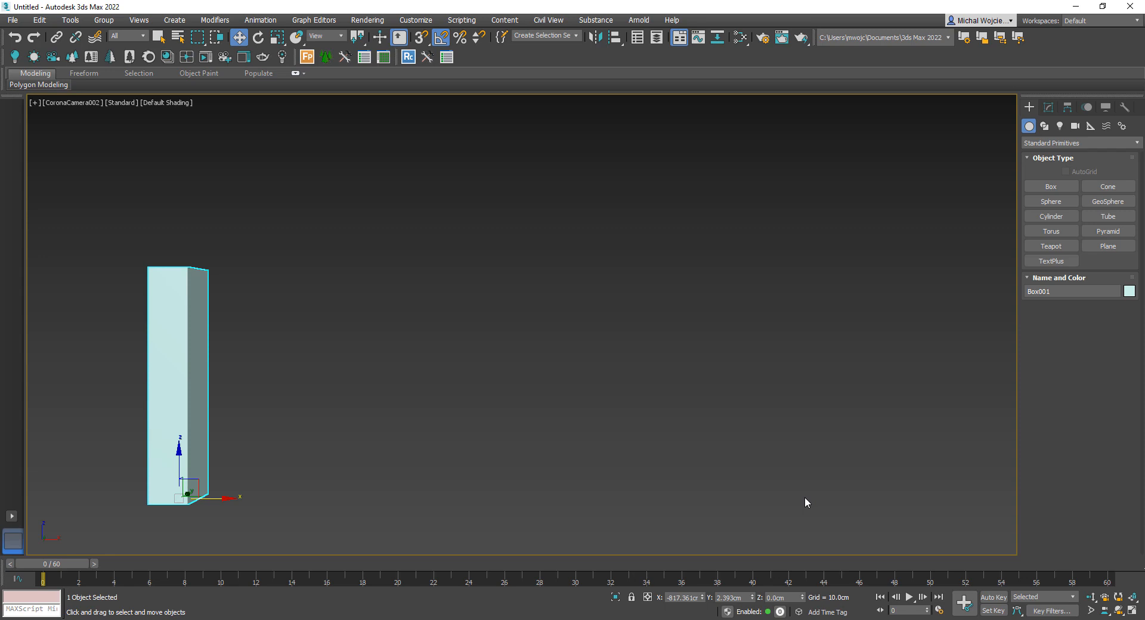
pyautogui.moveTo(937, 490)
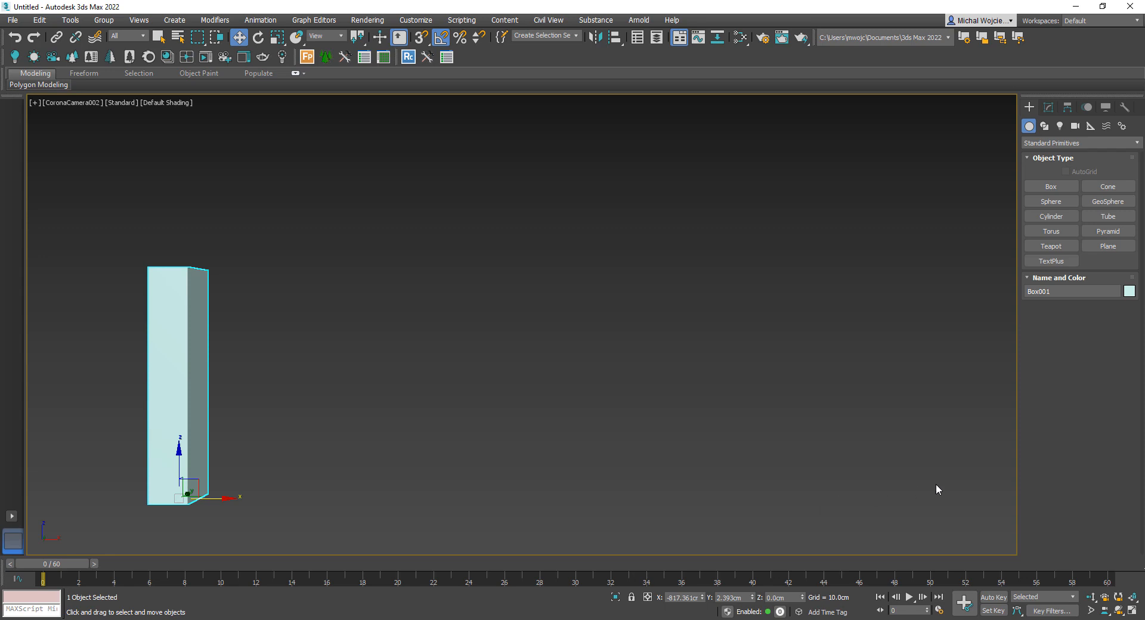
pyautogui.moveTo(992, 597)
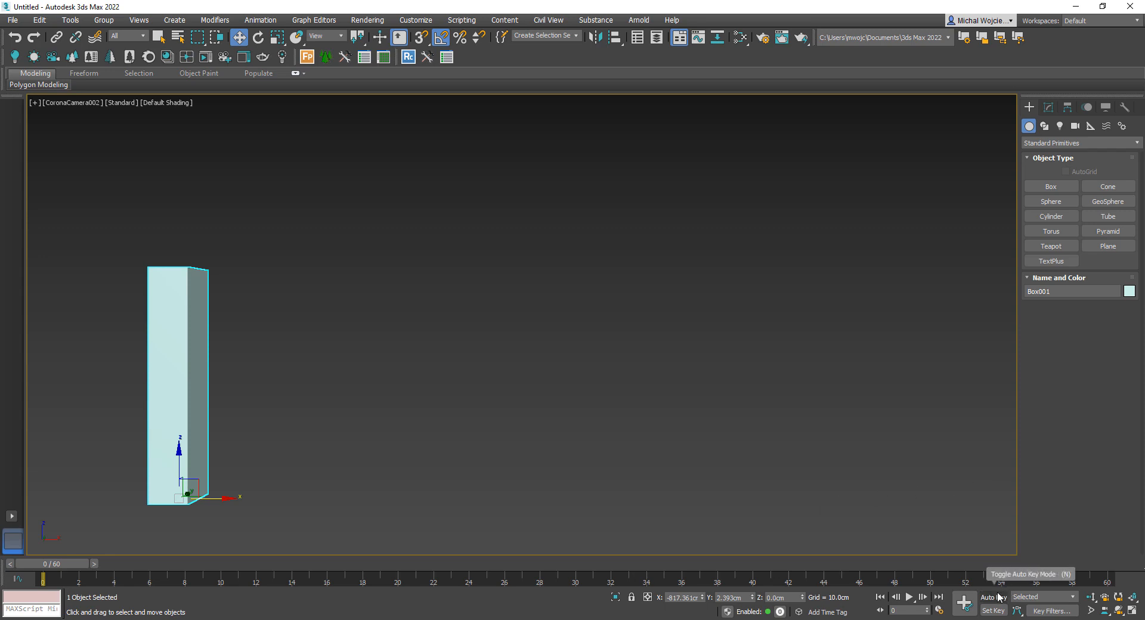
pyautogui.click(991, 596)
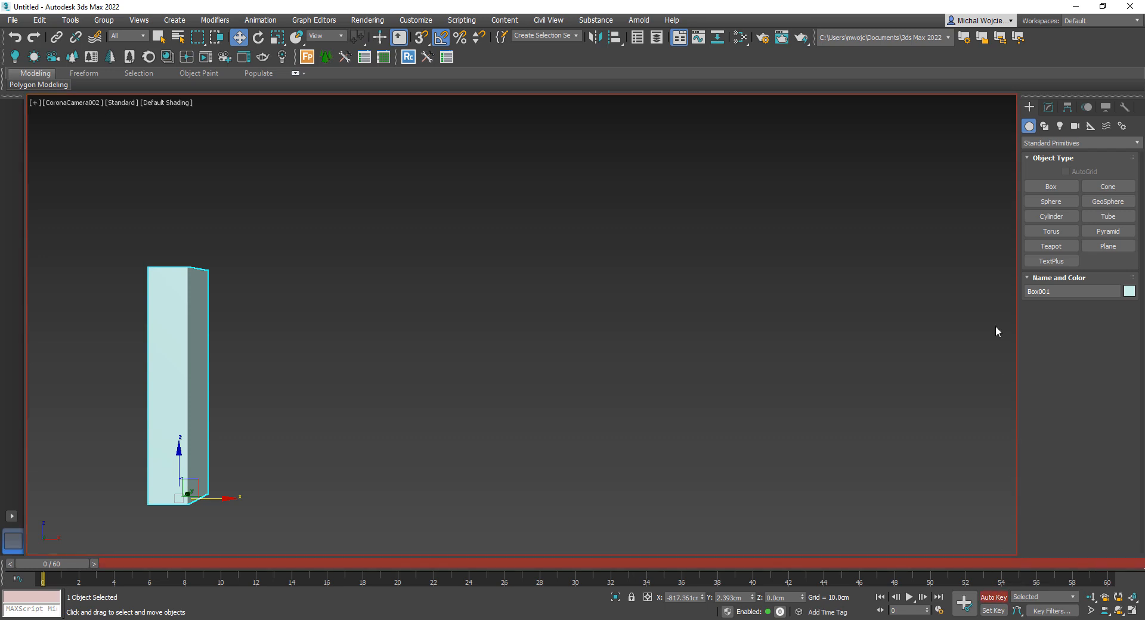
pyautogui.moveTo(1007, 482)
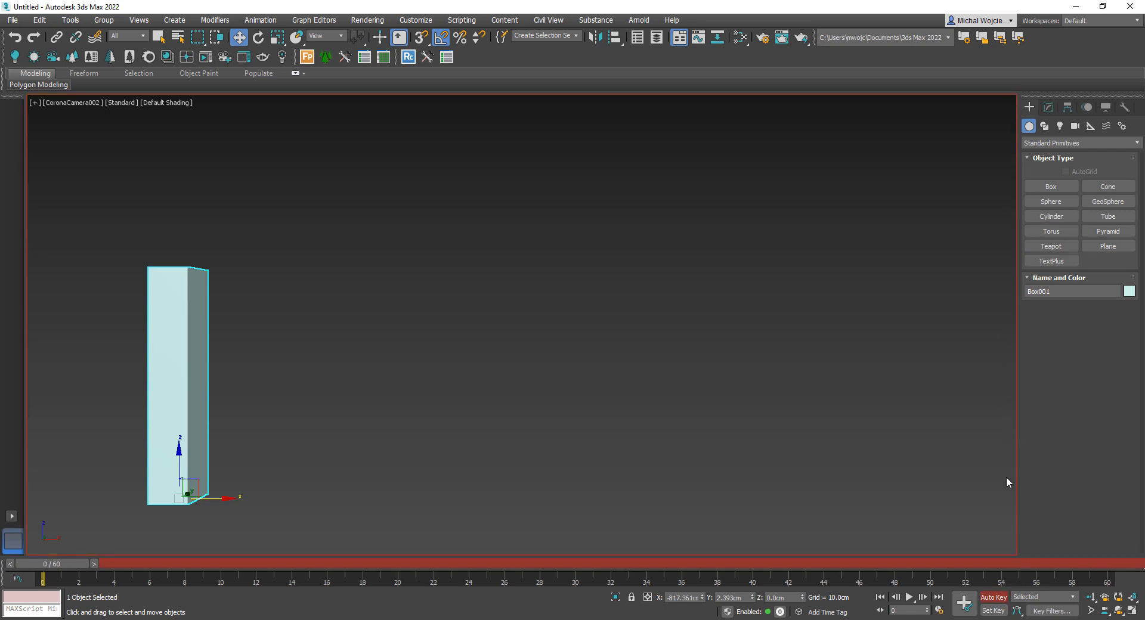
pyautogui.moveTo(244, 575)
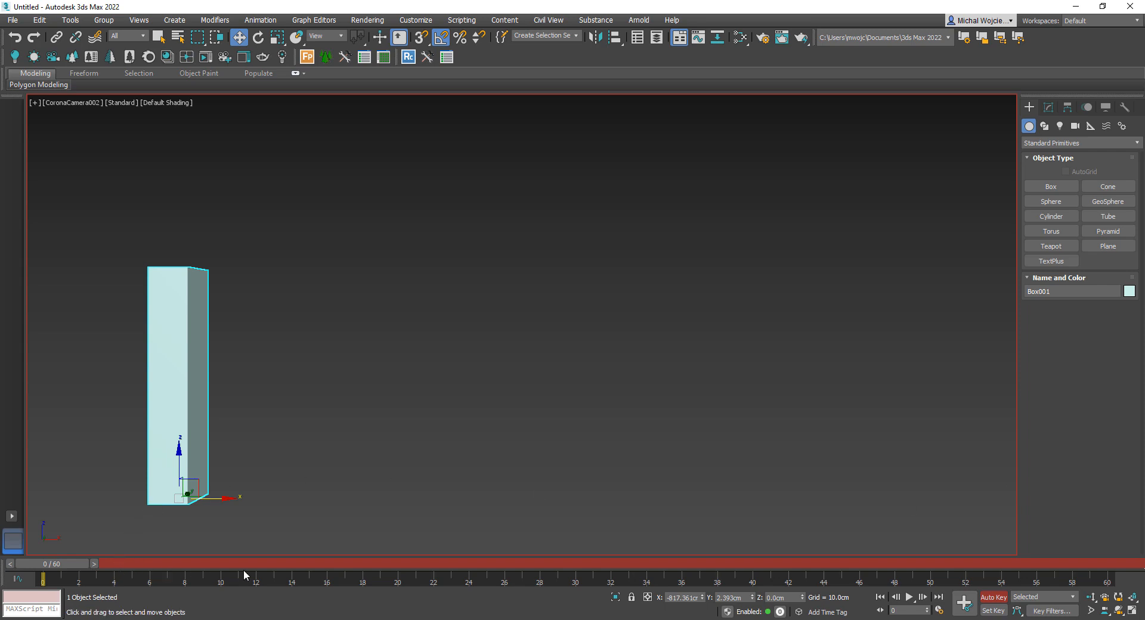
pyautogui.moveTo(635, 468)
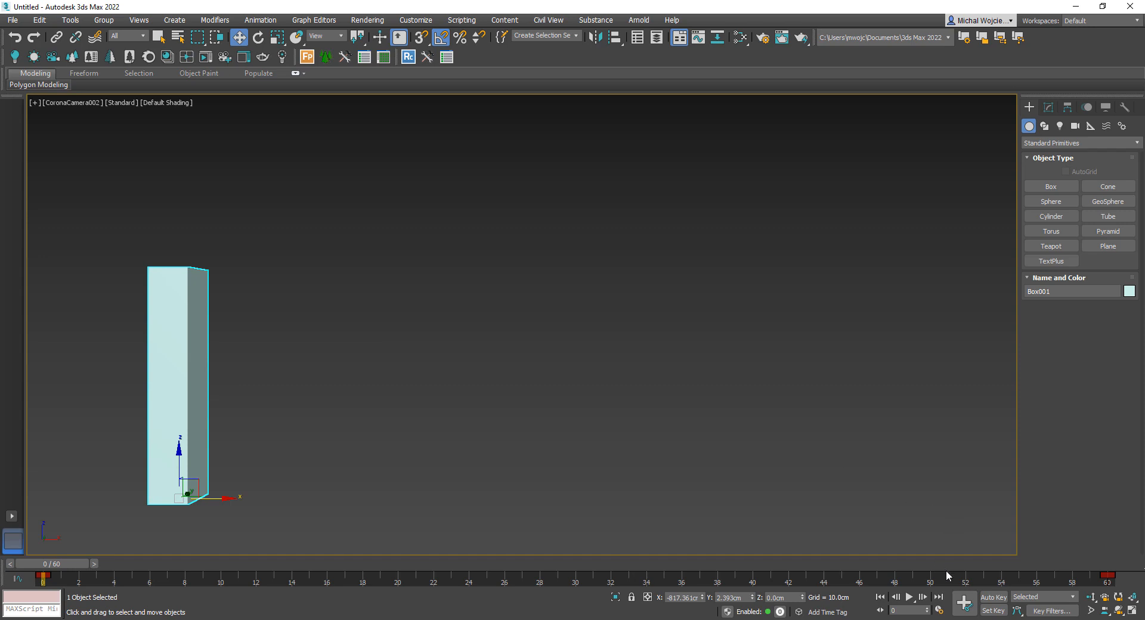
pyautogui.click(909, 597)
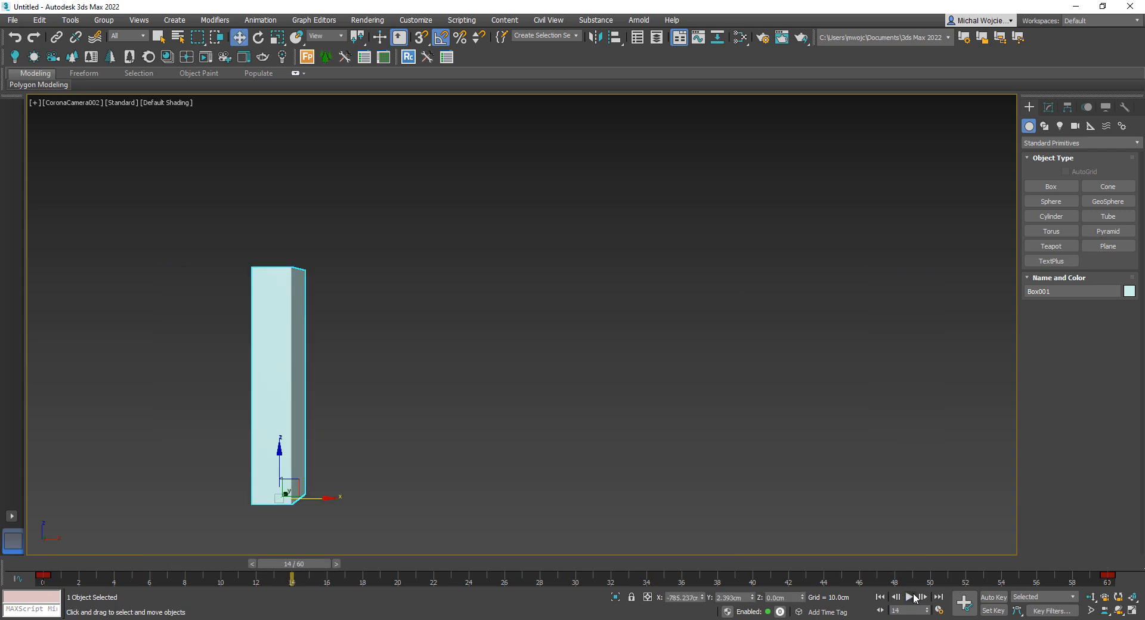
pyautogui.moveTo(1015, 611)
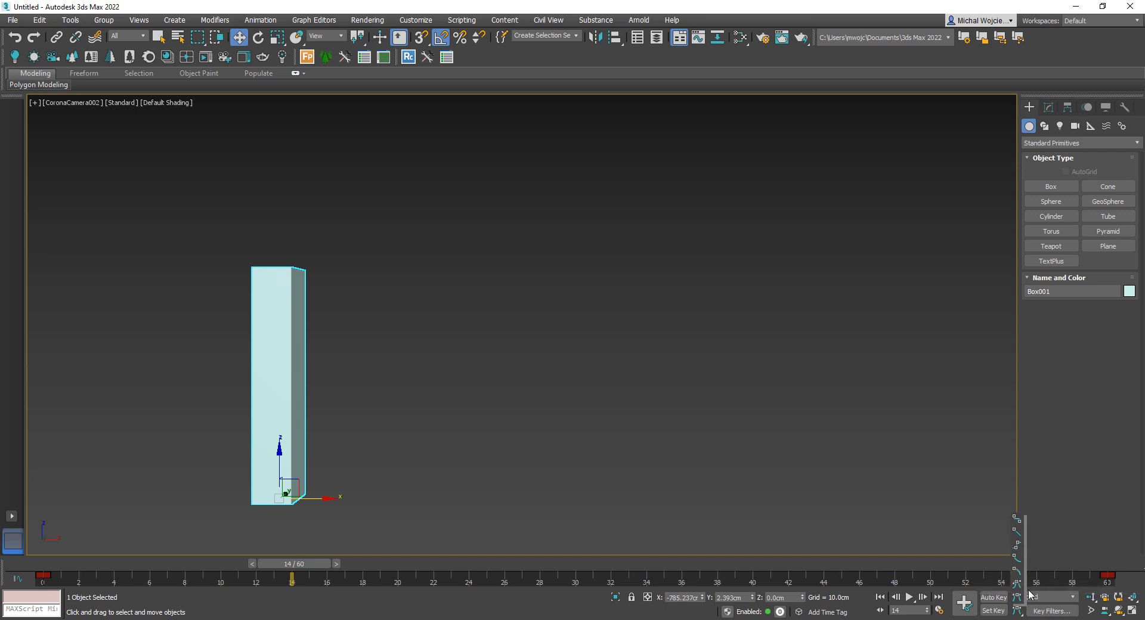
# Load the teapot tangent scene, rewind to frame 0 and play the 60-frame animation.
pyautogui.click(69, 102)
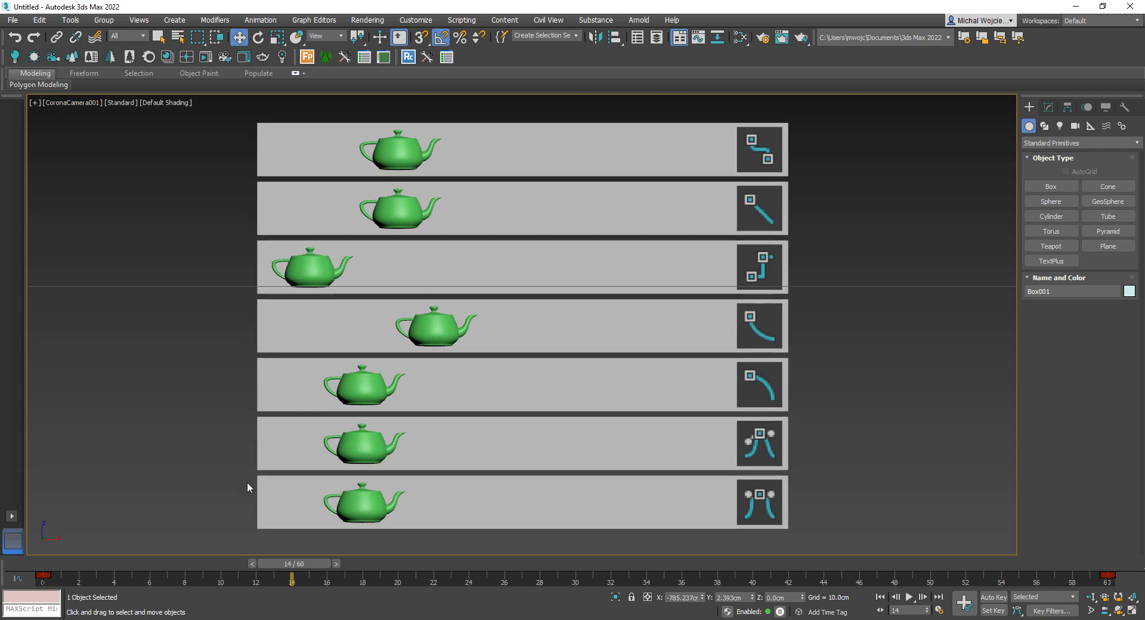
pyautogui.moveTo(292, 576); pyautogui.dragTo(44, 575)
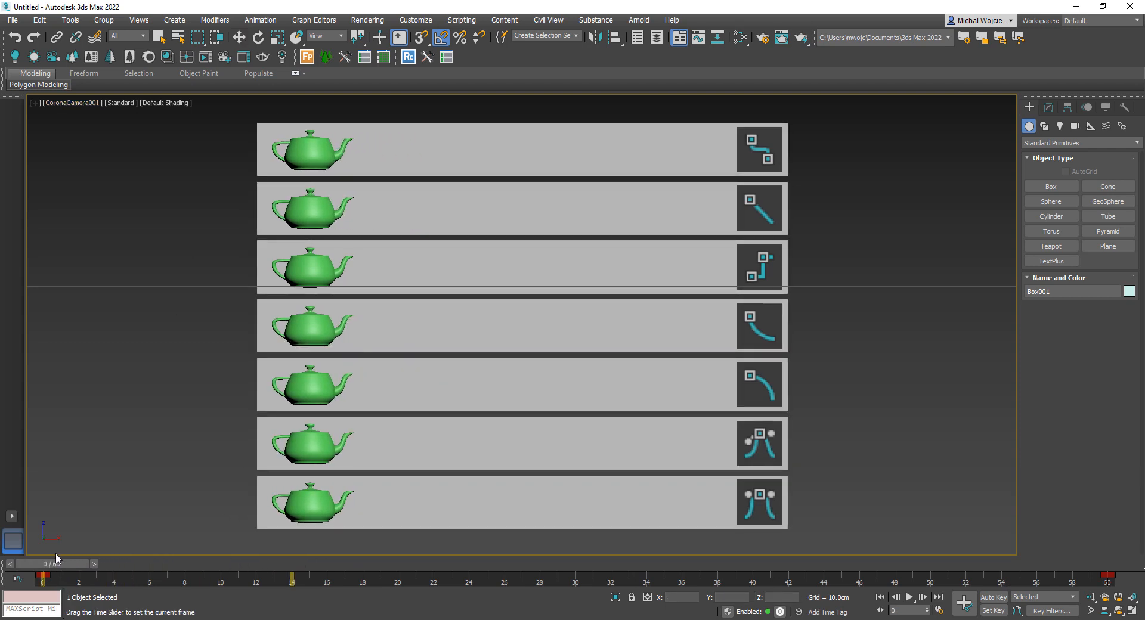
pyautogui.click(238, 37)
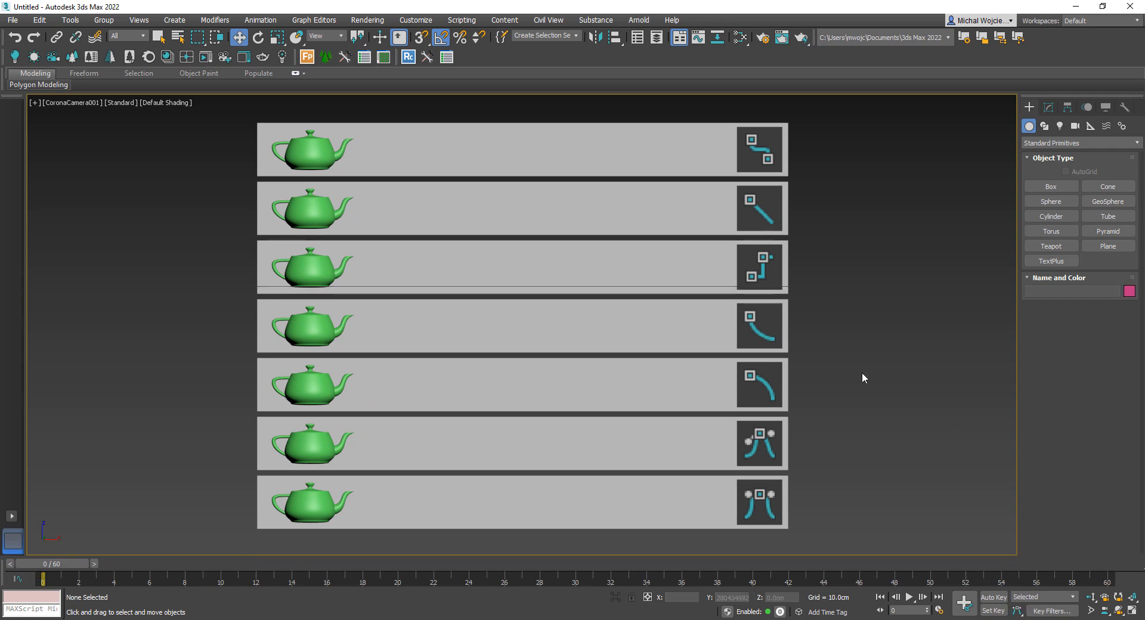
pyautogui.moveTo(914, 607)
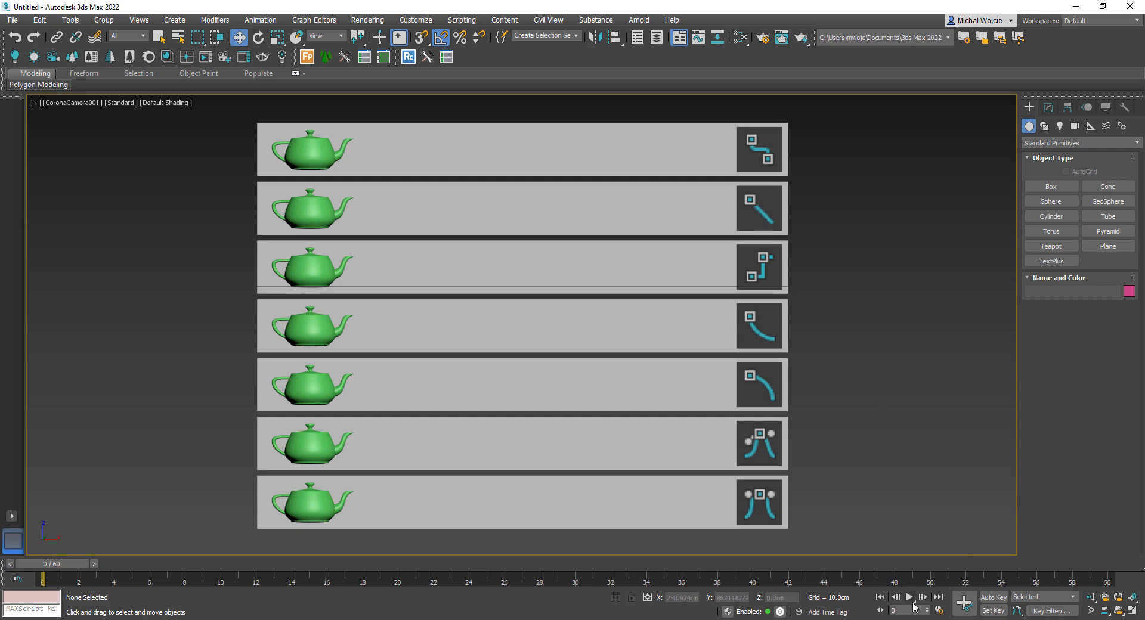
pyautogui.click(907, 597)
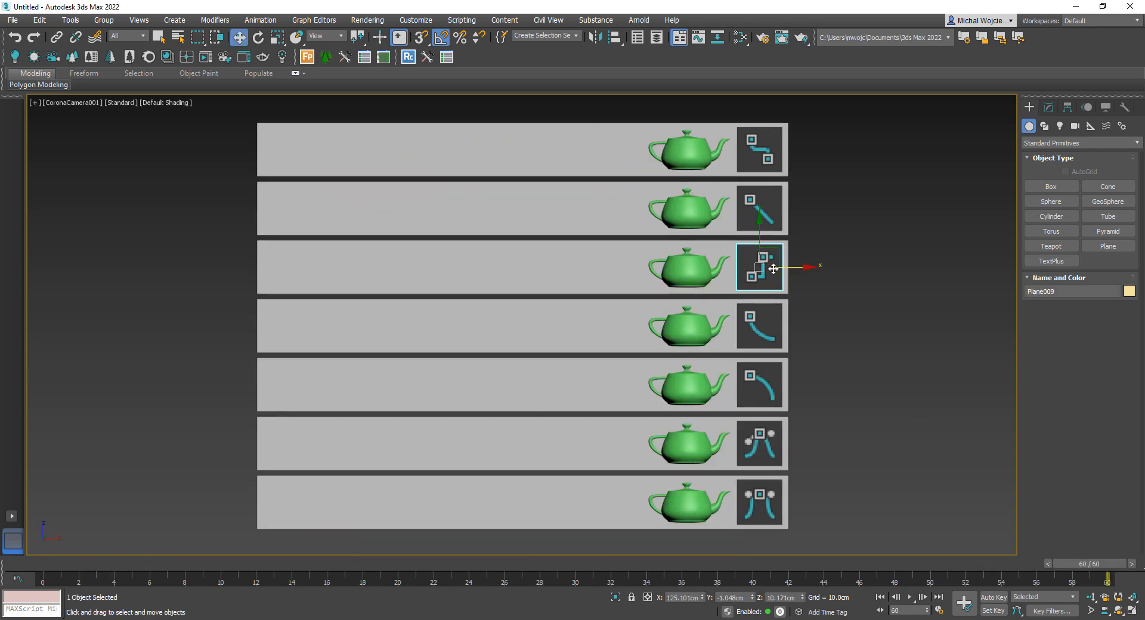
# Select the third teapot and scrub between start, middle and last frame to compare its tangent motion.
pyautogui.click(685, 273)
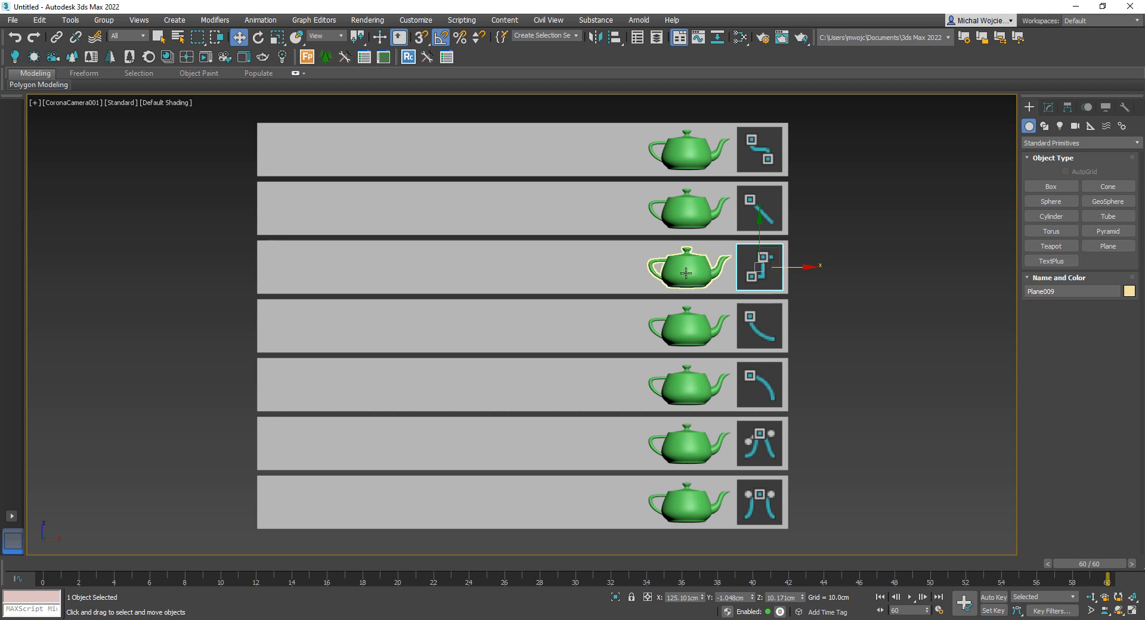
pyautogui.moveTo(1102, 563); pyautogui.dragTo(1073, 563)
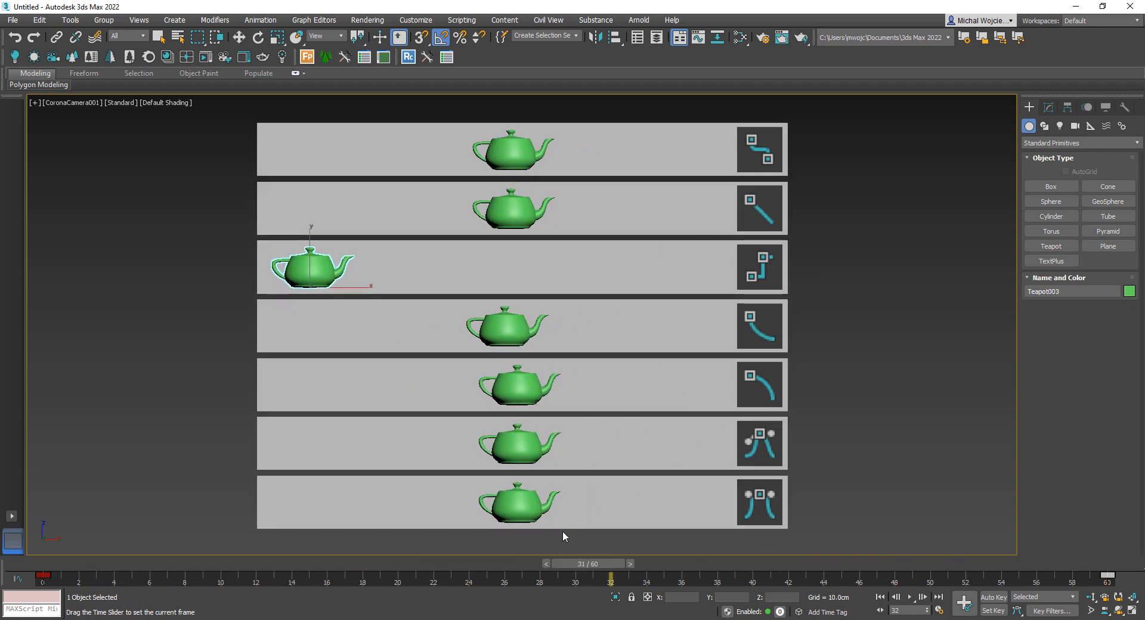
pyautogui.moveTo(609, 578); pyautogui.dragTo(1102, 578)
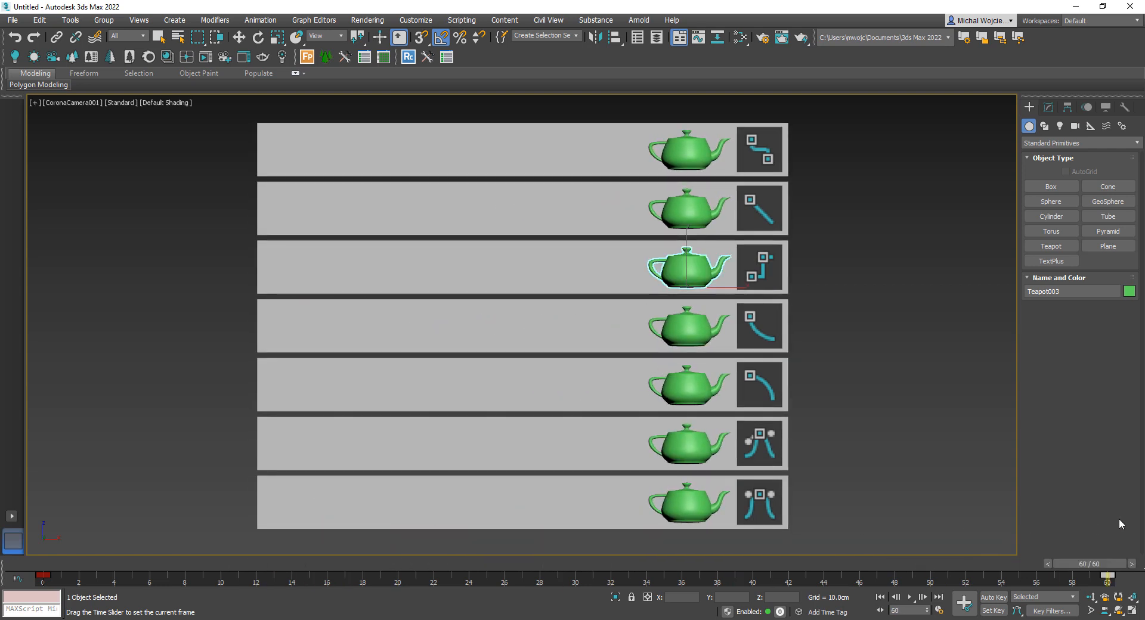
pyautogui.moveTo(1081, 578); pyautogui.dragTo(131, 577)
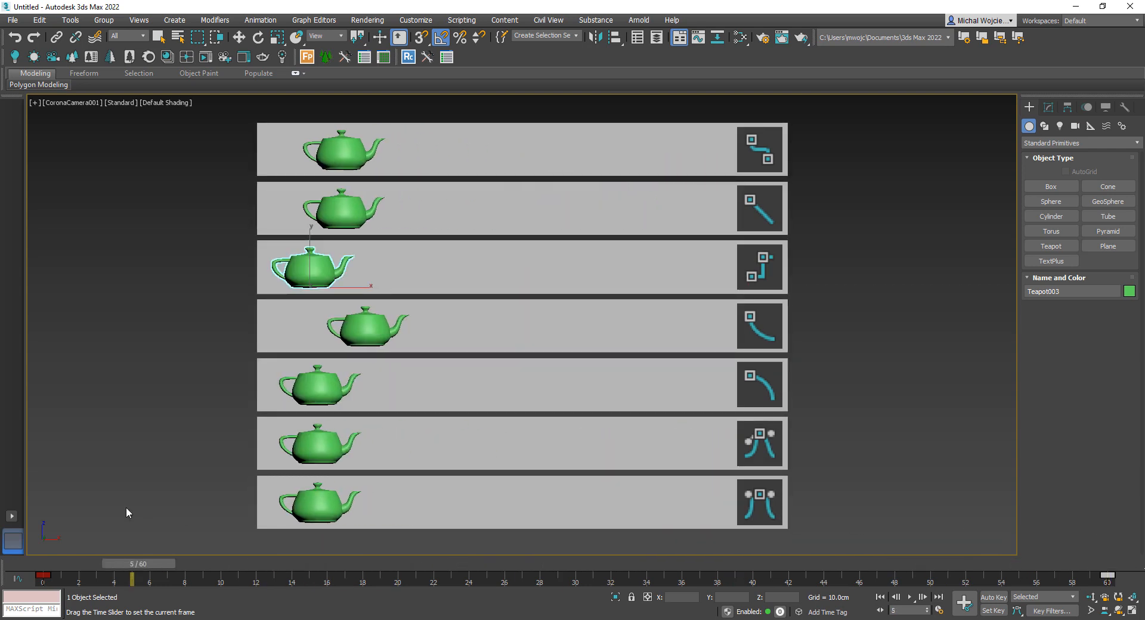
pyautogui.moveTo(131, 577); pyautogui.dragTo(1080, 578)
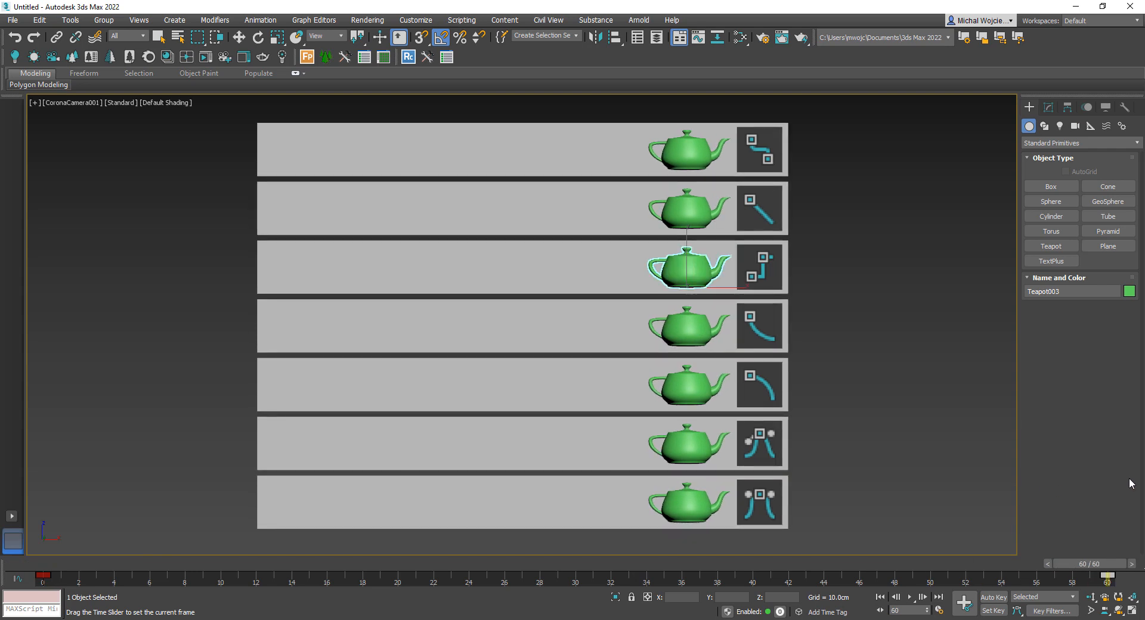
pyautogui.click(837, 222)
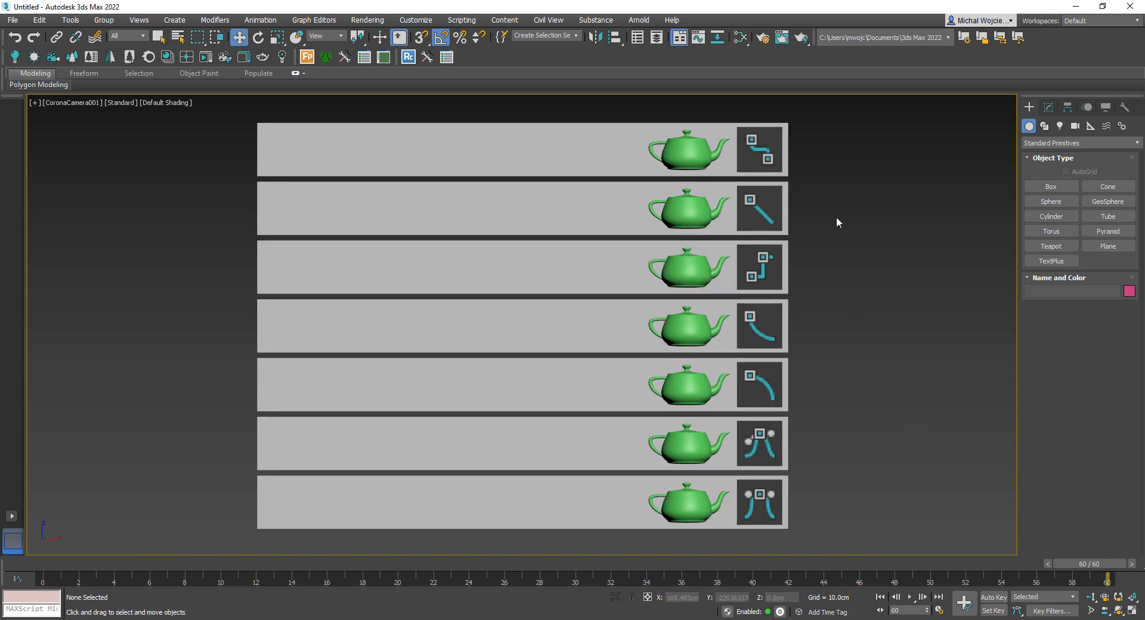
pyautogui.moveTo(770, 205)
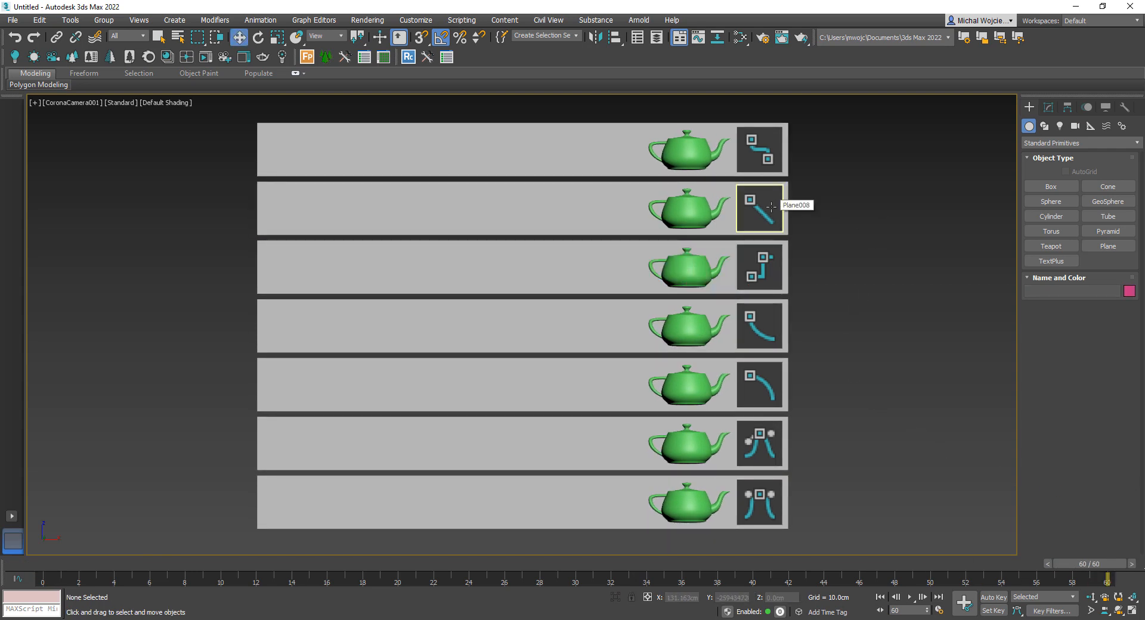
pyautogui.moveTo(849, 232)
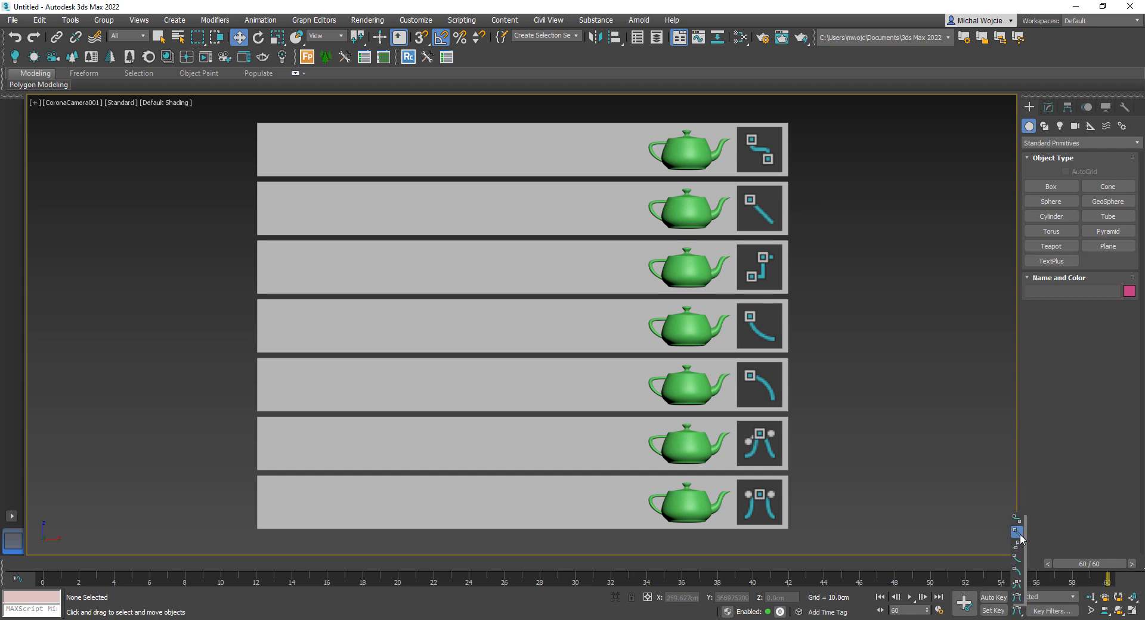
pyautogui.click(521, 385)
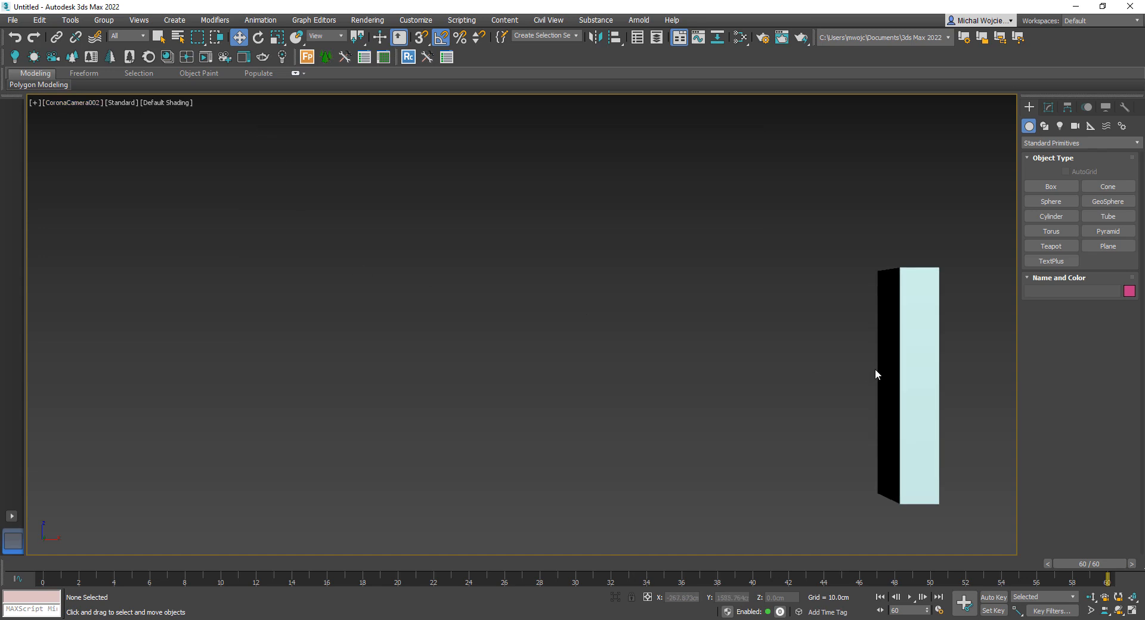
pyautogui.rightClick(1099, 583)
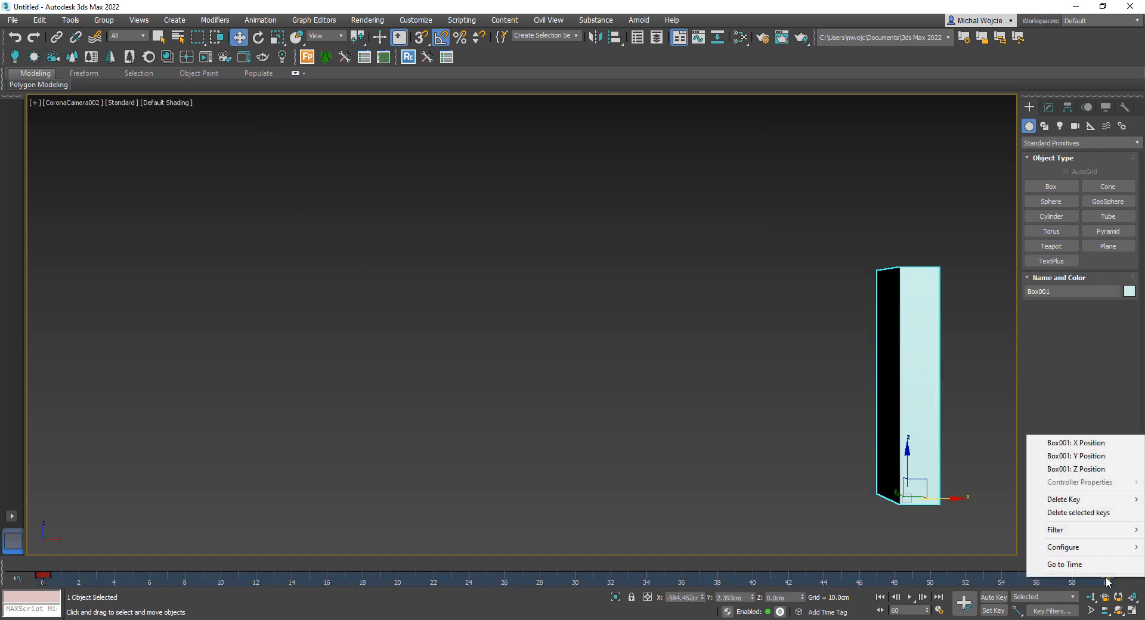
pyautogui.moveTo(1064, 499)
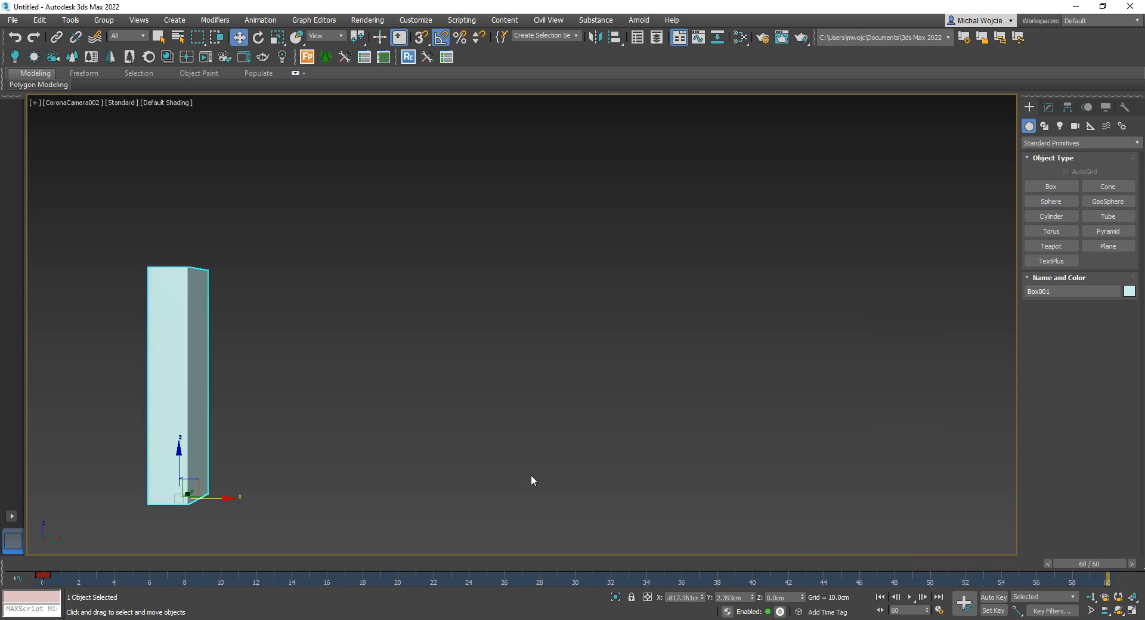
pyautogui.moveTo(378, 442)
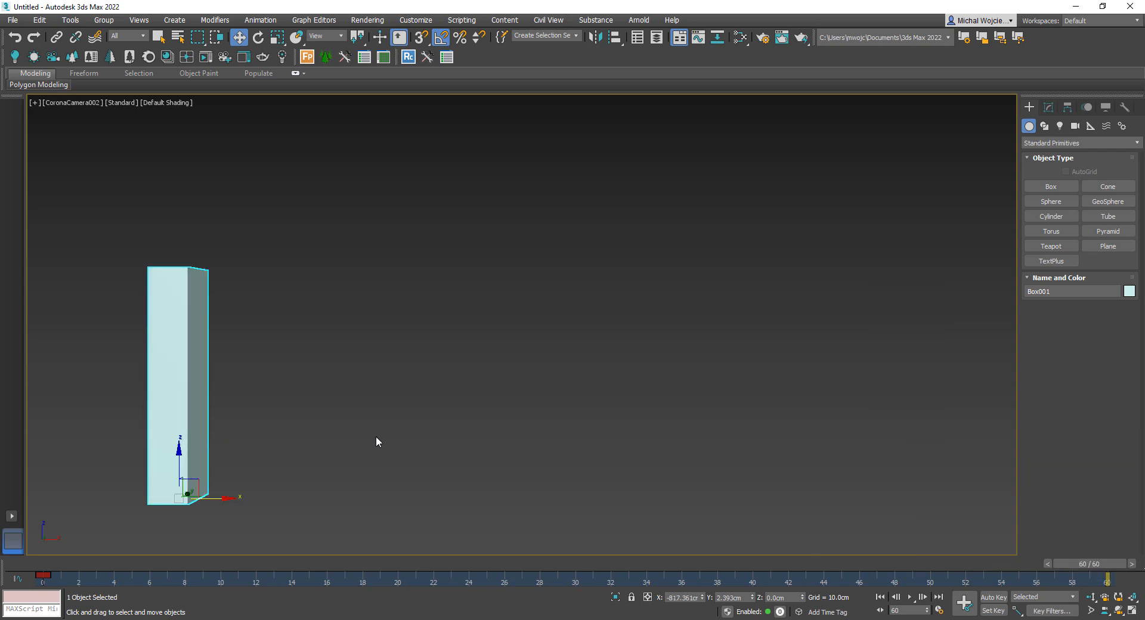
pyautogui.click(992, 597)
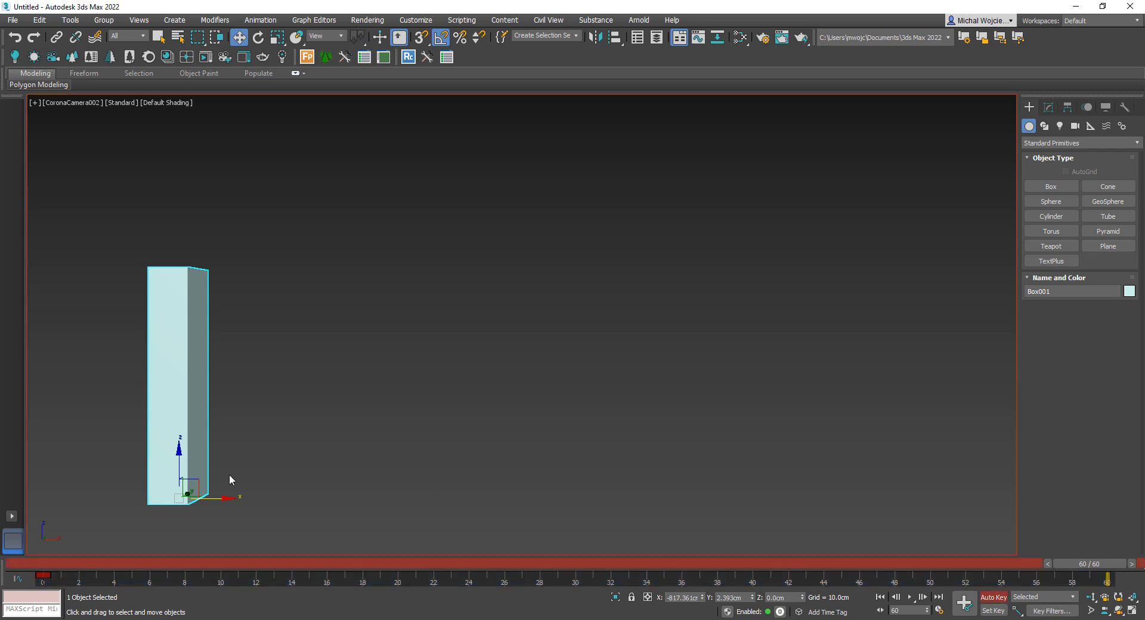
pyautogui.moveTo(190, 489); pyautogui.dragTo(949, 489)
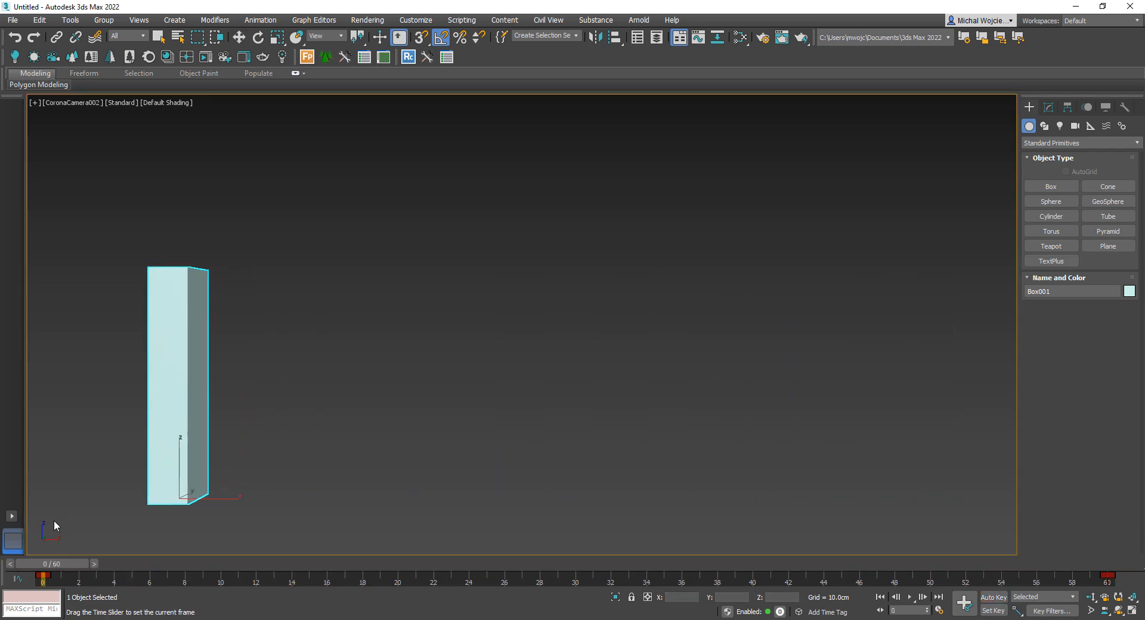
pyautogui.moveTo(35, 577); pyautogui.dragTo(113, 577)
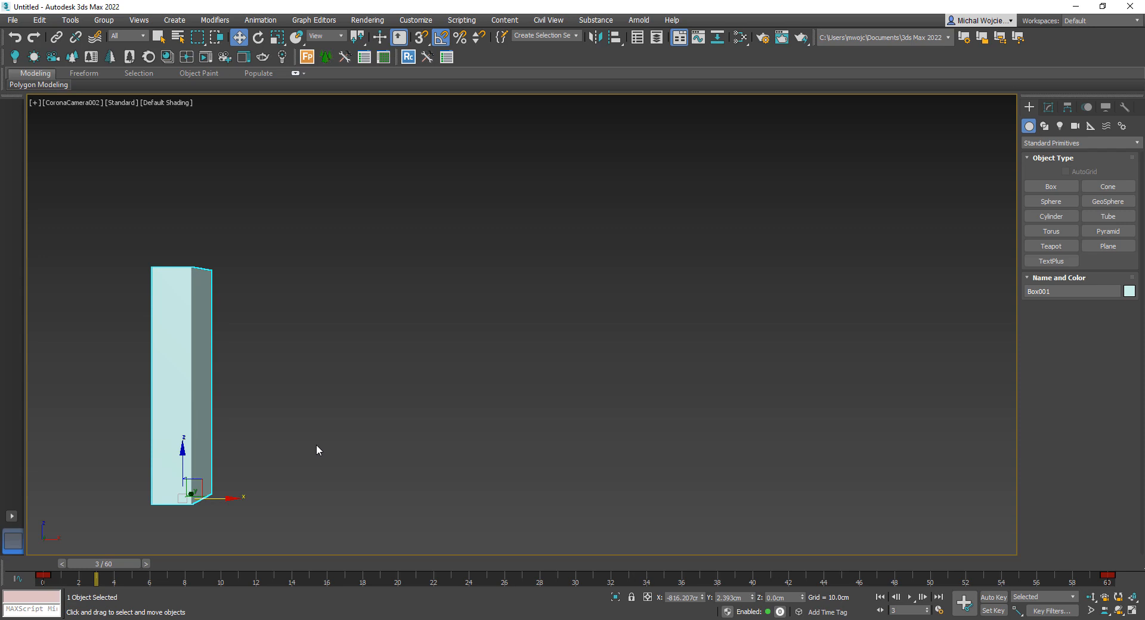
pyautogui.moveTo(371, 457)
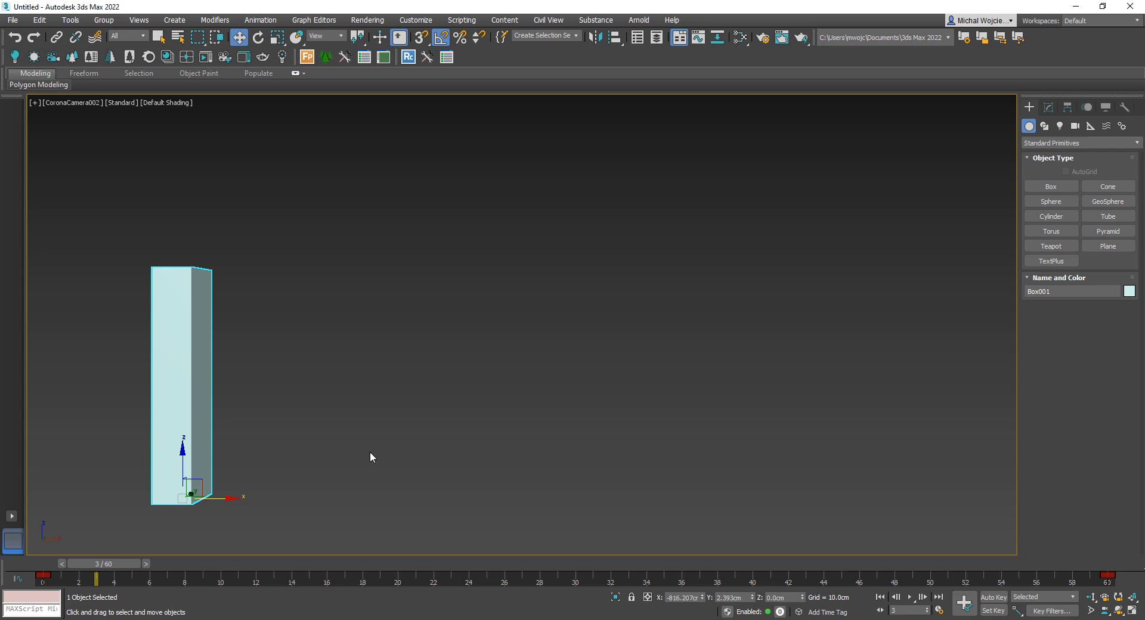
pyautogui.moveTo(439, 460)
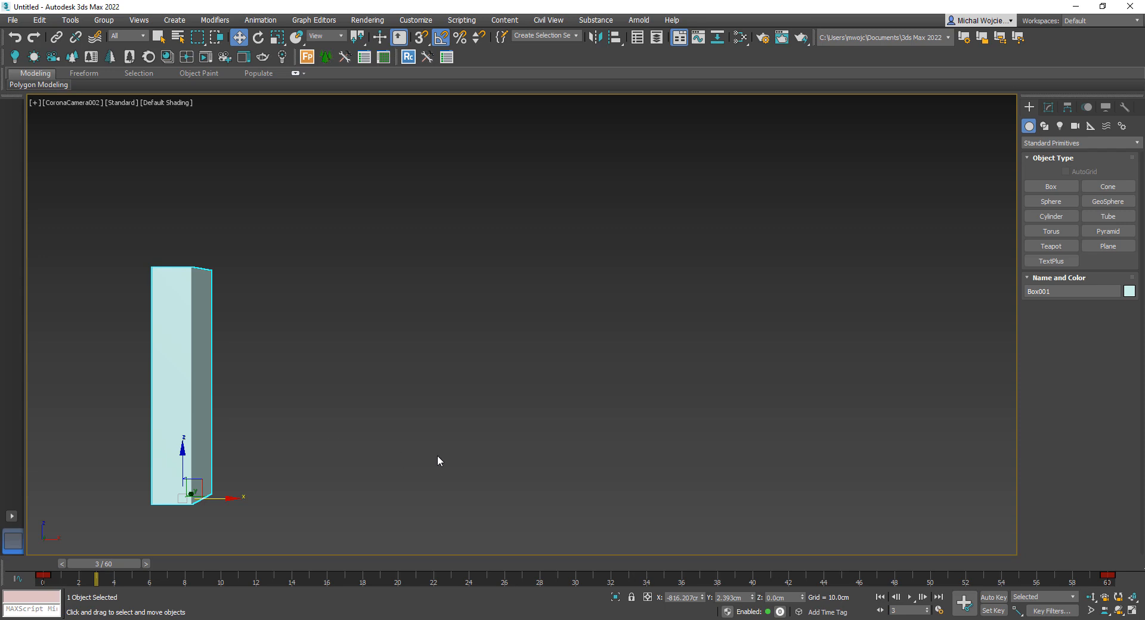
pyautogui.moveTo(620, 489)
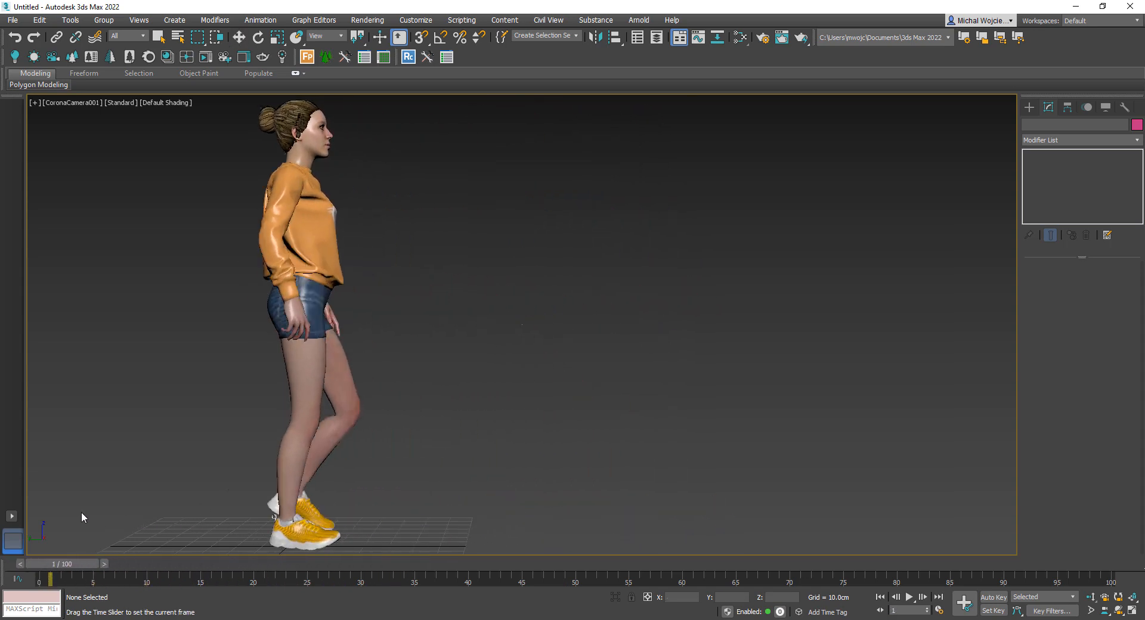
# Scrub the woman's walk back and forth, settle on frame 12 mid-stride, and clear the selection.
pyautogui.moveTo(52, 562); pyautogui.dragTo(241, 563)
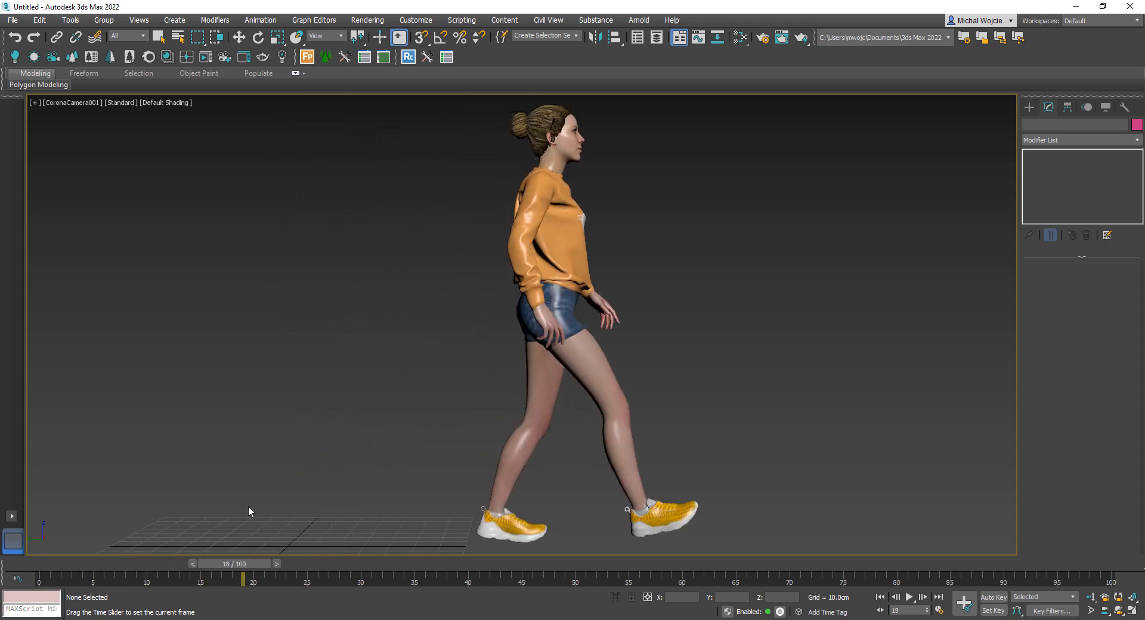
pyautogui.moveTo(243, 578); pyautogui.dragTo(168, 577)
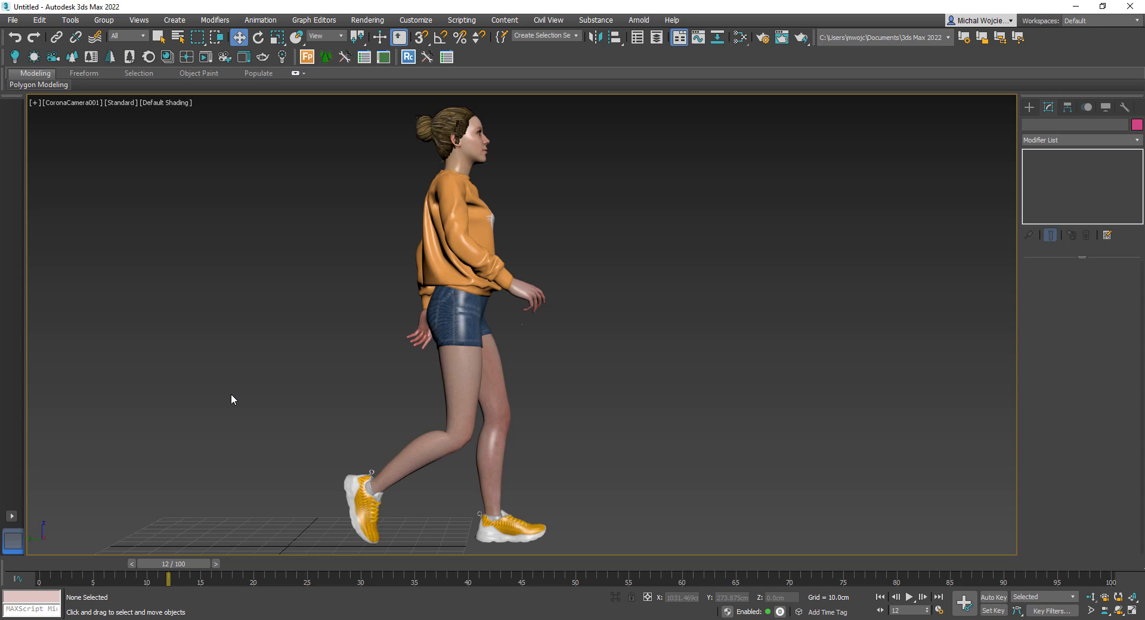
pyautogui.moveTo(222, 476)
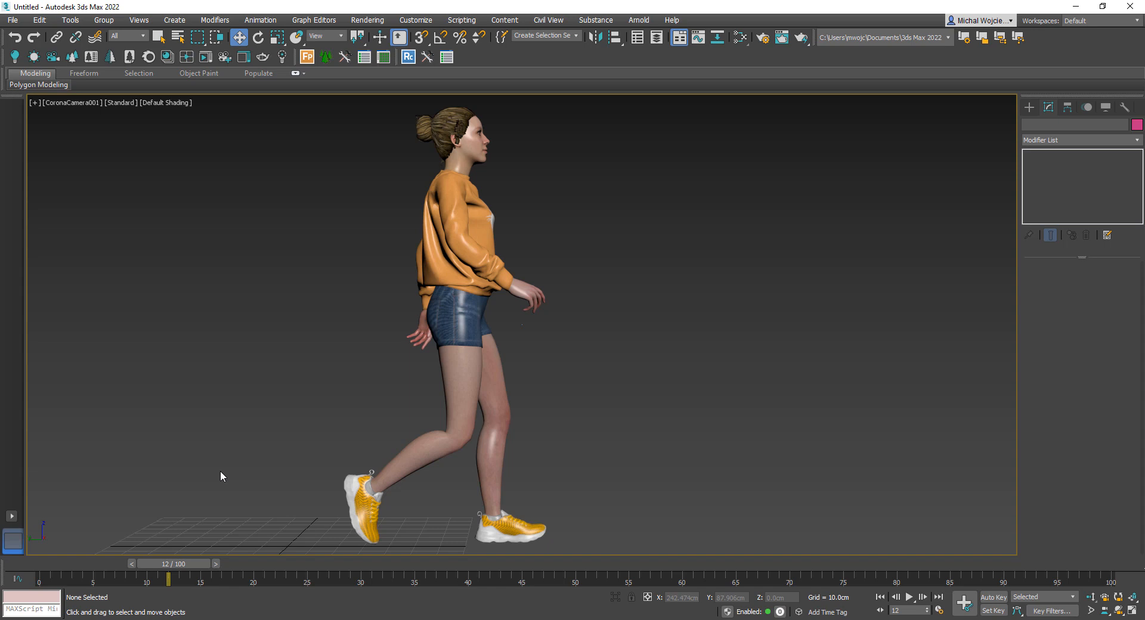
pyautogui.moveTo(168, 576); pyautogui.dragTo(50, 576)
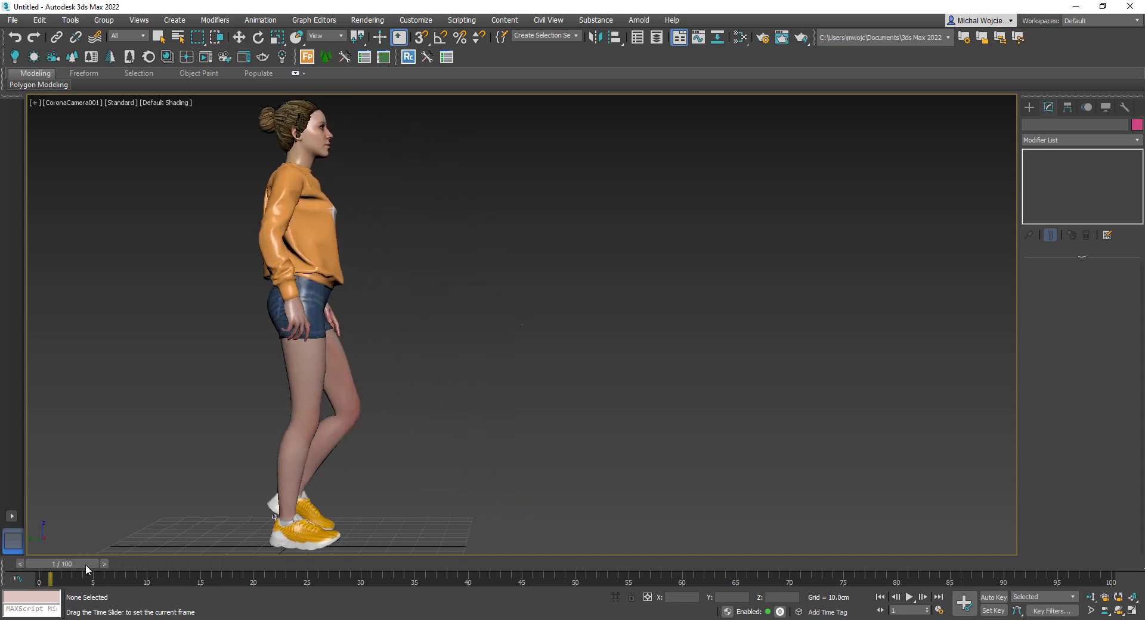
pyautogui.moveTo(49, 579); pyautogui.dragTo(201, 579)
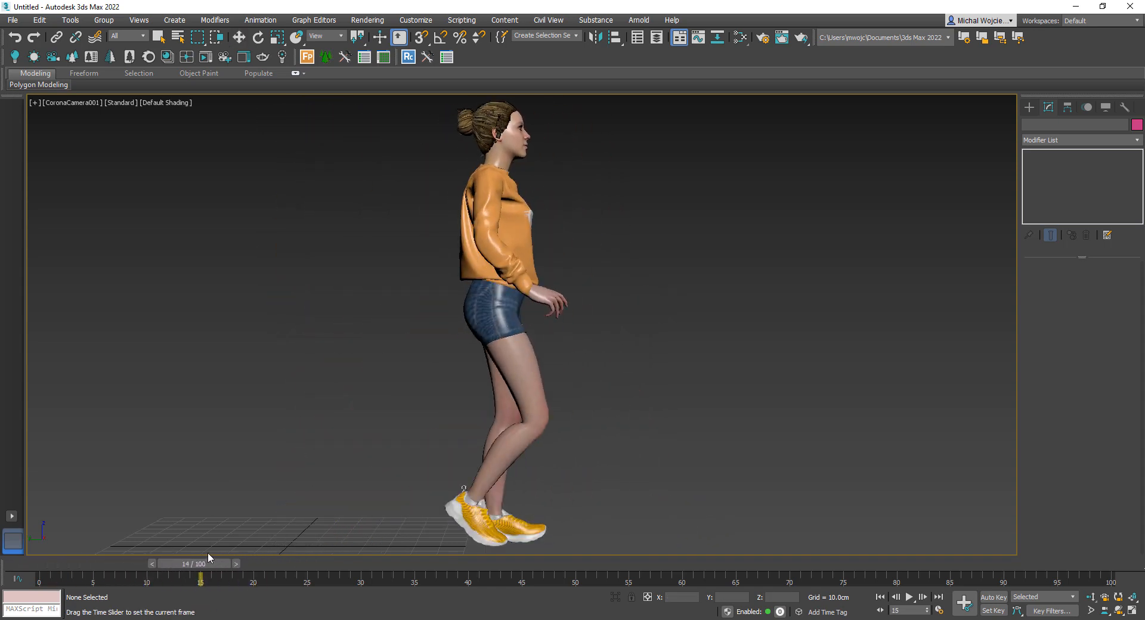
pyautogui.moveTo(201, 563); pyautogui.dragTo(168, 563)
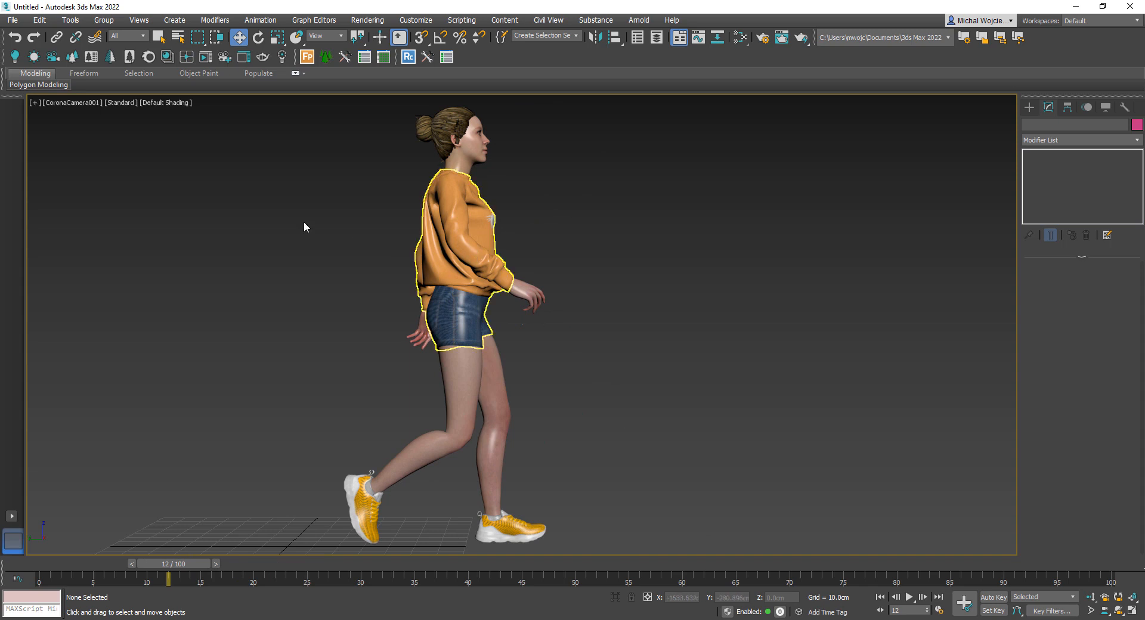
pyautogui.click(302, 222)
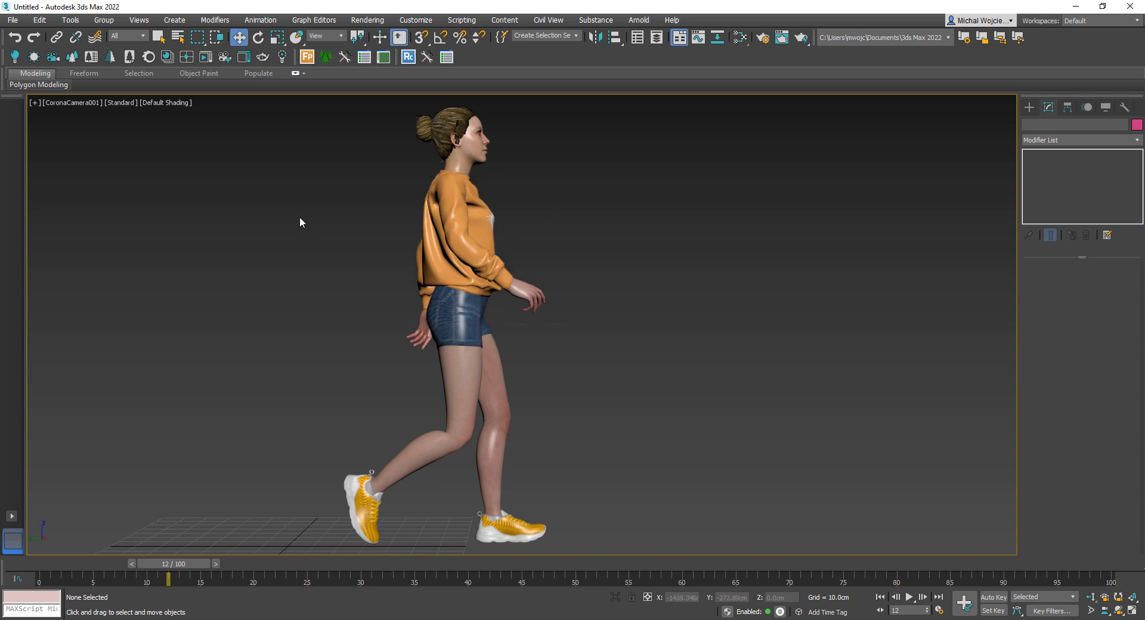
pyautogui.moveTo(114, 147)
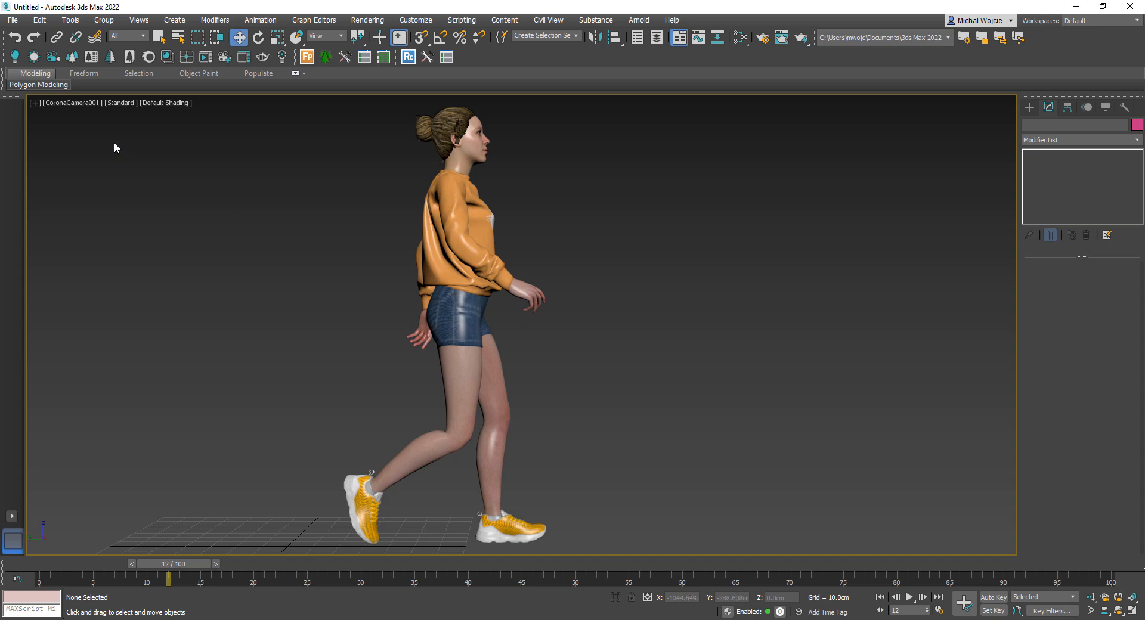
pyautogui.moveTo(650, 319)
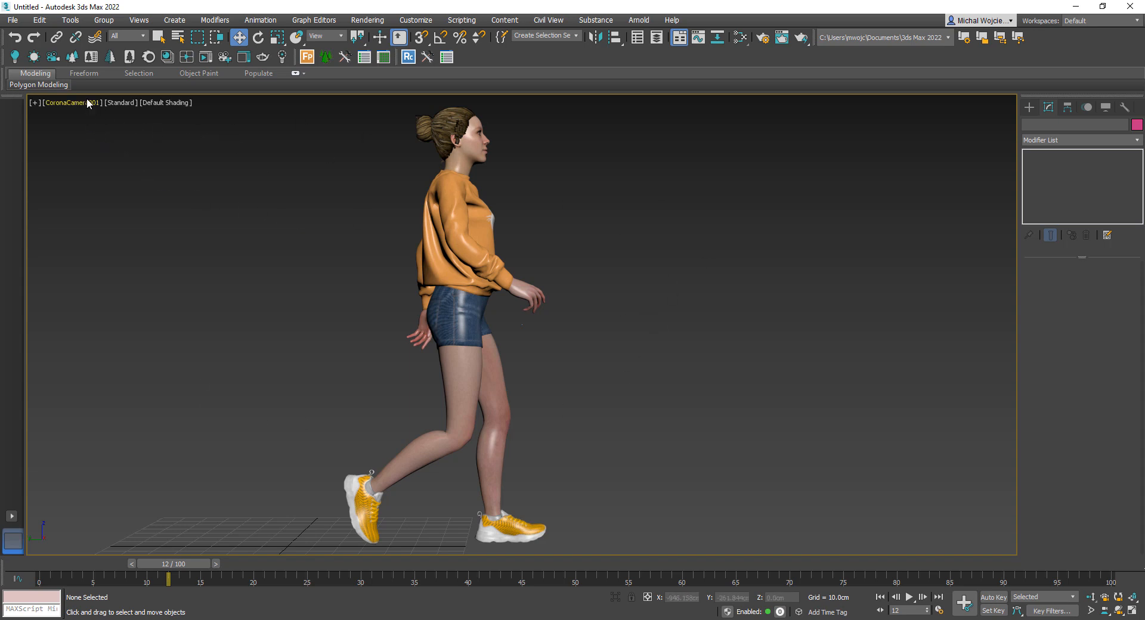
# Select the view's Corona camera and enable Geometry motion blur in its DOF & Motion Blur rollout.
pyautogui.click(69, 102)
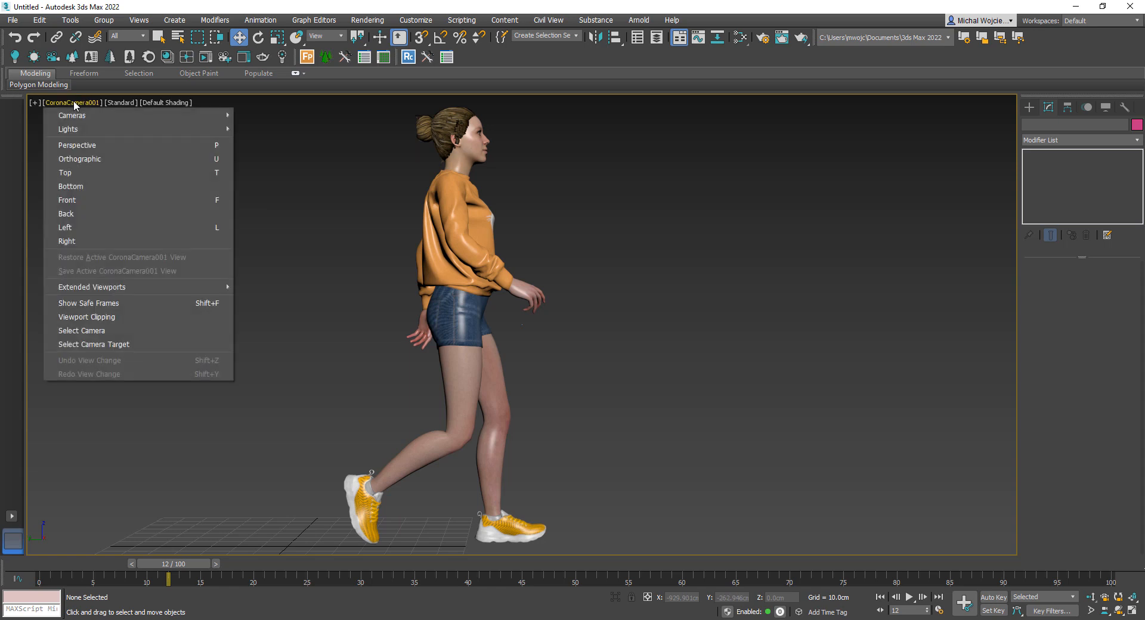
pyautogui.moveTo(81, 330)
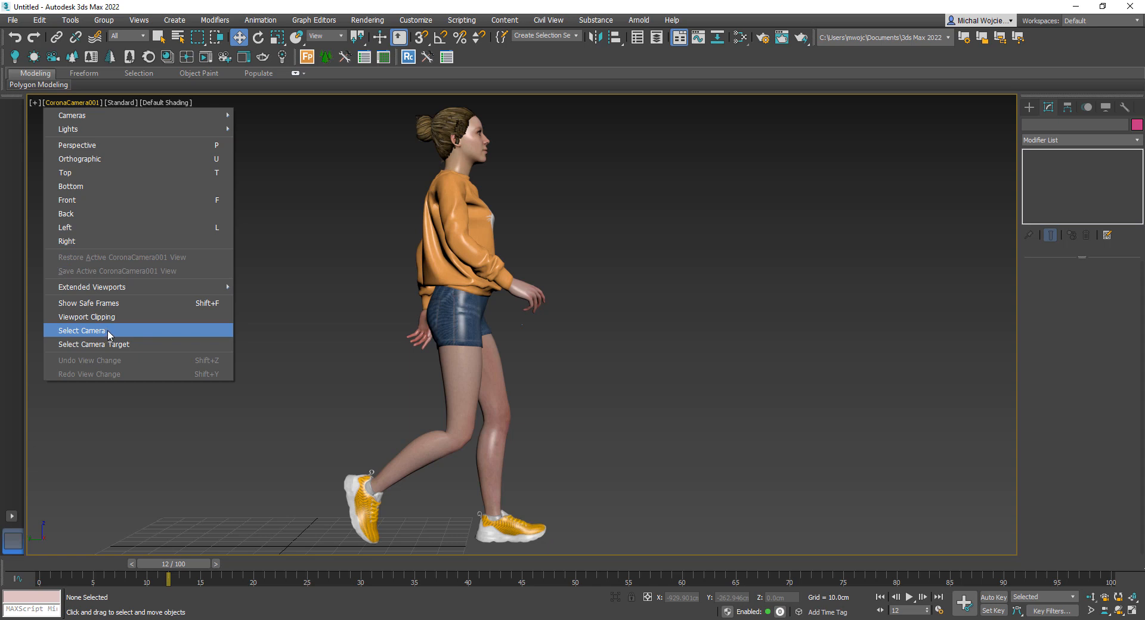
pyautogui.click(83, 330)
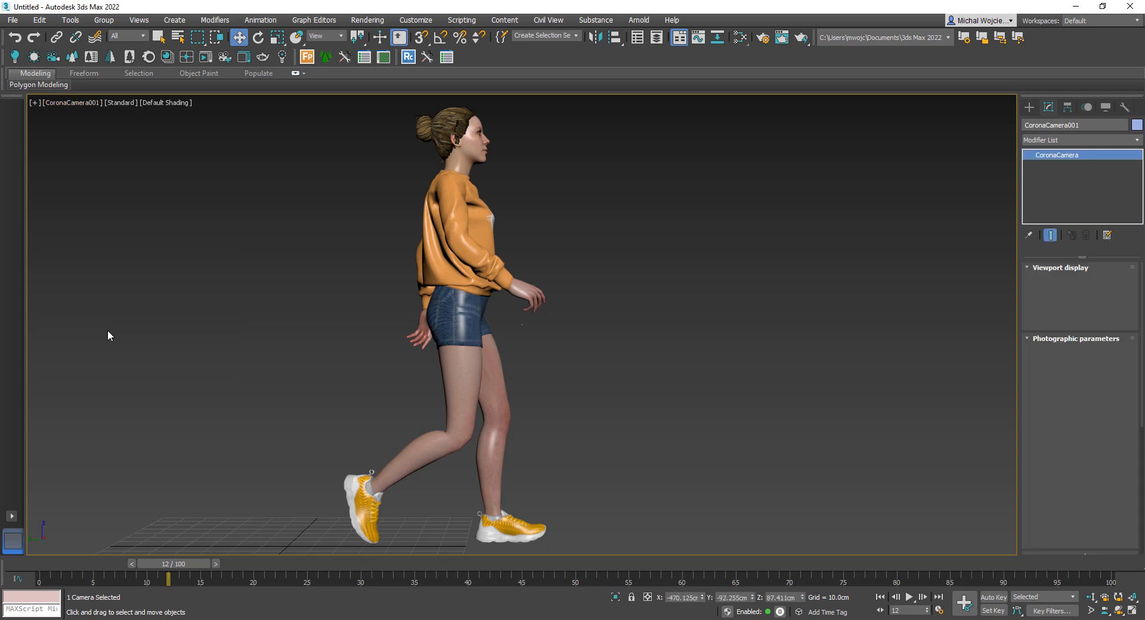
pyautogui.click(1060, 267)
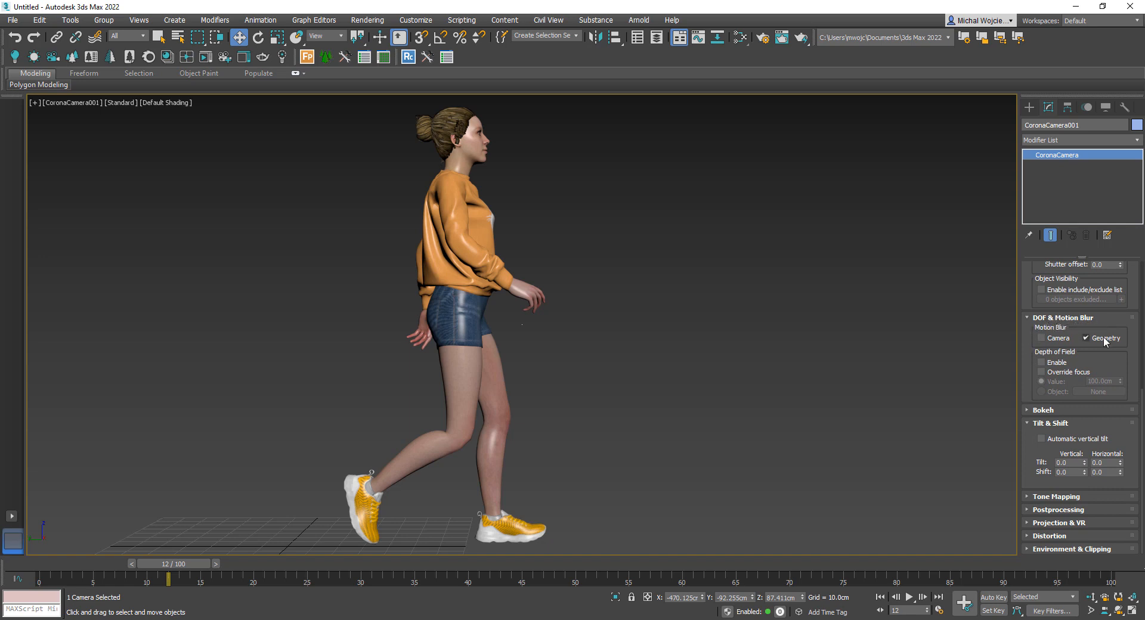
pyautogui.moveTo(1106, 338)
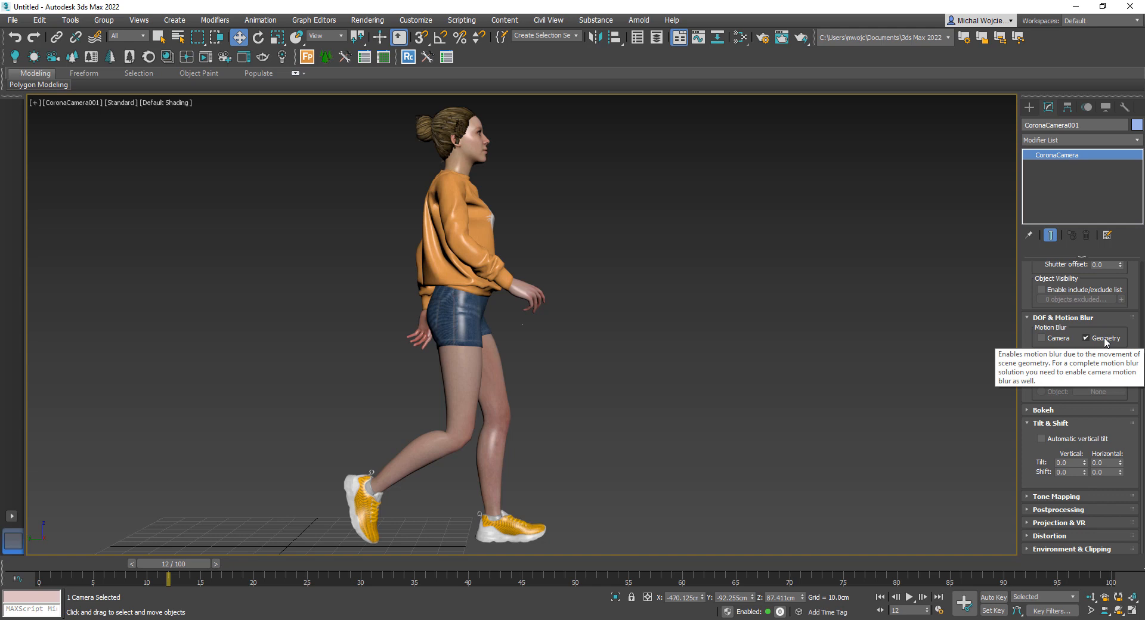
pyautogui.moveTo(843, 248)
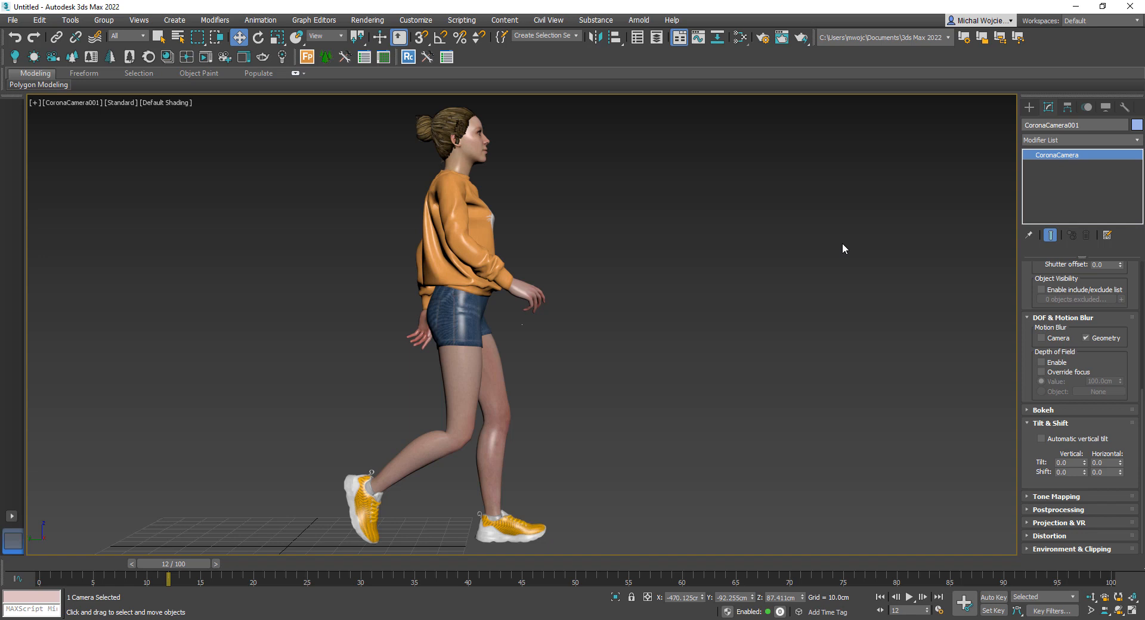
pyautogui.moveTo(1086, 338)
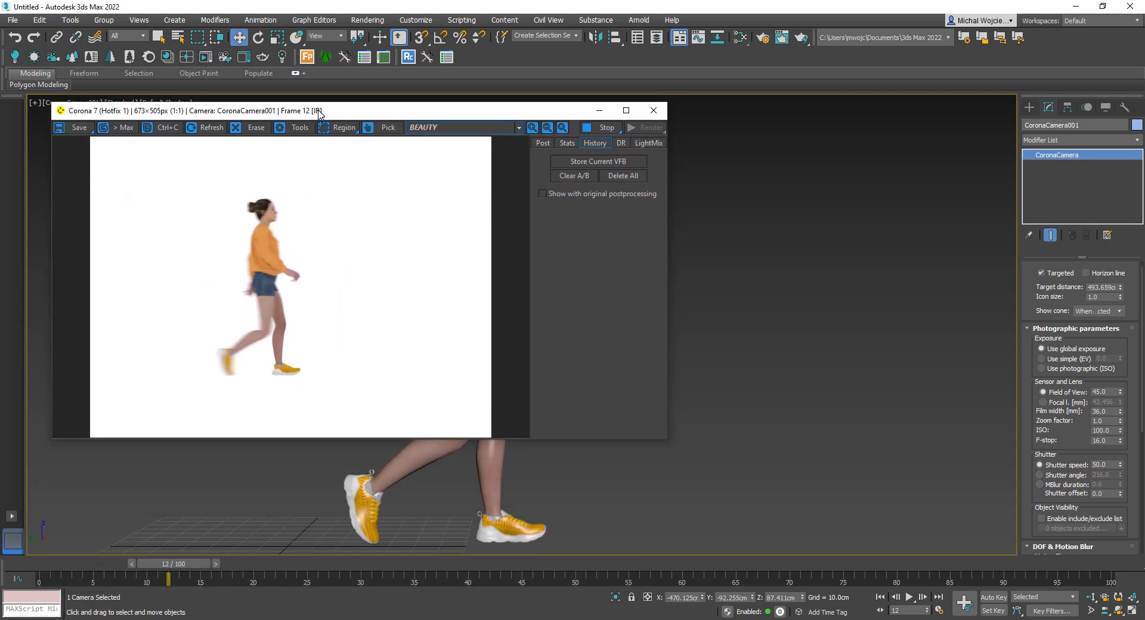
pyautogui.moveTo(243, 211)
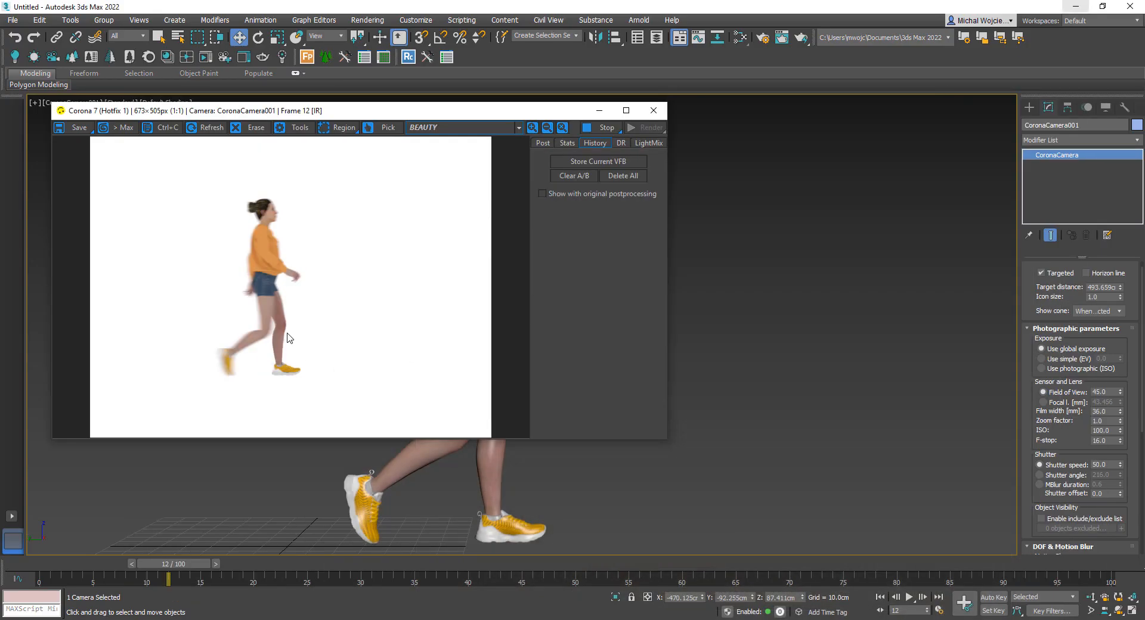
# Start Corona interactive rendering and scrub to frames around 12 and 26 to check the leg blur.
pyautogui.click(225, 563)
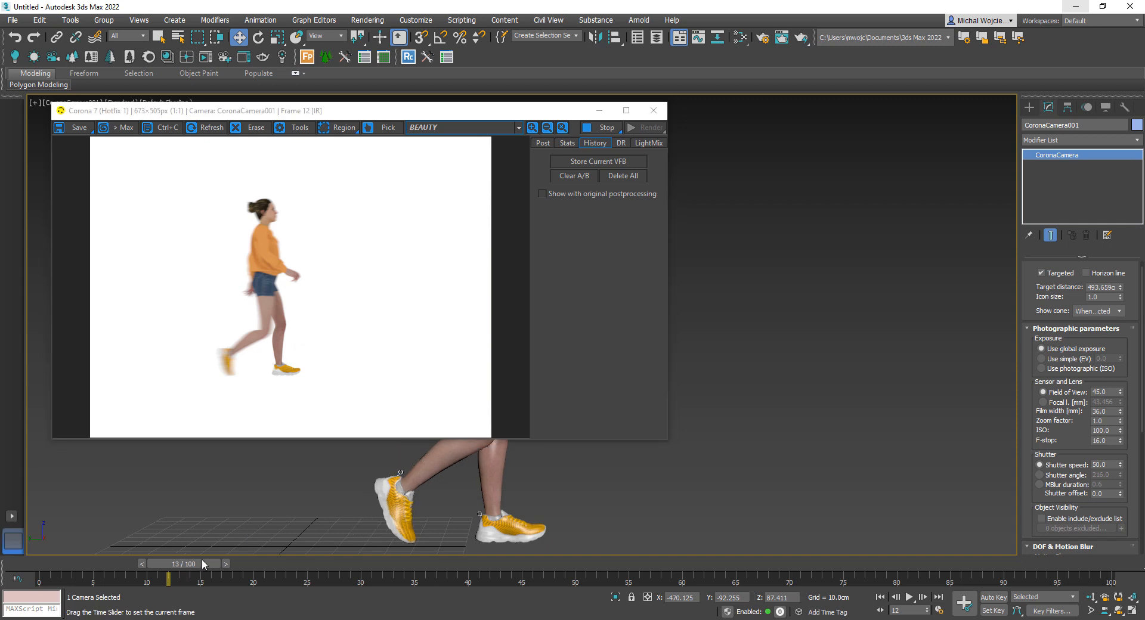
pyautogui.moveTo(170, 579); pyautogui.dragTo(253, 579)
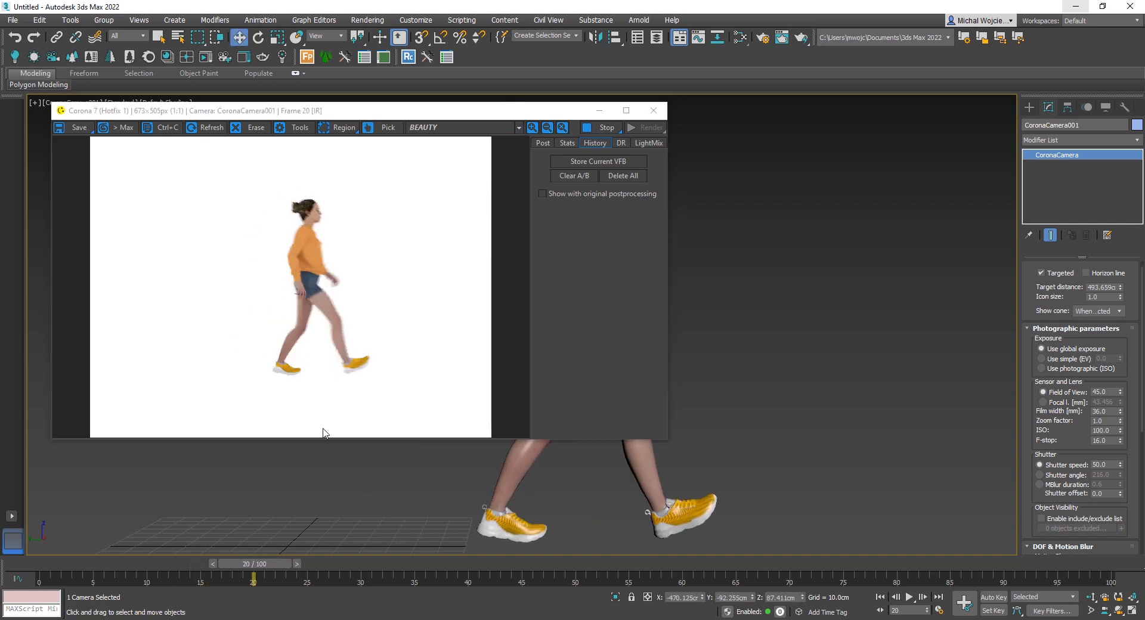
pyautogui.moveTo(252, 576); pyautogui.dragTo(211, 576)
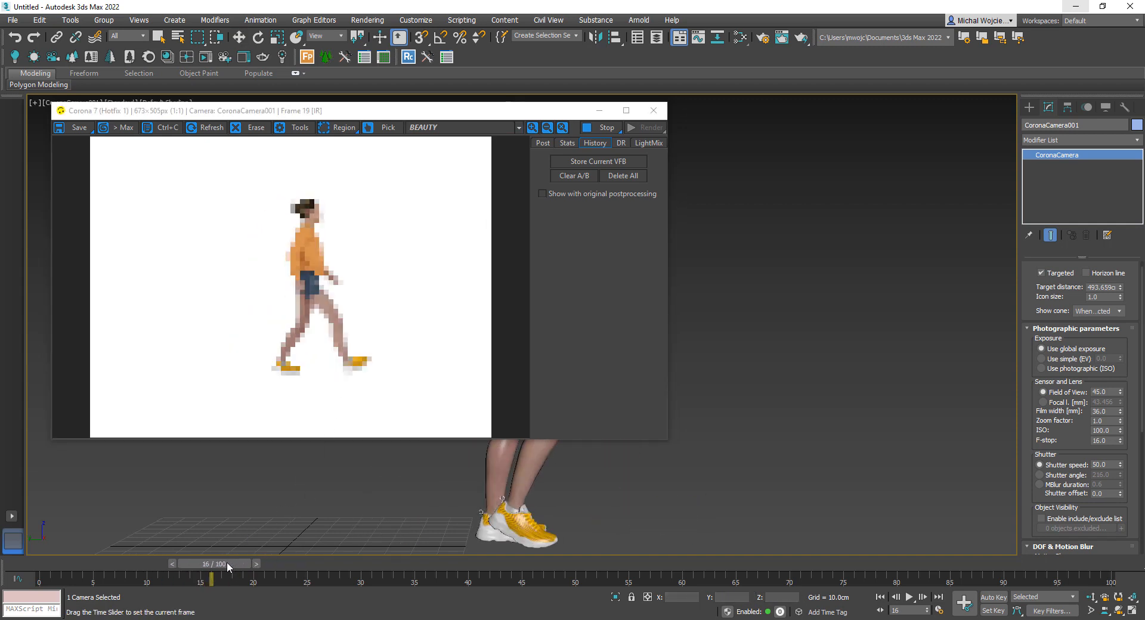
pyautogui.moveTo(211, 579); pyautogui.dragTo(168, 578)
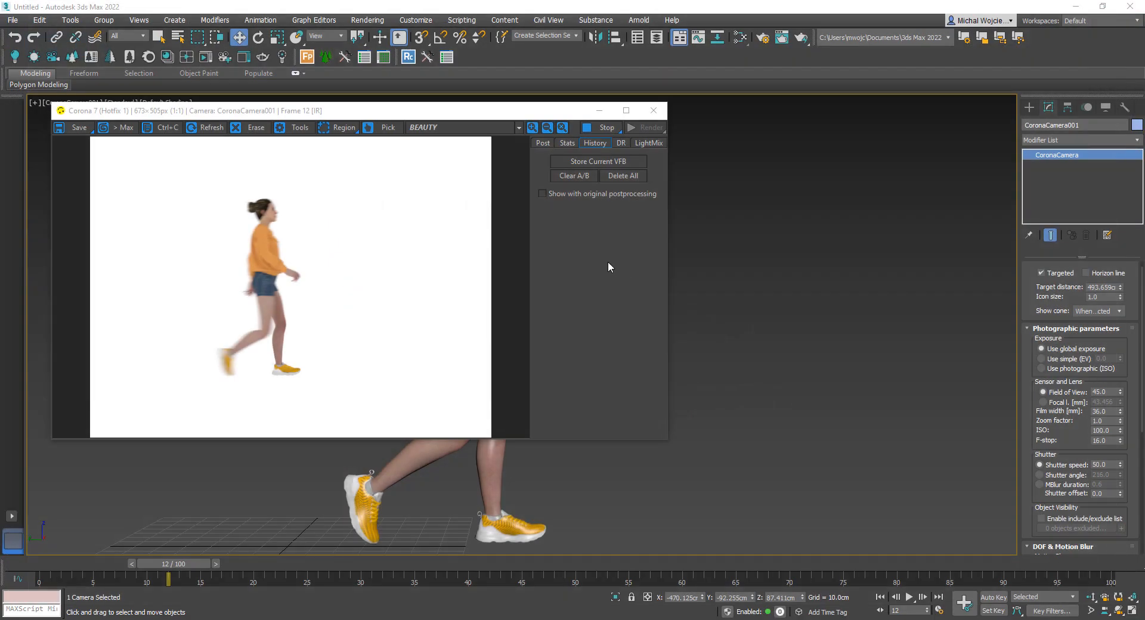
pyautogui.moveTo(325, 319)
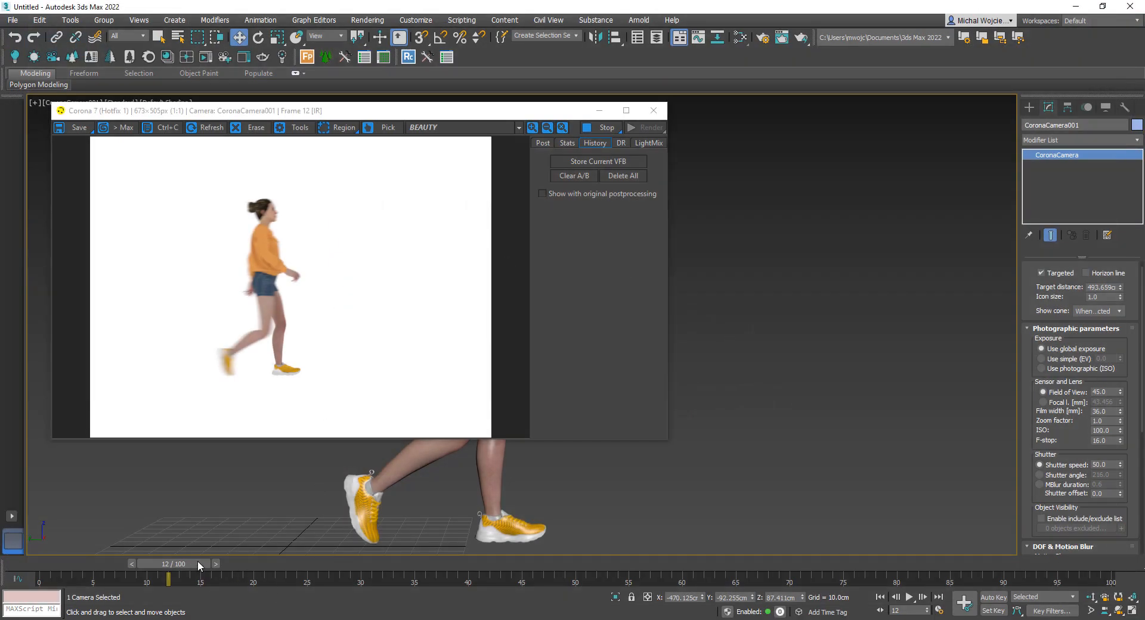
pyautogui.moveTo(168, 579); pyautogui.dragTo(295, 579)
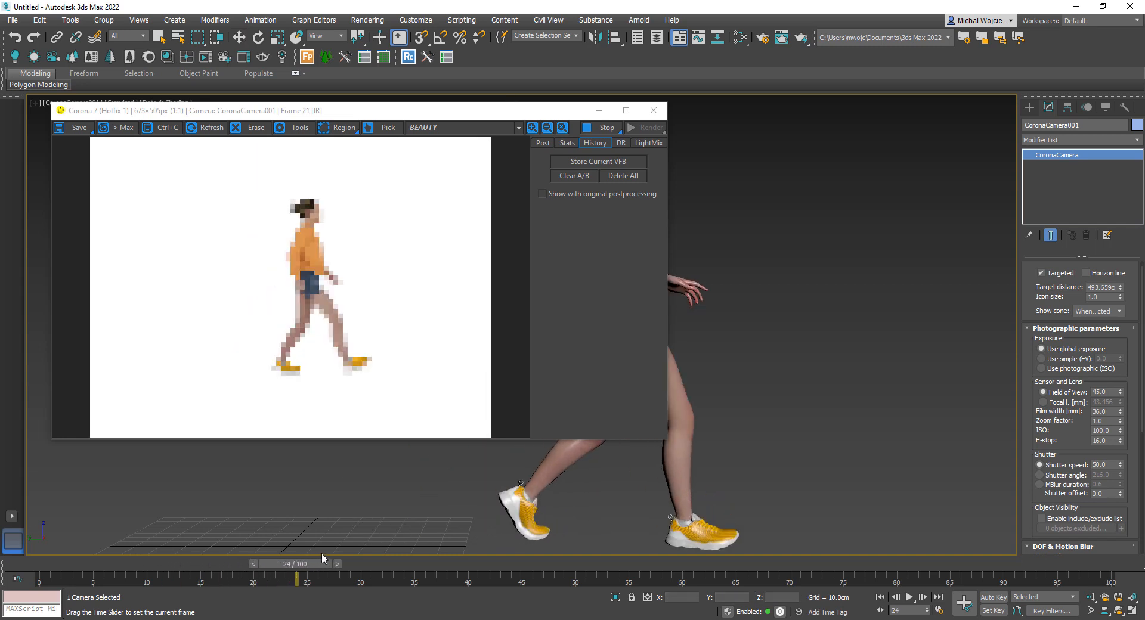
pyautogui.moveTo(297, 579); pyautogui.dragTo(316, 578)
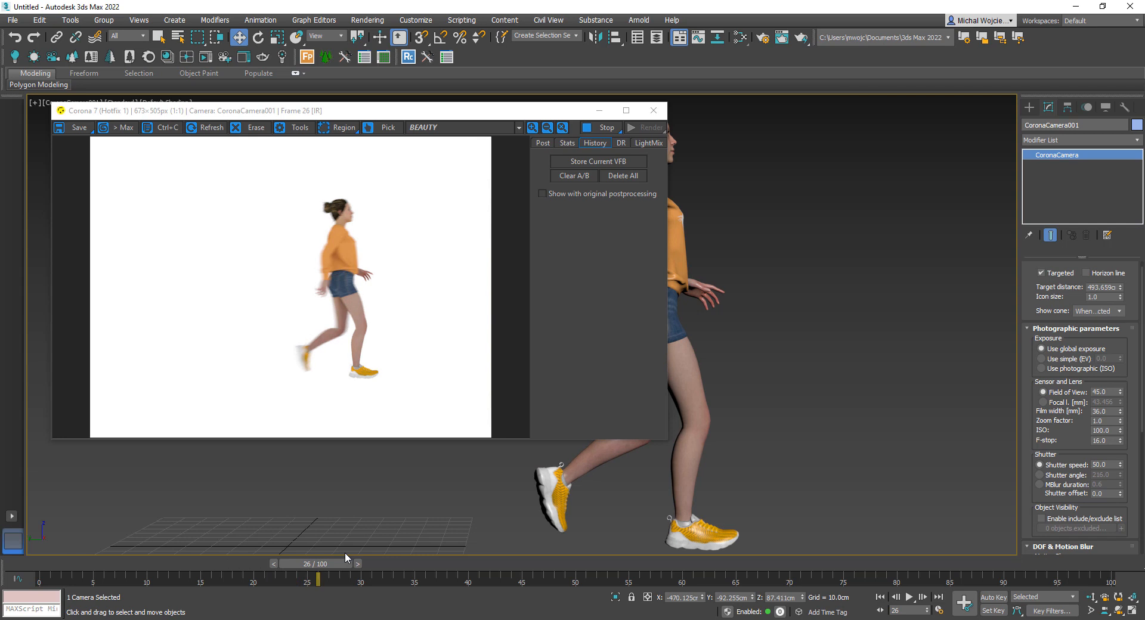
pyautogui.moveTo(387, 252)
pyautogui.write('2')
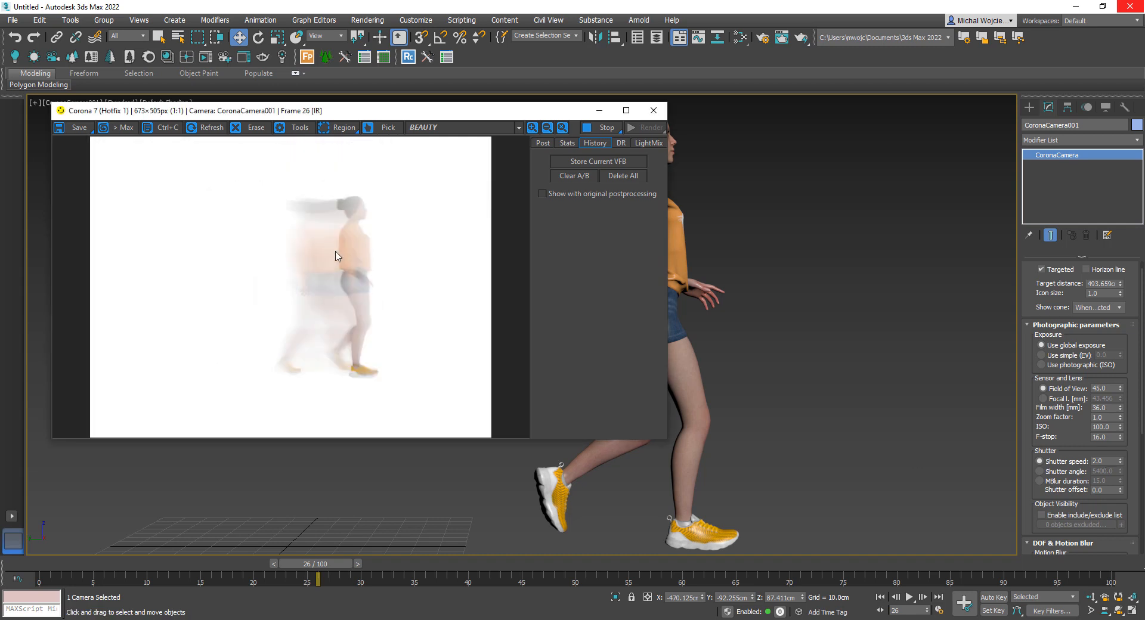
pyautogui.moveTo(349, 179)
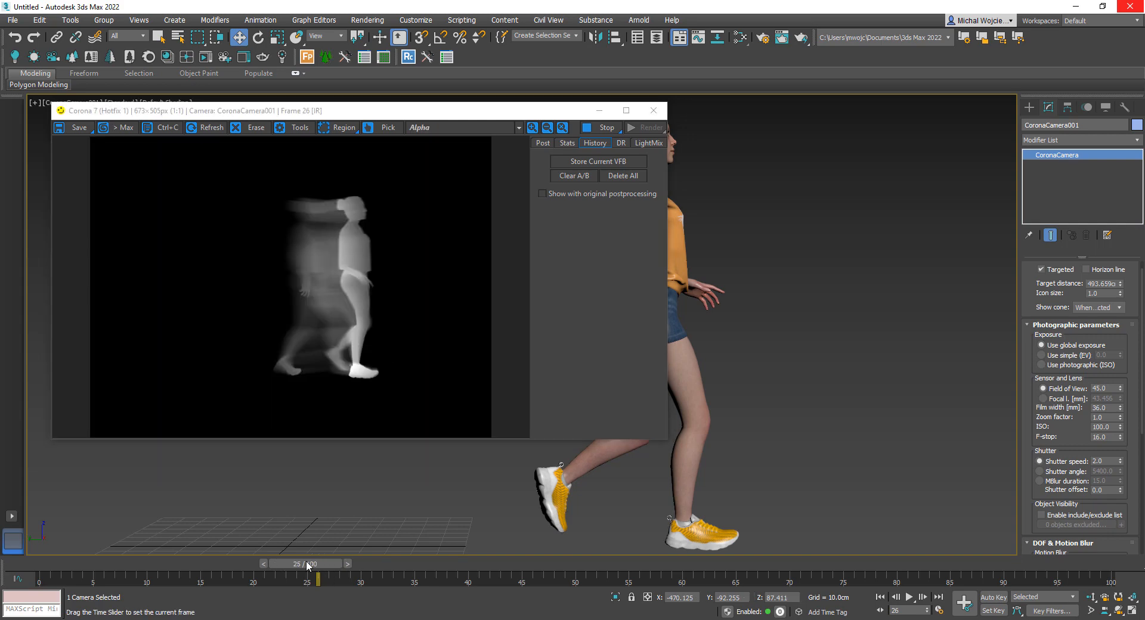
# Switch the Corona VFB from the alpha pass to the BEAUTY pass.
pyautogui.moveTo(318, 577); pyautogui.dragTo(251, 577)
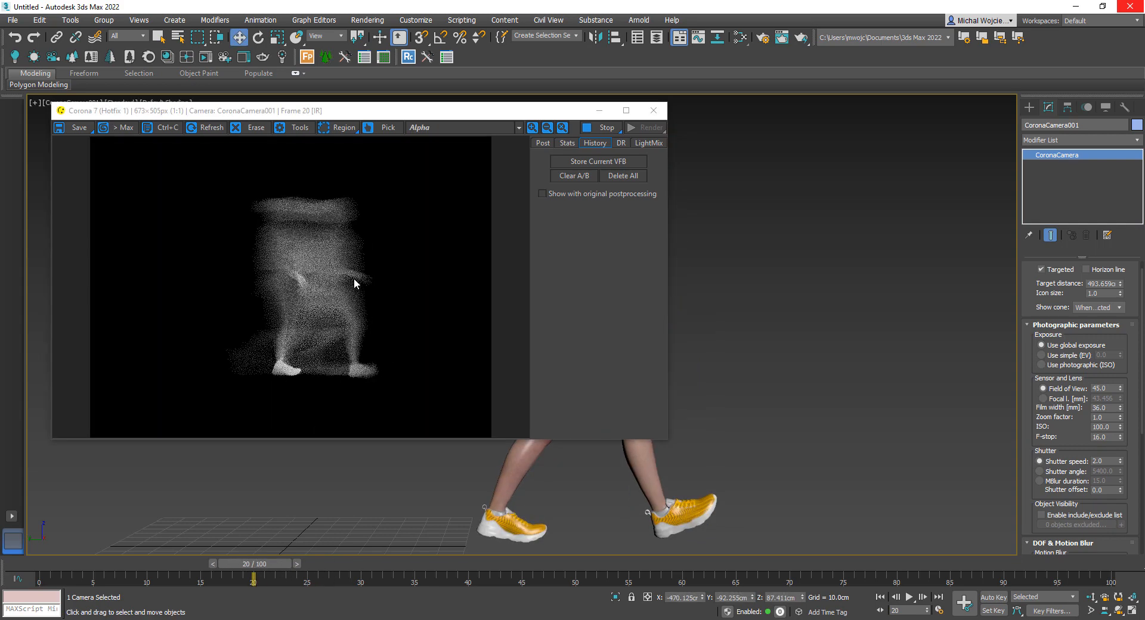
pyautogui.click(467, 127)
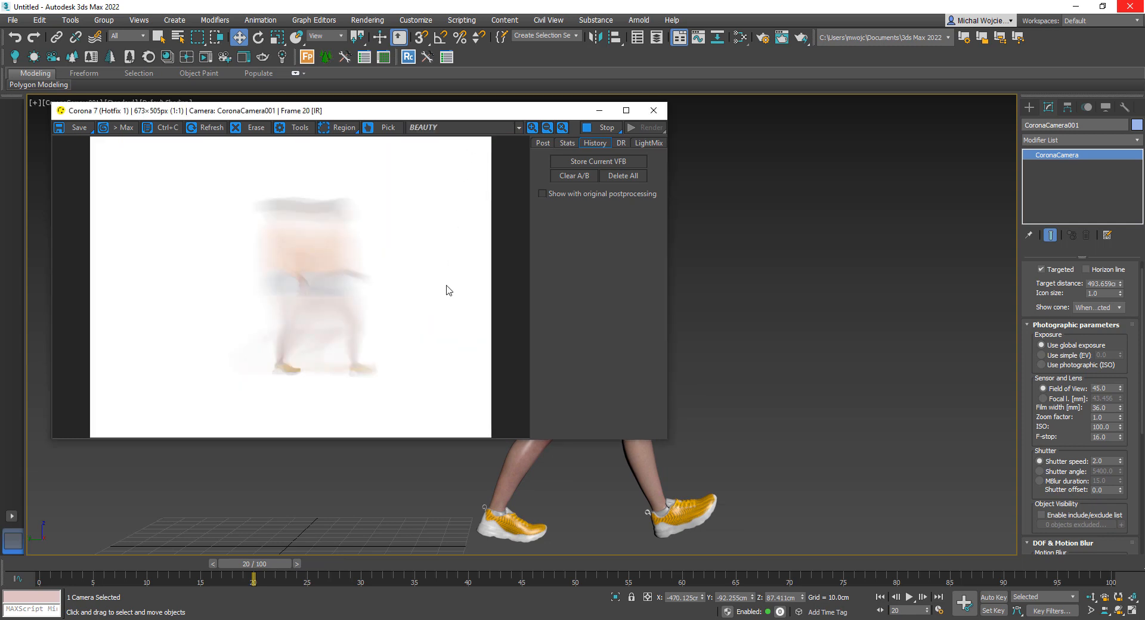
pyautogui.moveTo(436, 295)
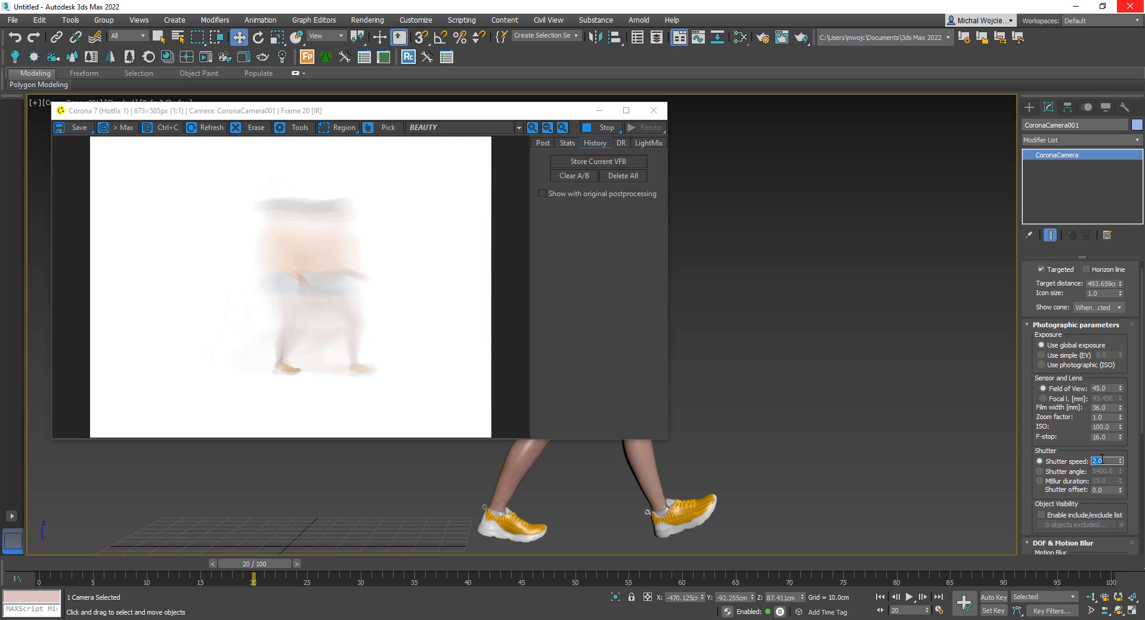
# Try shutter speeds 5 and 15 on the CoronaCamera, then settle on 12 for moderate blur.
pyautogui.write('5.0')
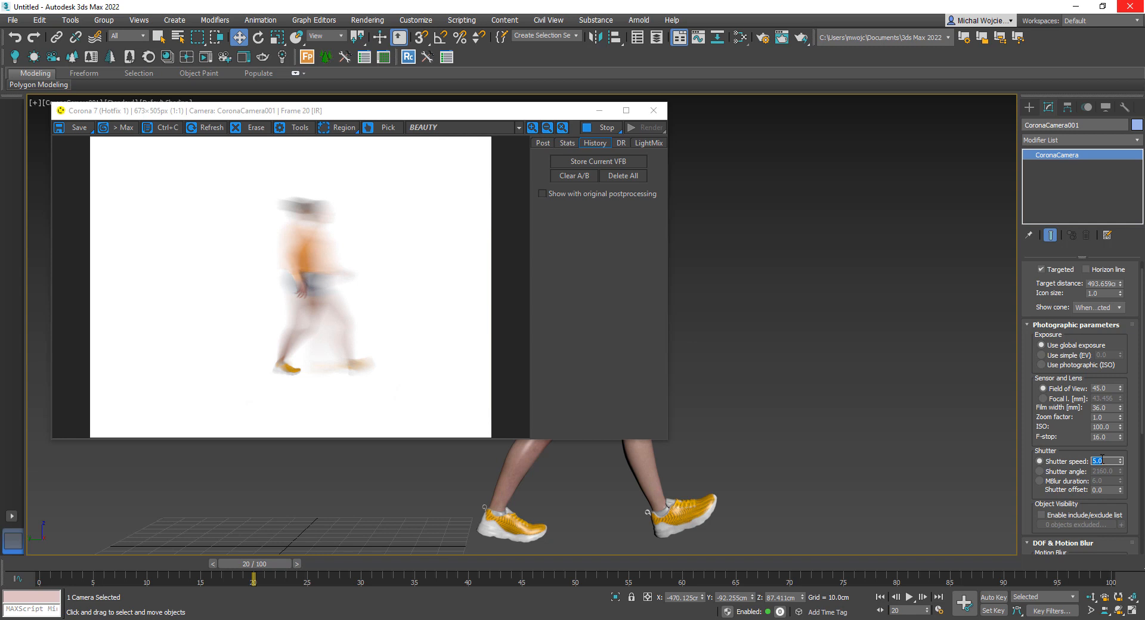
pyautogui.write('15')
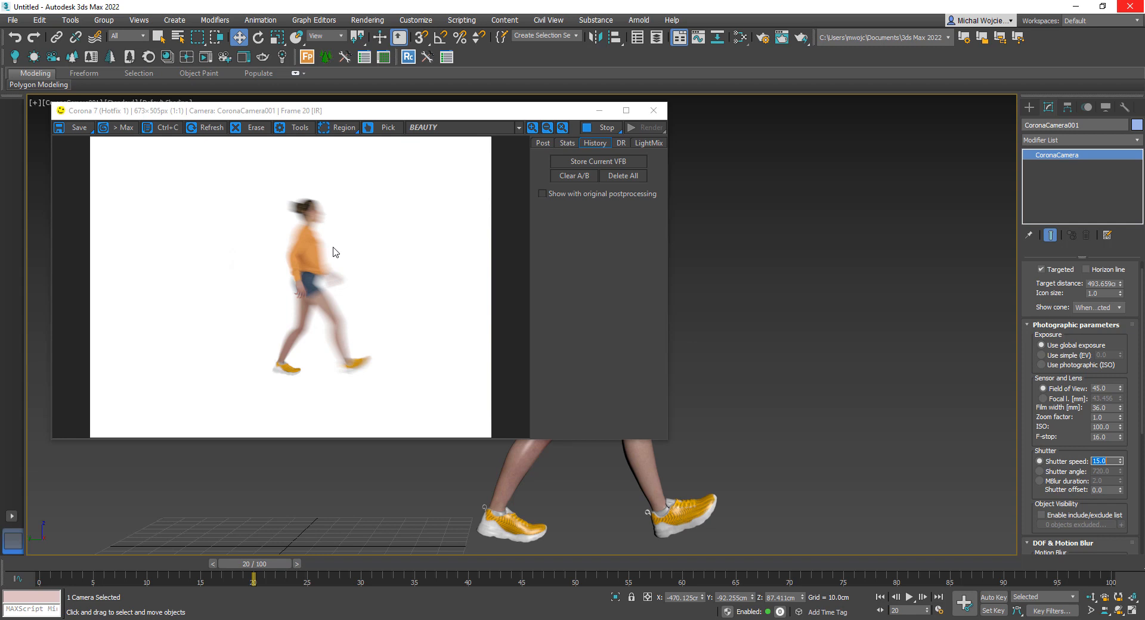
pyautogui.moveTo(941, 447)
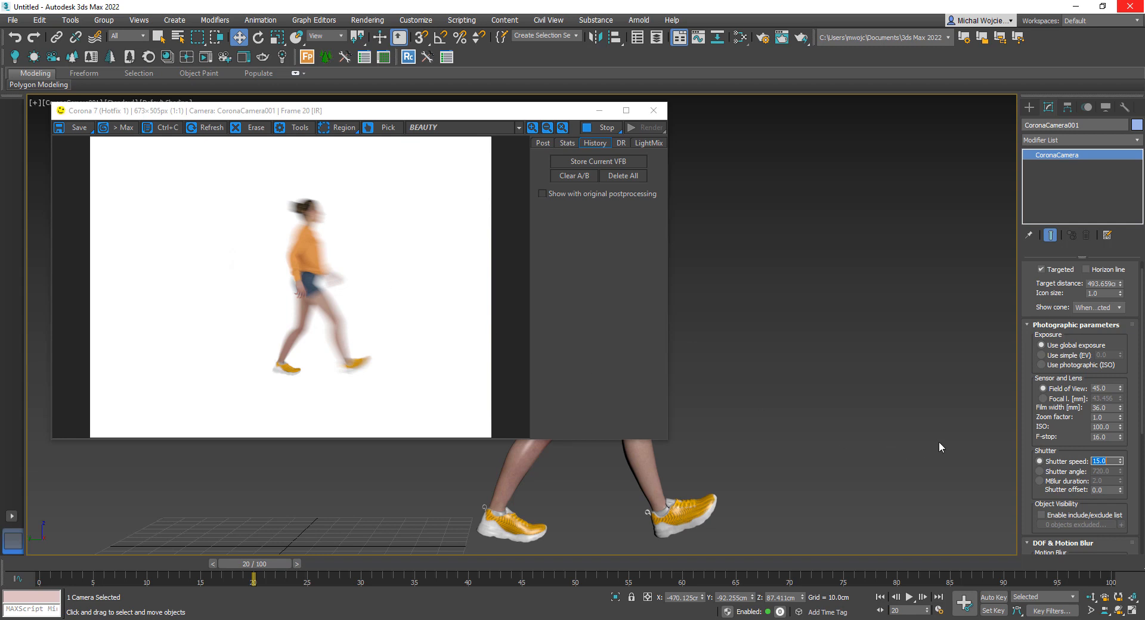
pyautogui.write('12.0')
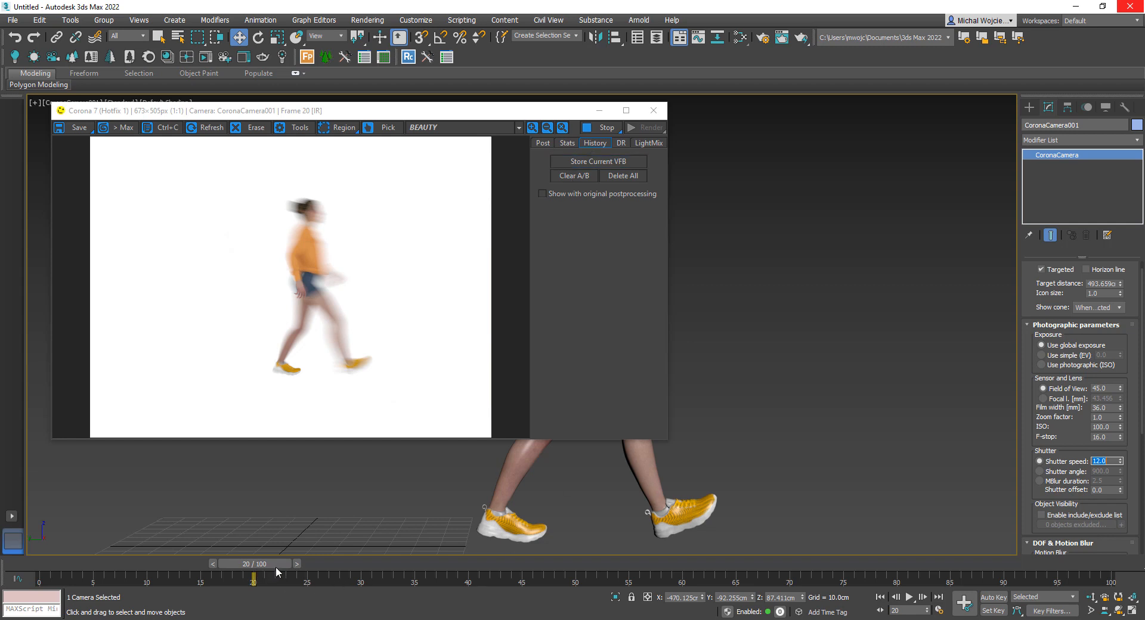
pyautogui.click(296, 563)
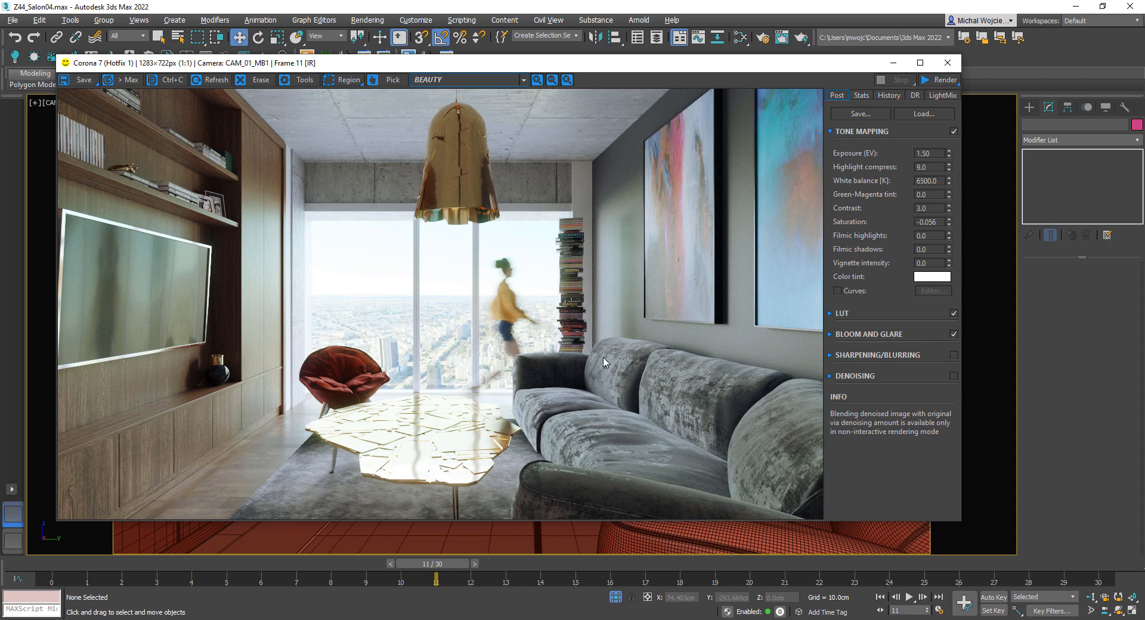
# Close the VFB, go to frame 11, reopen the Corona VFB and render that frame.
pyautogui.click(946, 62)
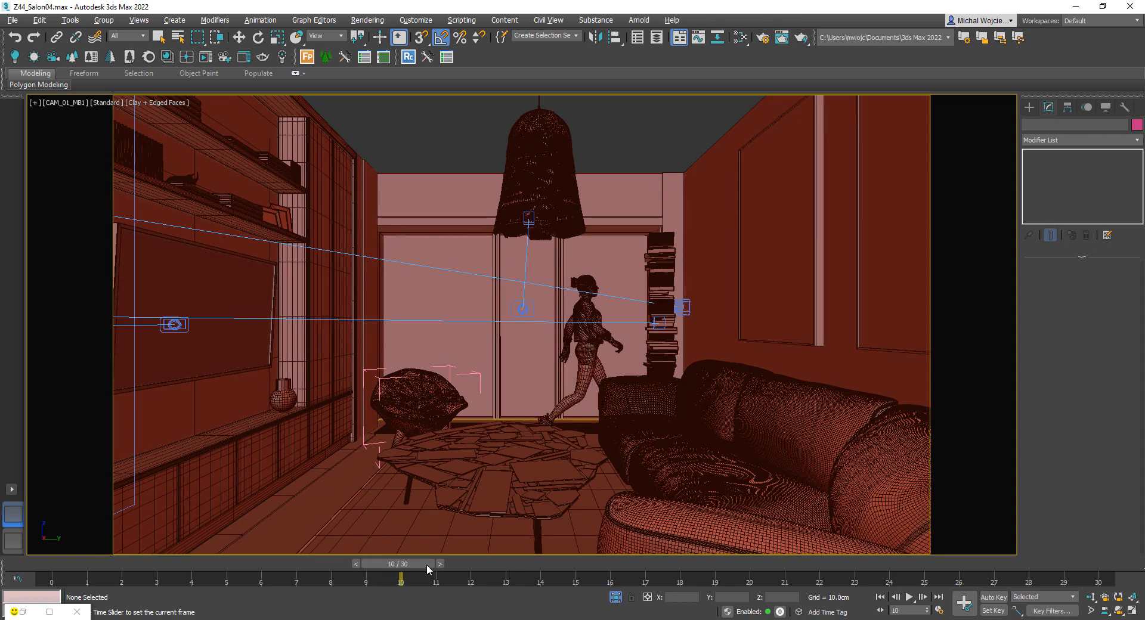
pyautogui.click(474, 562)
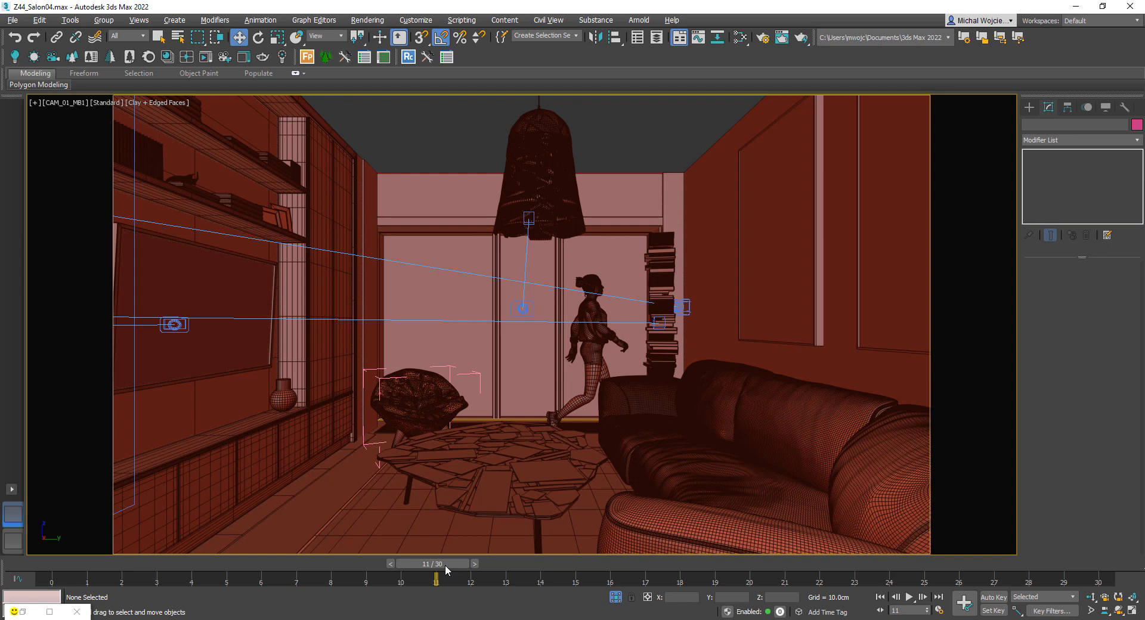
pyautogui.moveTo(453, 598)
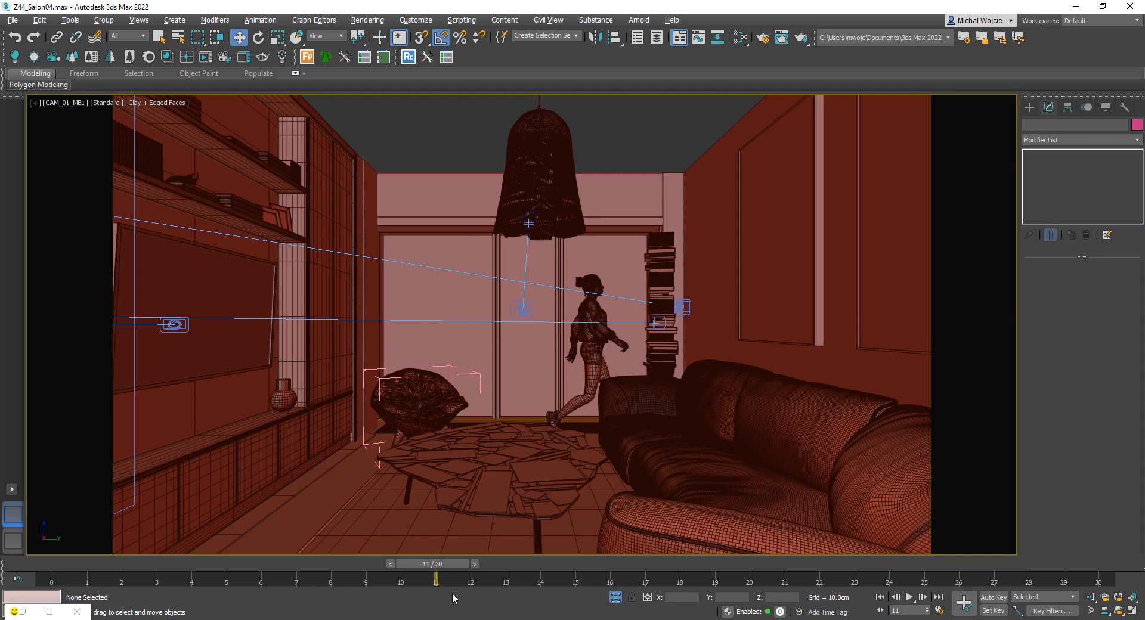
pyautogui.moveTo(379, 607)
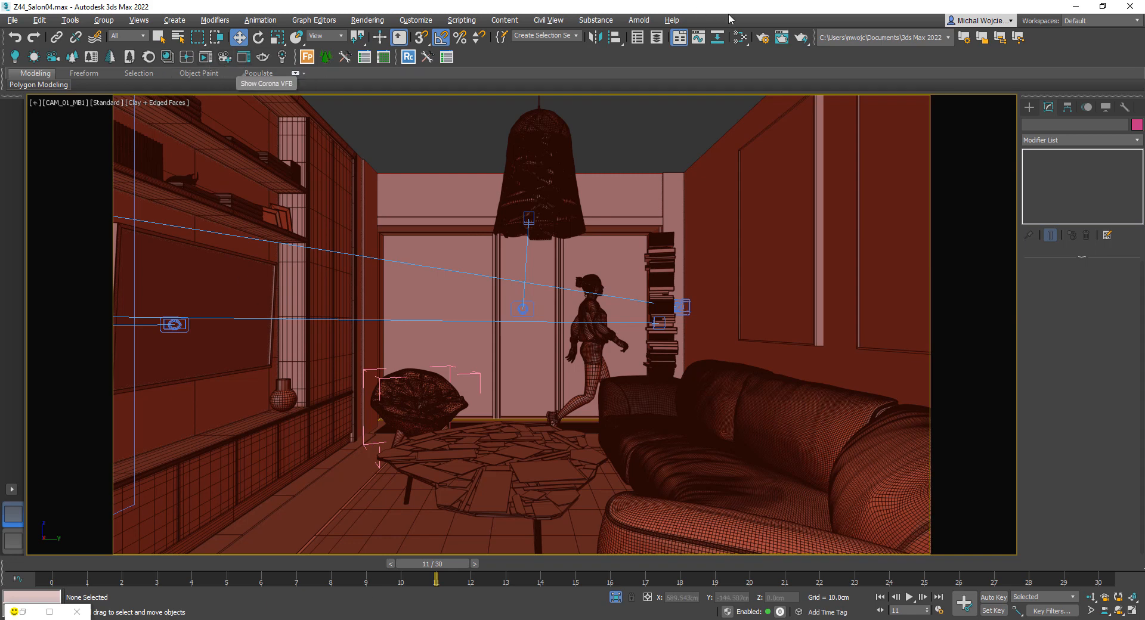
pyautogui.moveTo(602, 68)
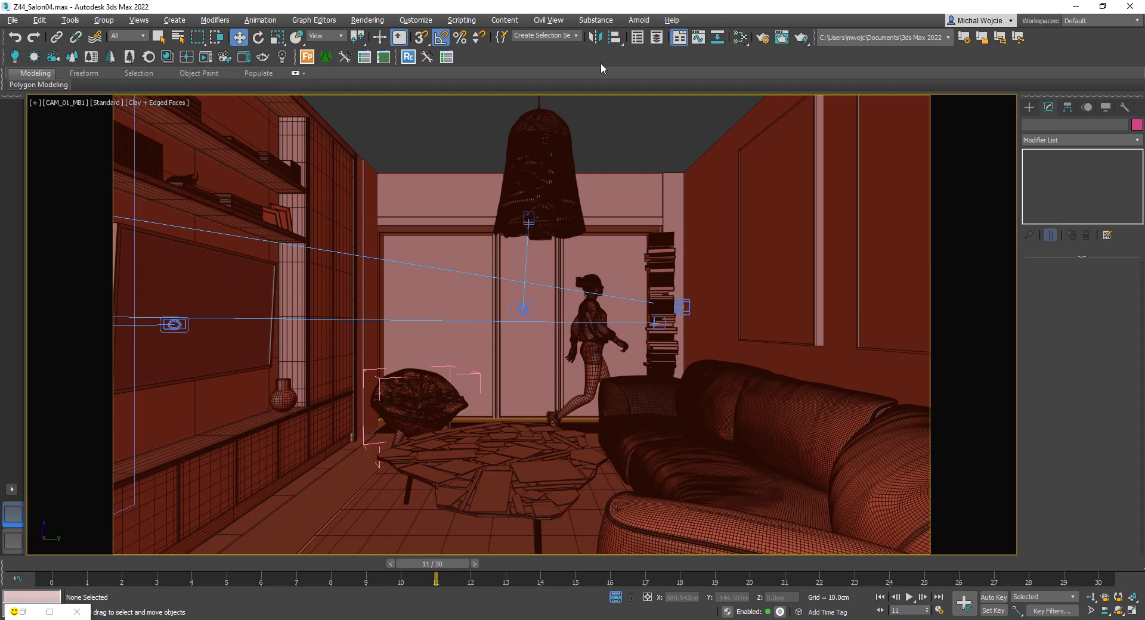
pyautogui.click(777, 37)
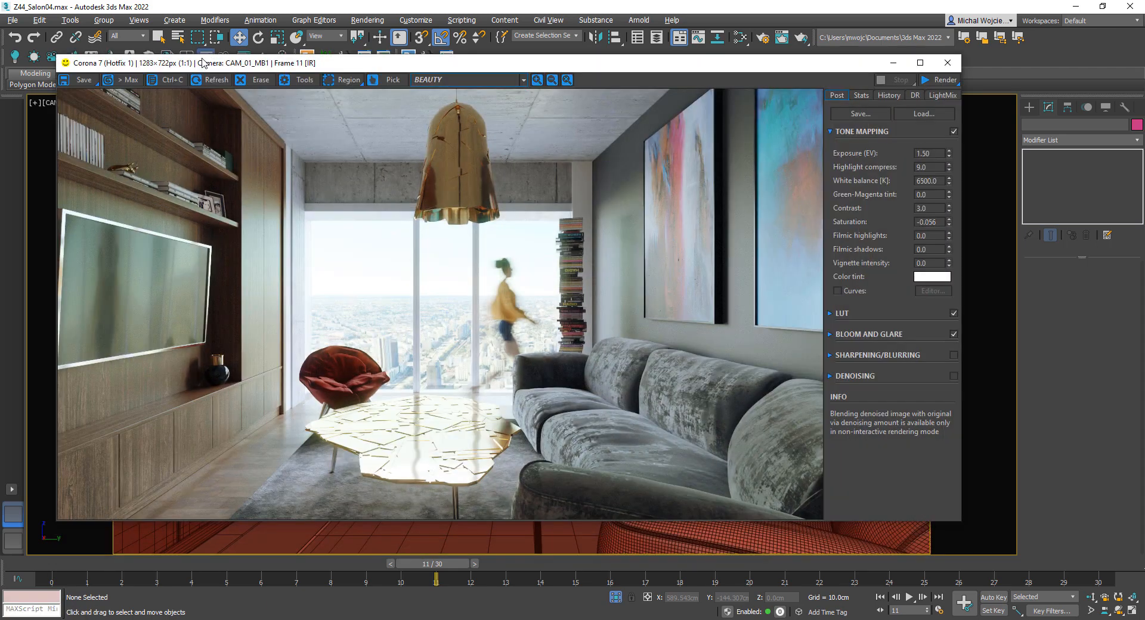
pyautogui.click(940, 80)
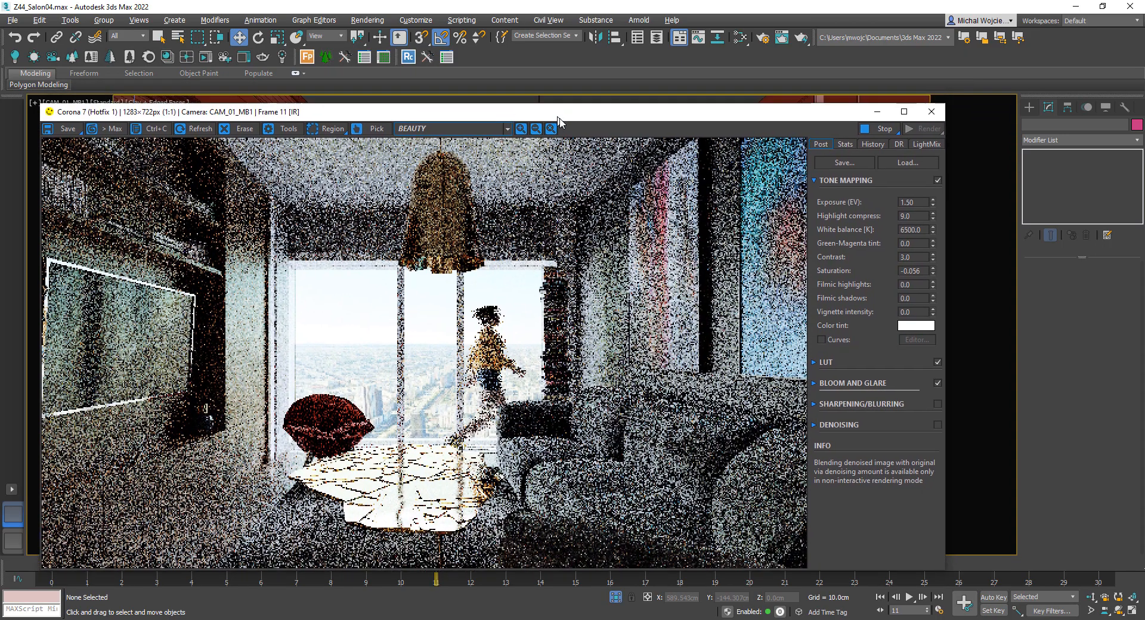
pyautogui.moveTo(558, 111); pyautogui.dragTo(559, 123)
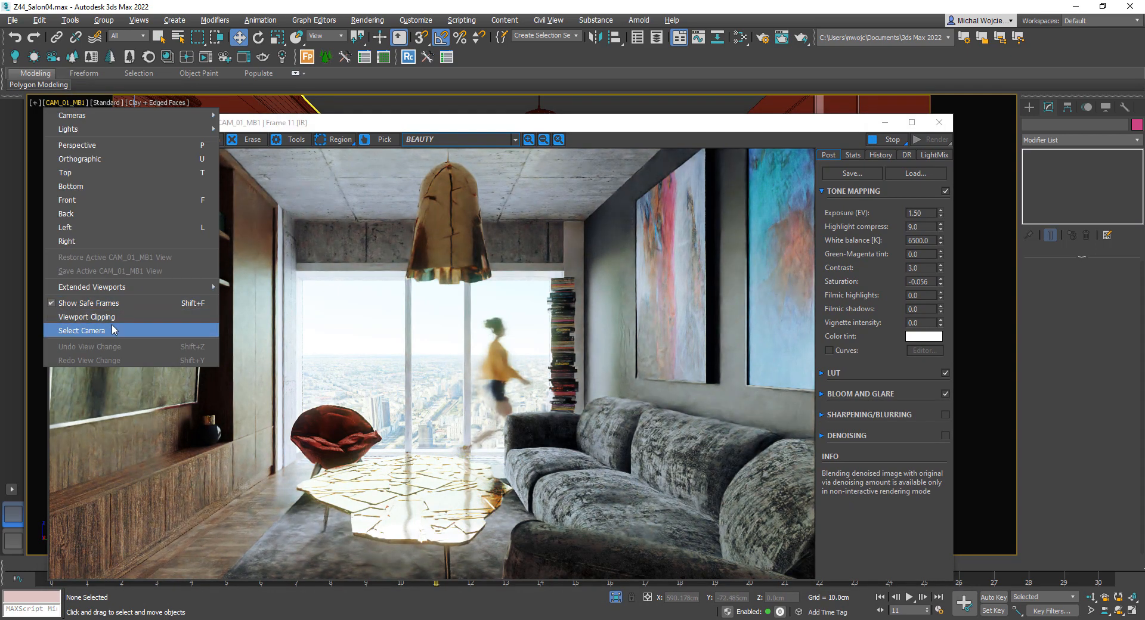
# Select camera CAM_01_MB1 and try shutter speeds 12 and 5 before setting it to 13.
pyautogui.click(82, 330)
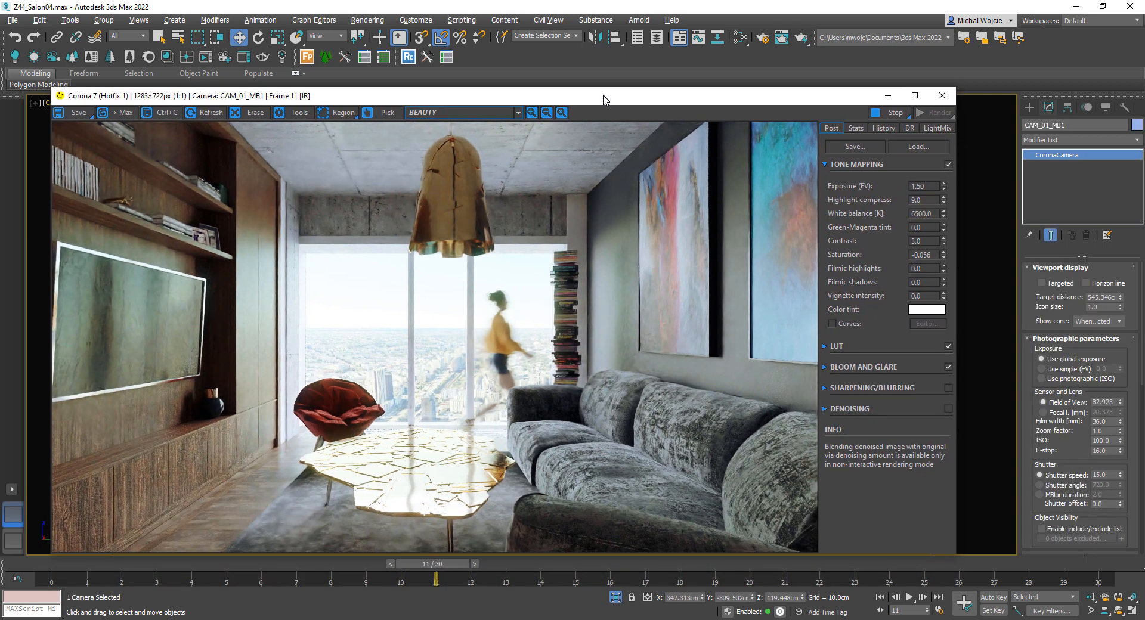
pyautogui.moveTo(606, 95); pyautogui.dragTo(606, 81)
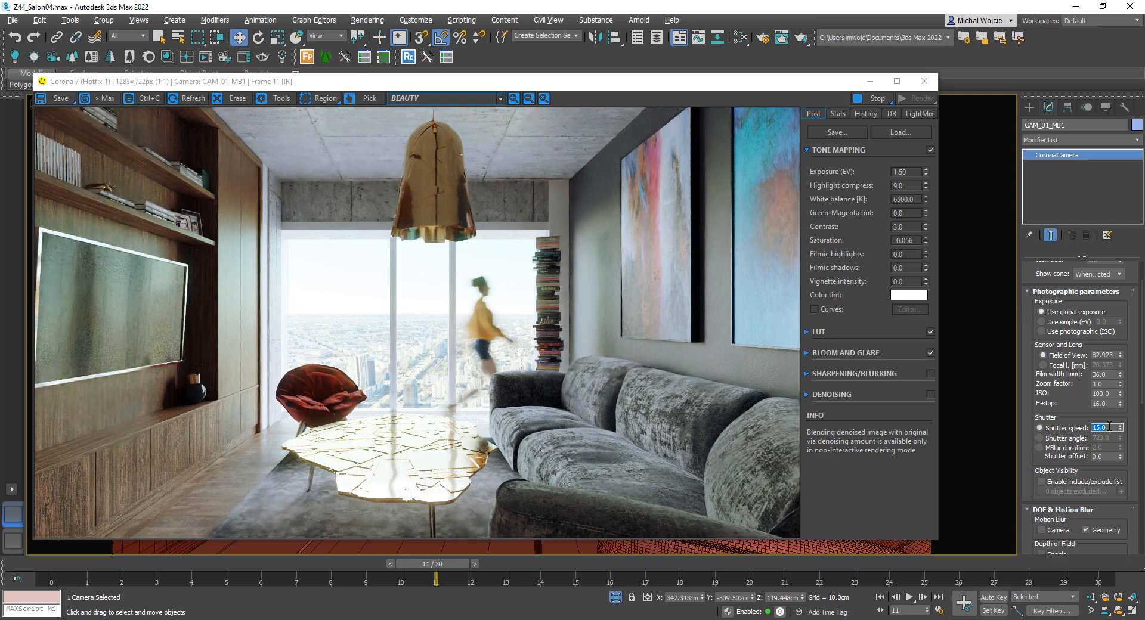
pyautogui.write('12')
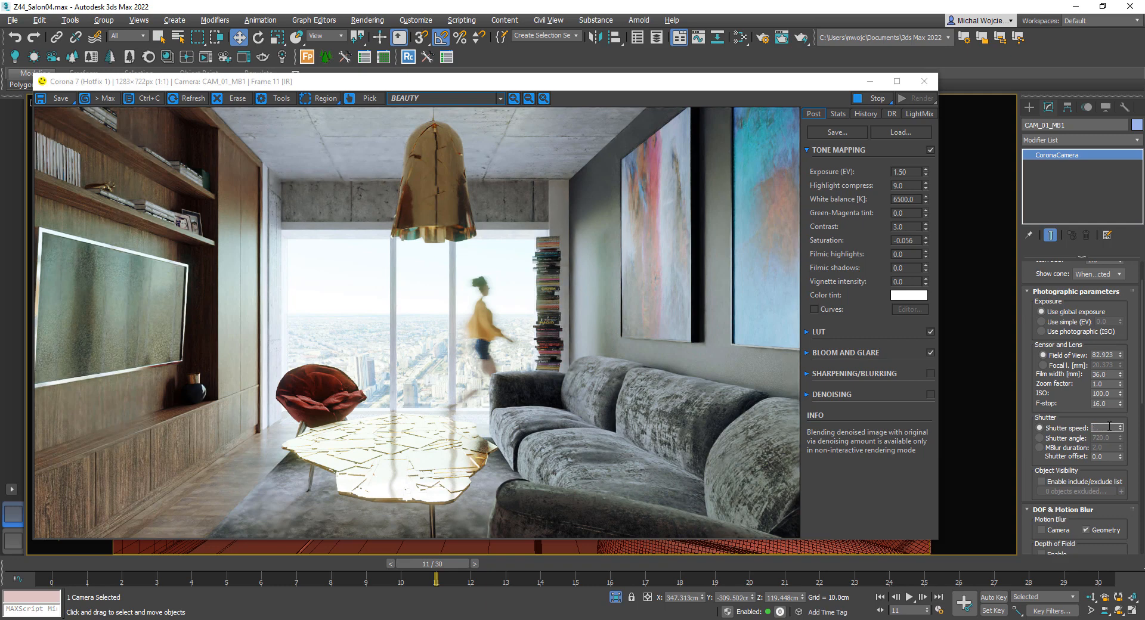
pyautogui.write('5.0')
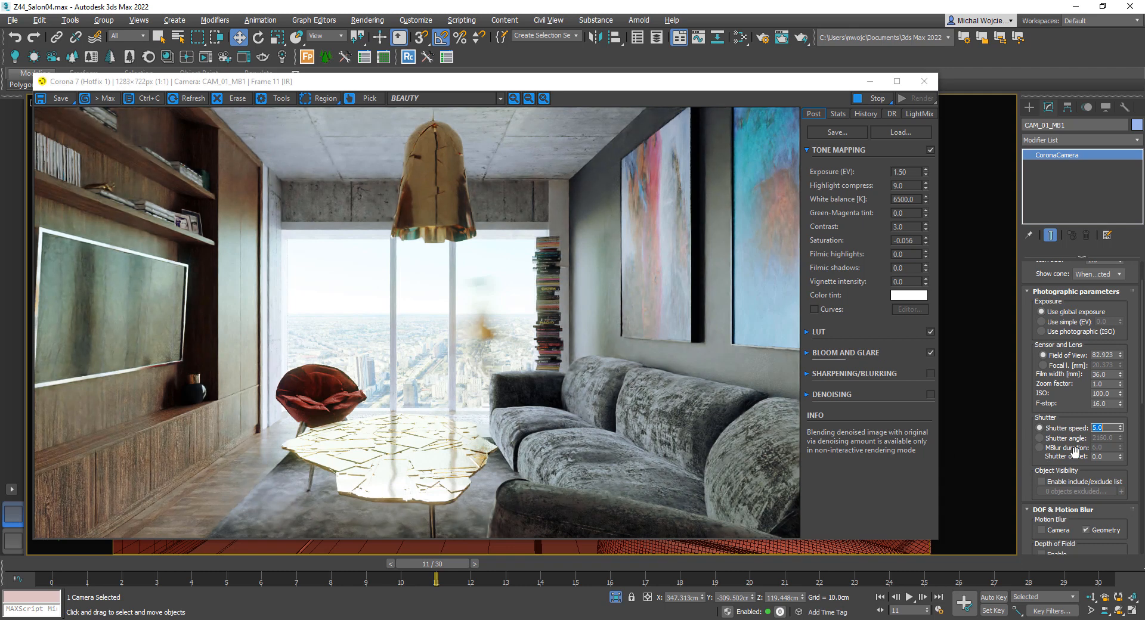
pyautogui.moveTo(1073, 450)
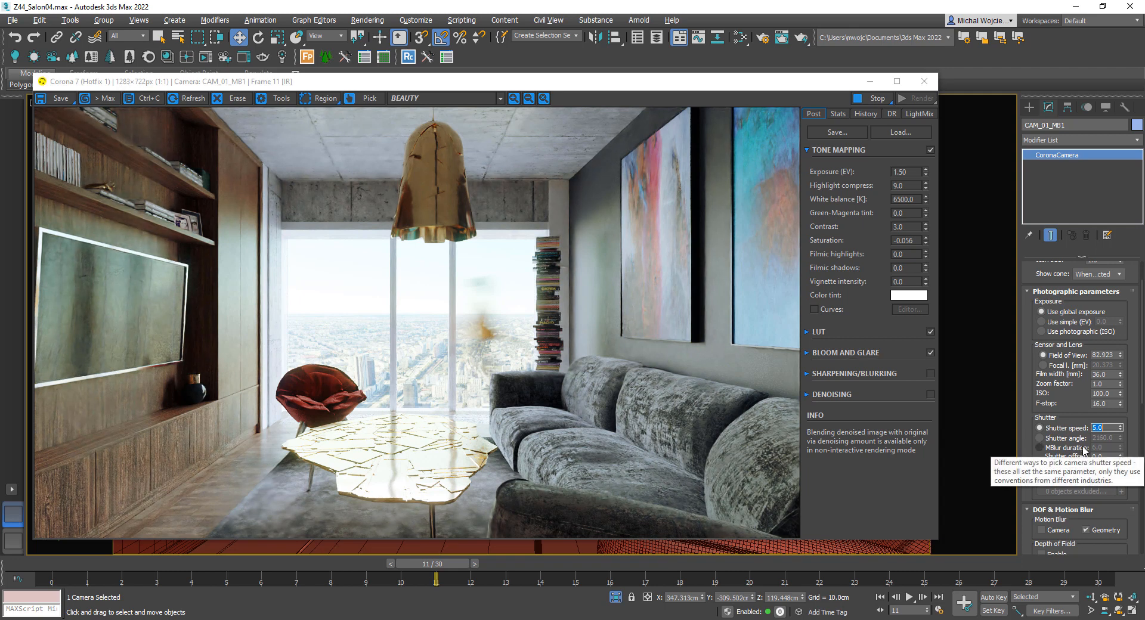
pyautogui.write('13.0')
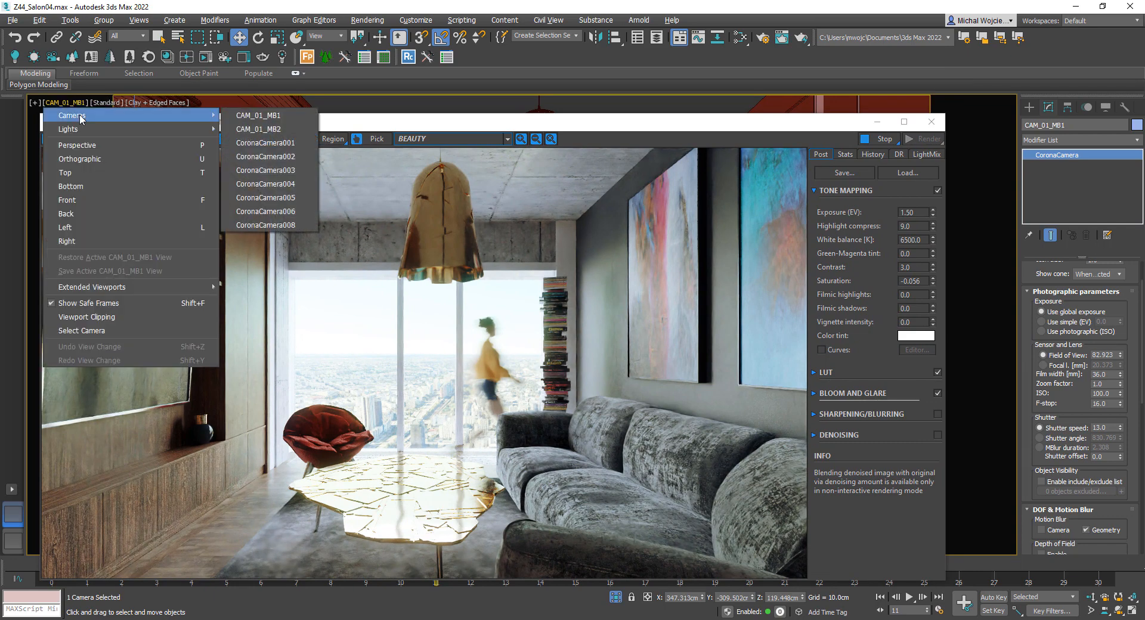
# Look through camera CAM_01_MB2, review the render and advance the animation to frame 11.
pyautogui.click(257, 130)
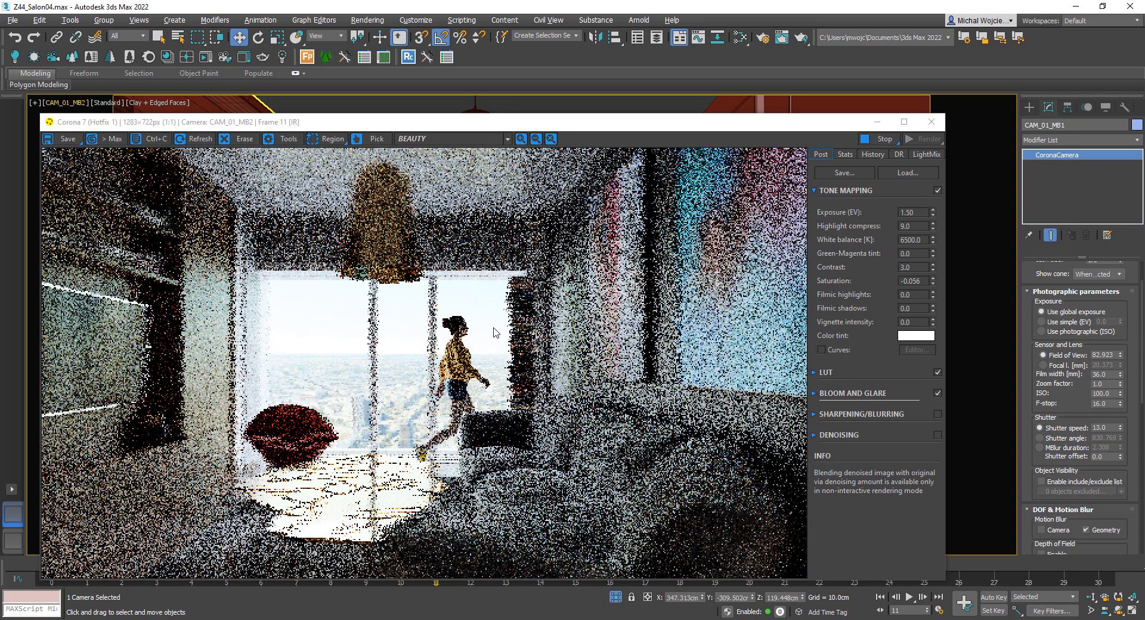
pyautogui.moveTo(524, 358)
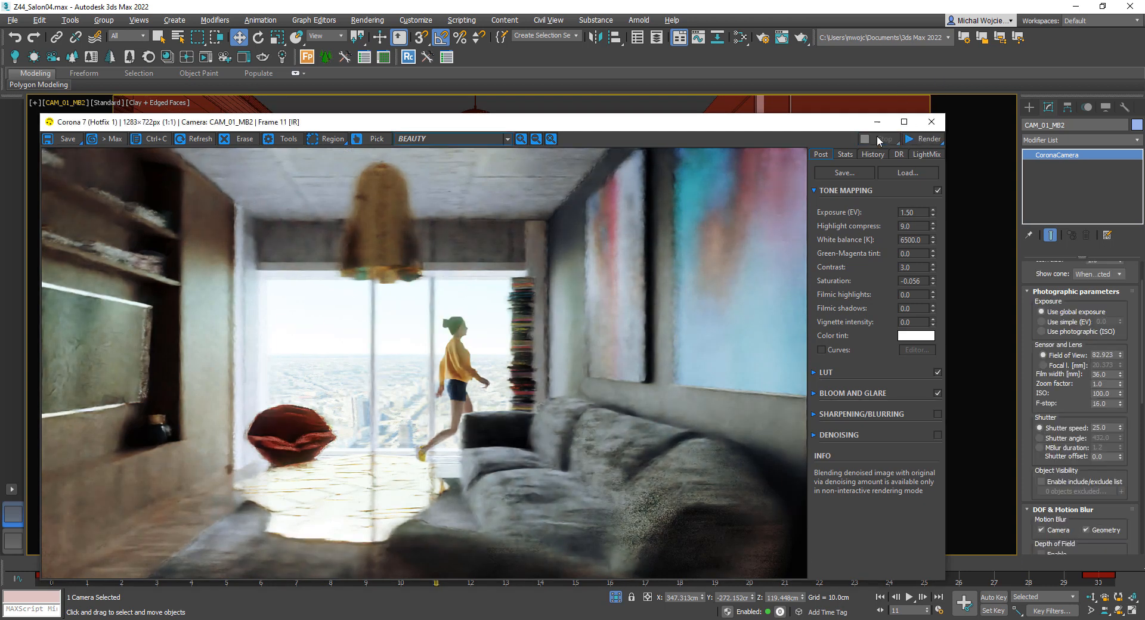
pyautogui.click(931, 121)
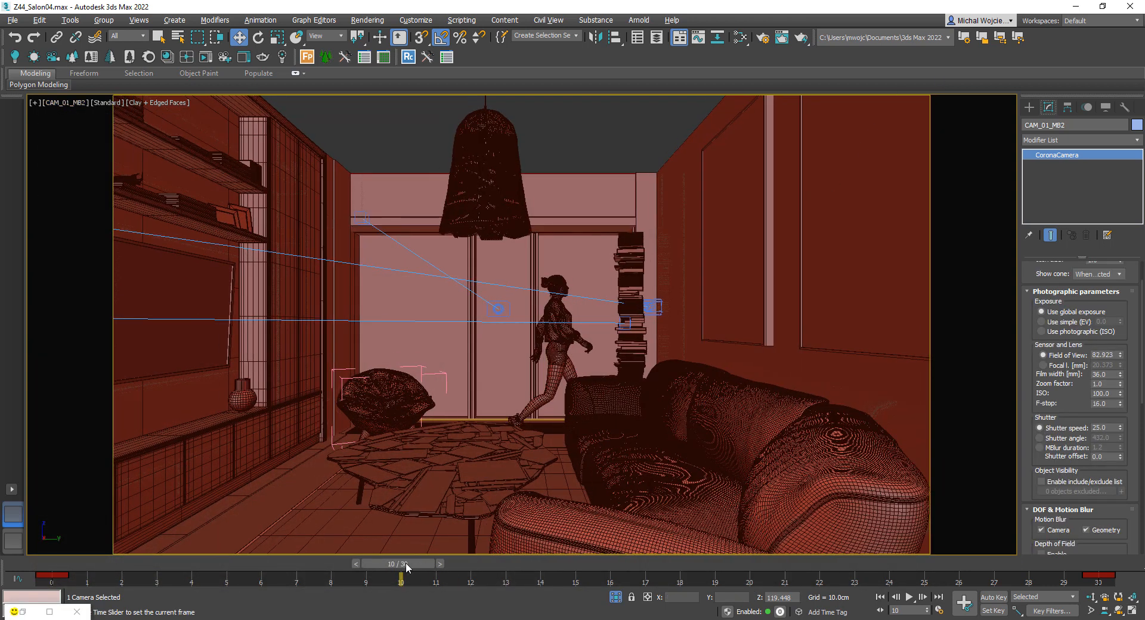
pyautogui.moveTo(400, 577); pyautogui.dragTo(261, 577)
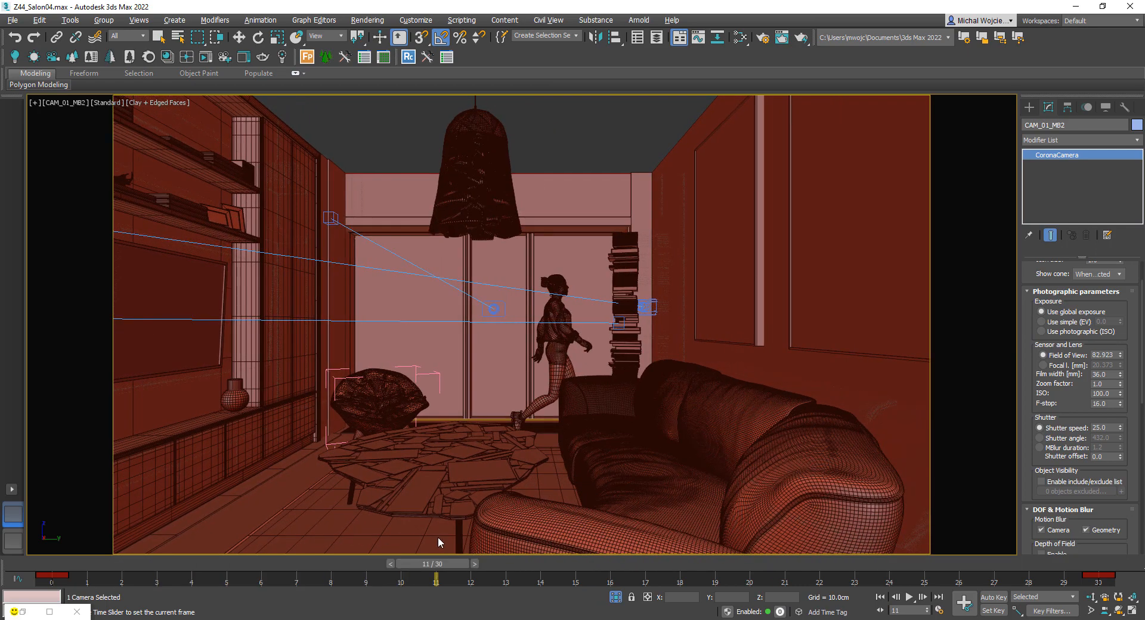
pyautogui.click(439, 497)
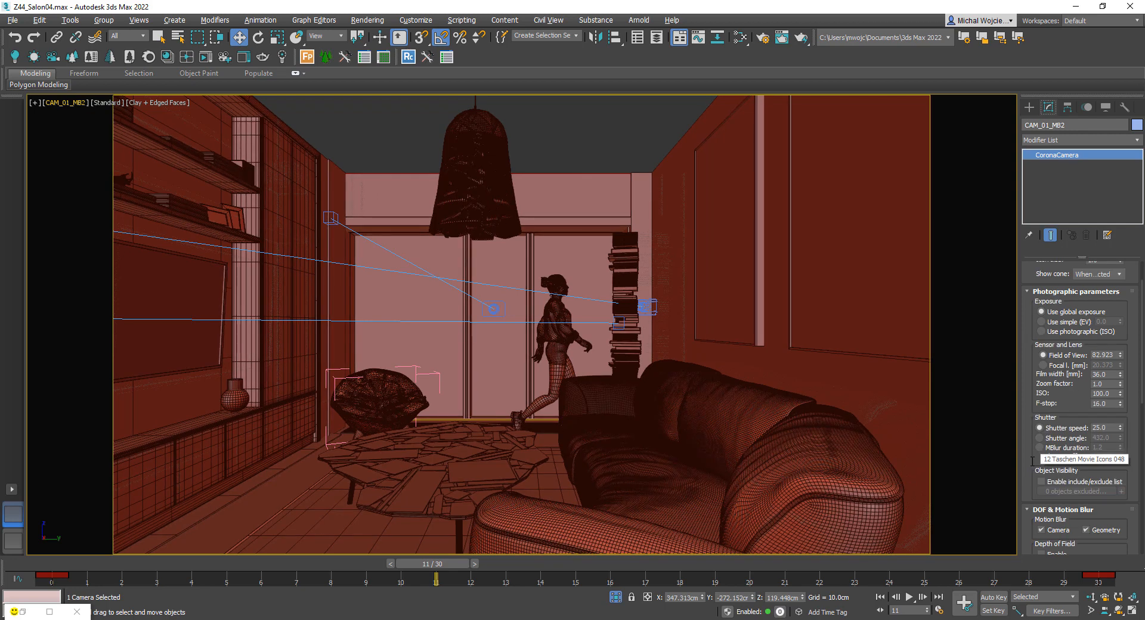
pyautogui.scroll(-3)
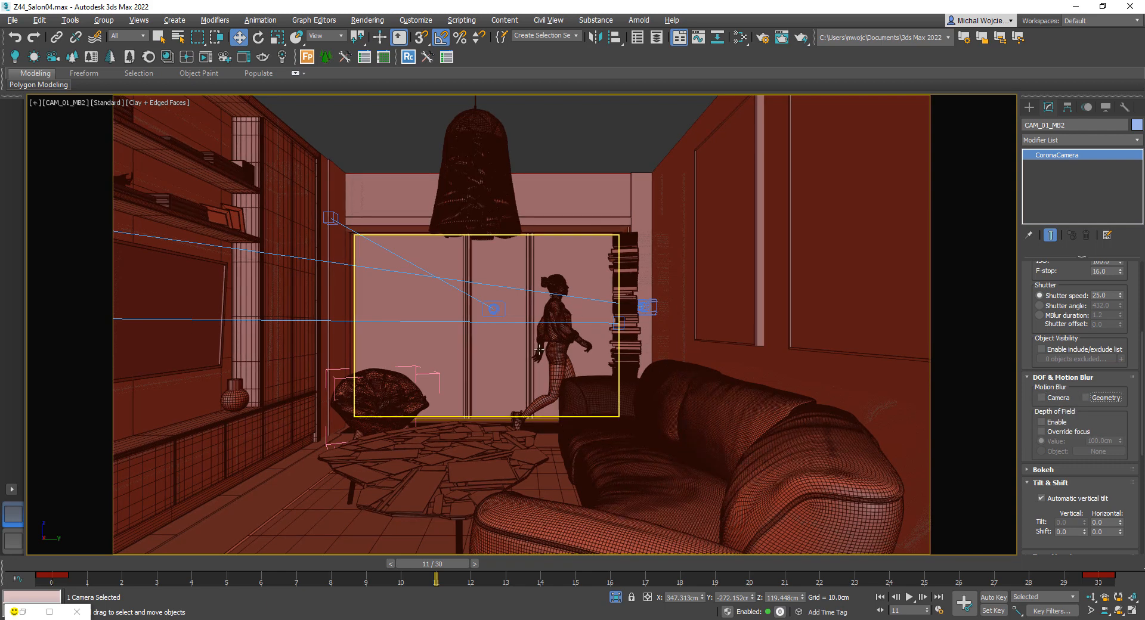
# Enable Camera and Geometry motion blur on CAM_01_MB2 and render the blurred room.
pyautogui.click(566, 343)
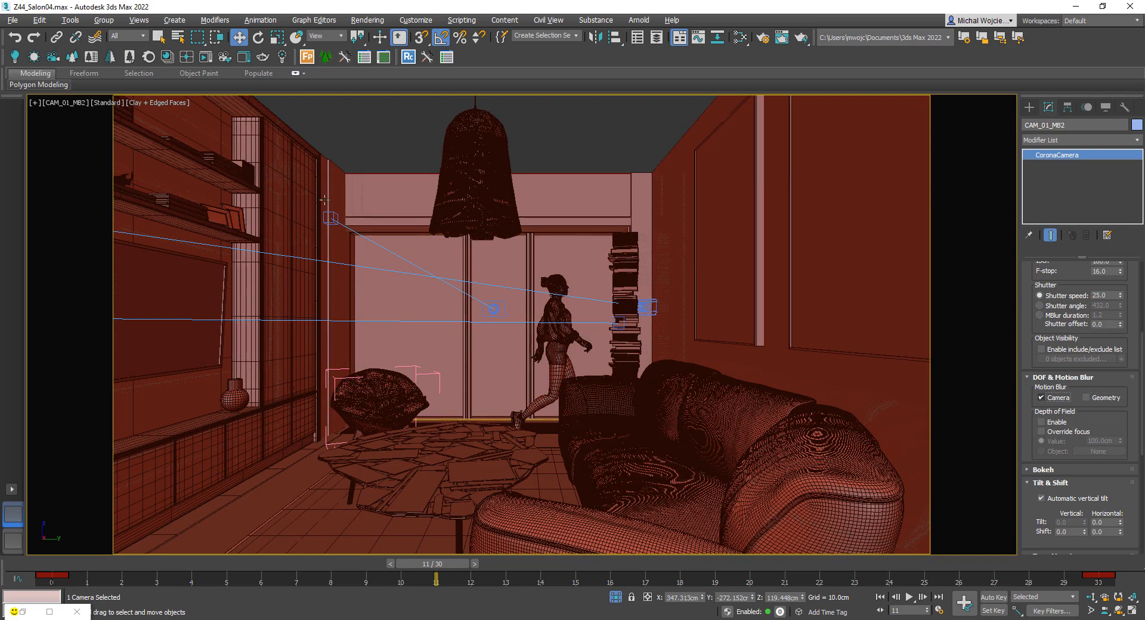
pyautogui.click(207, 57)
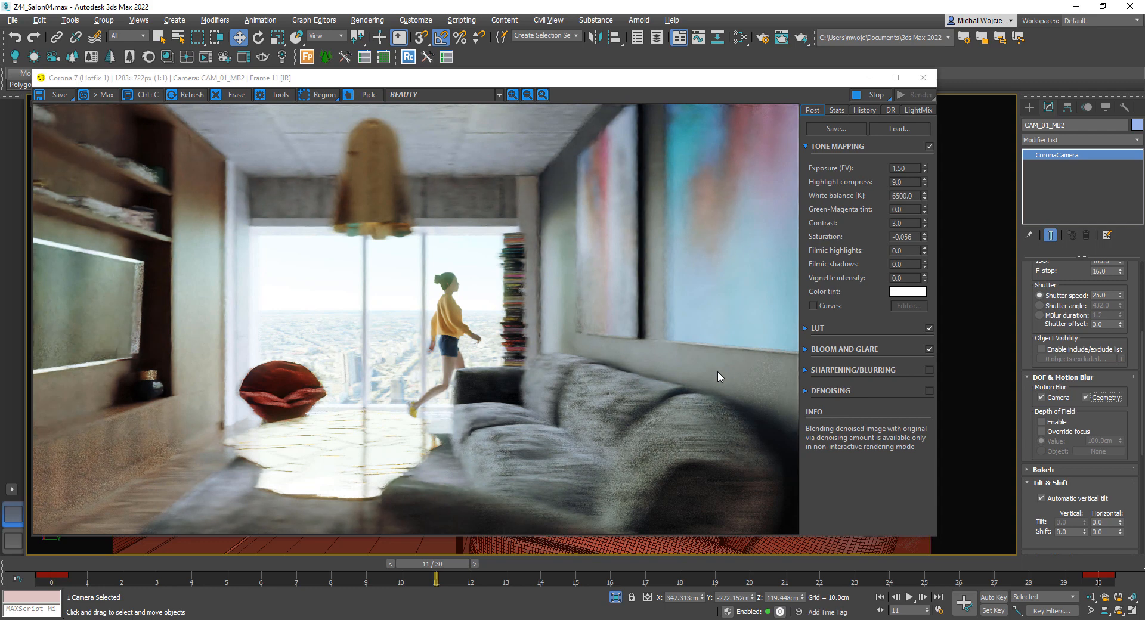
pyautogui.moveTo(1080, 295)
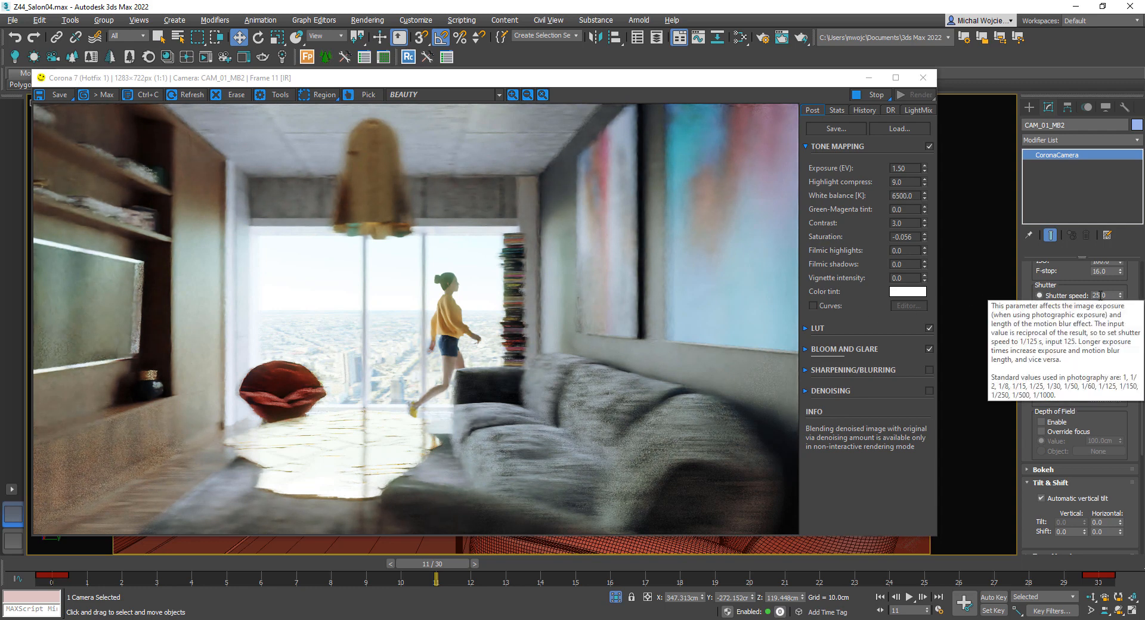